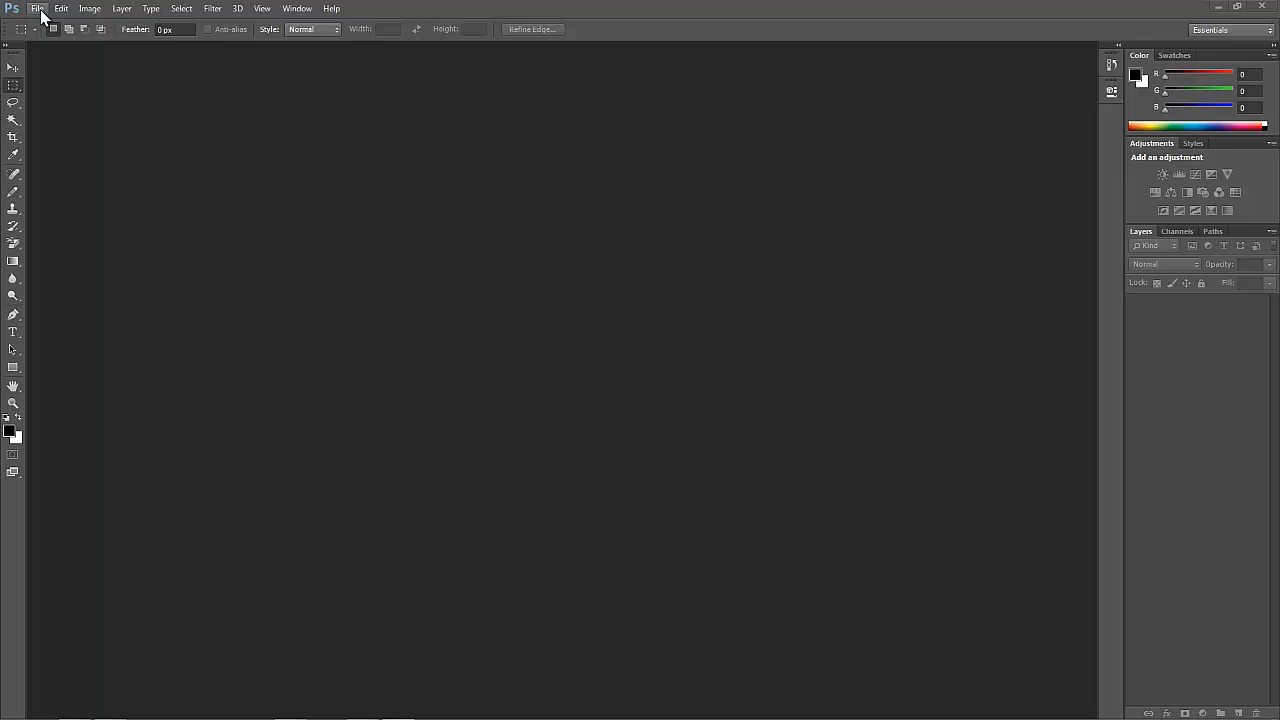
- Show the File menu commands in the menu bar
click(36, 8)
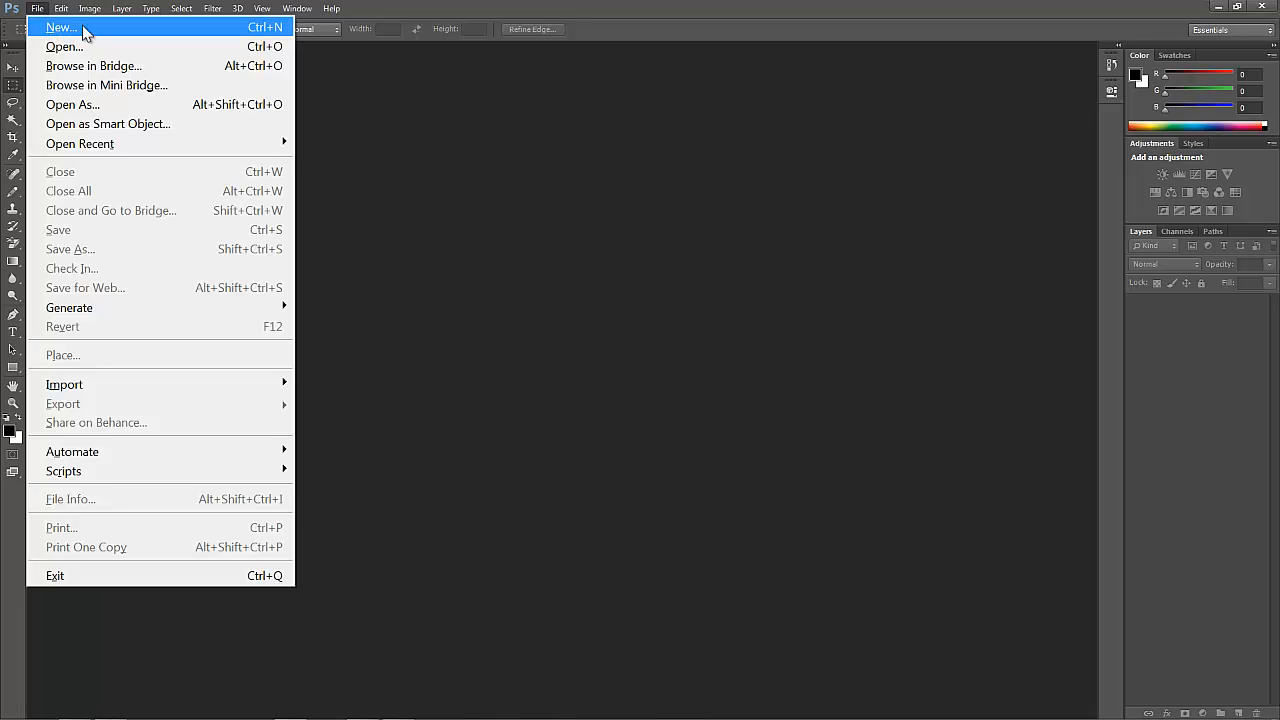
mouse_move(92, 36)
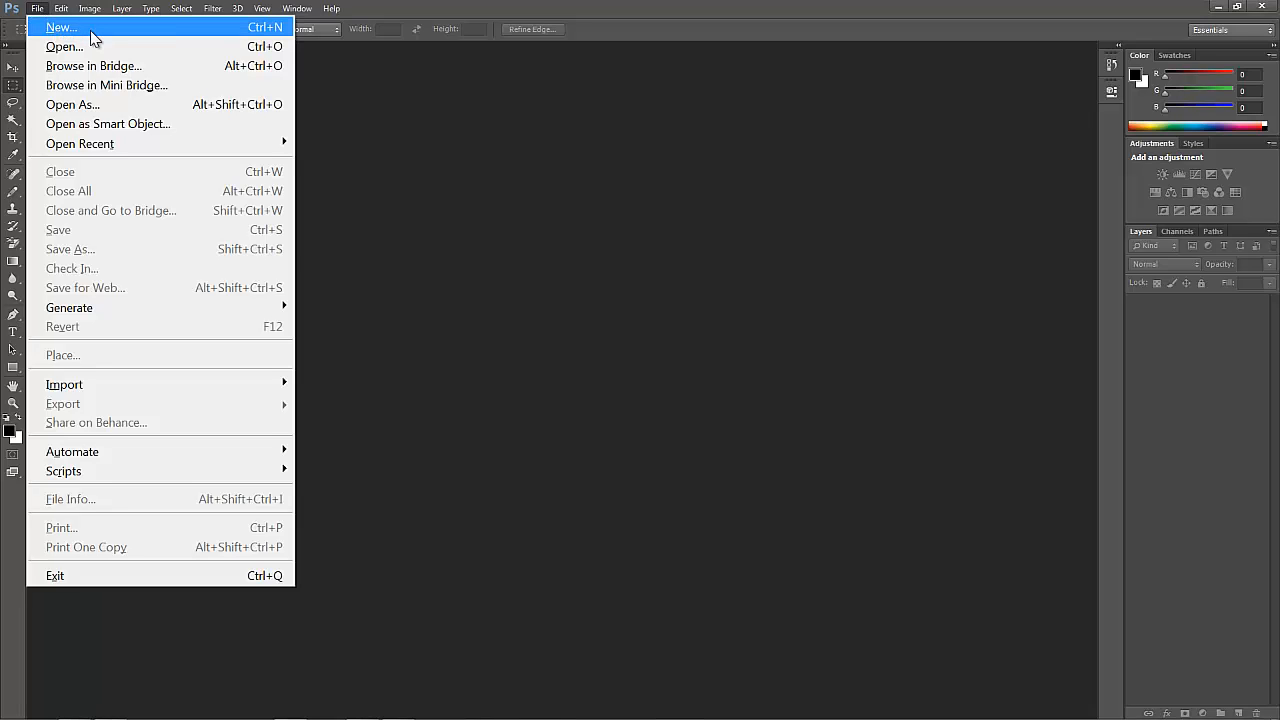
- Start a new document and name it 'name'
click(60, 28)
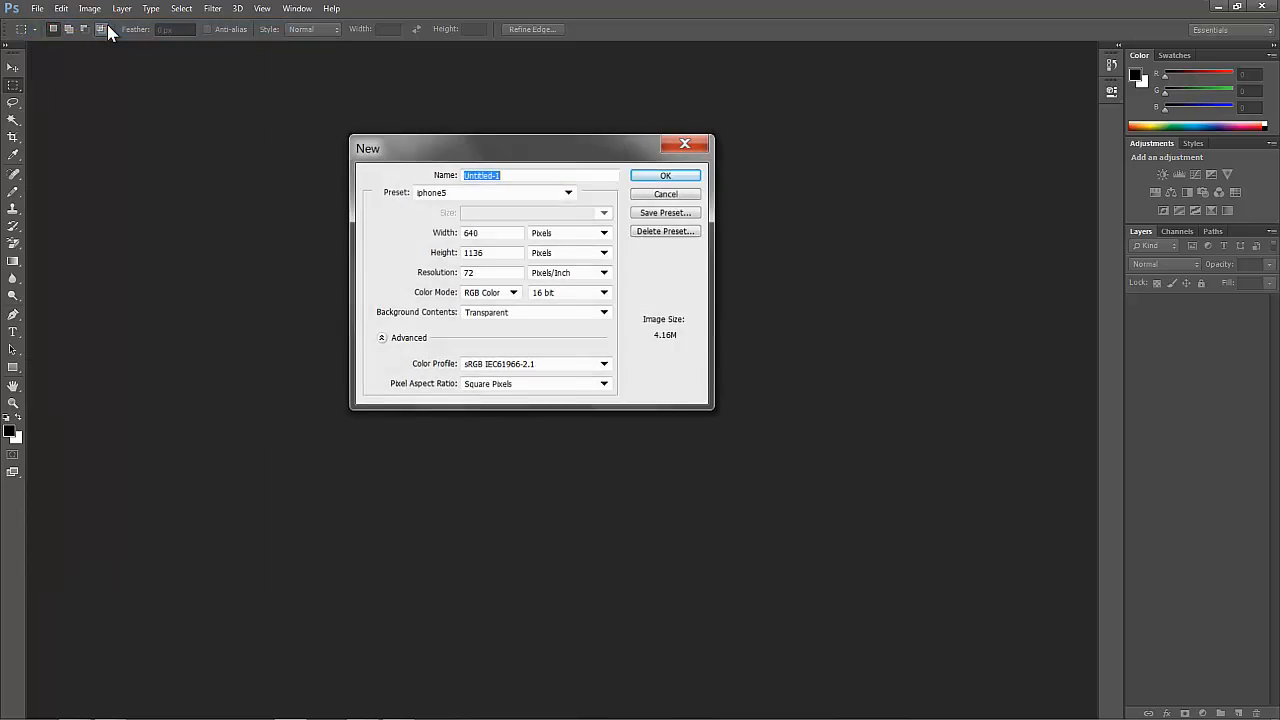
drag(532, 148, 496, 136)
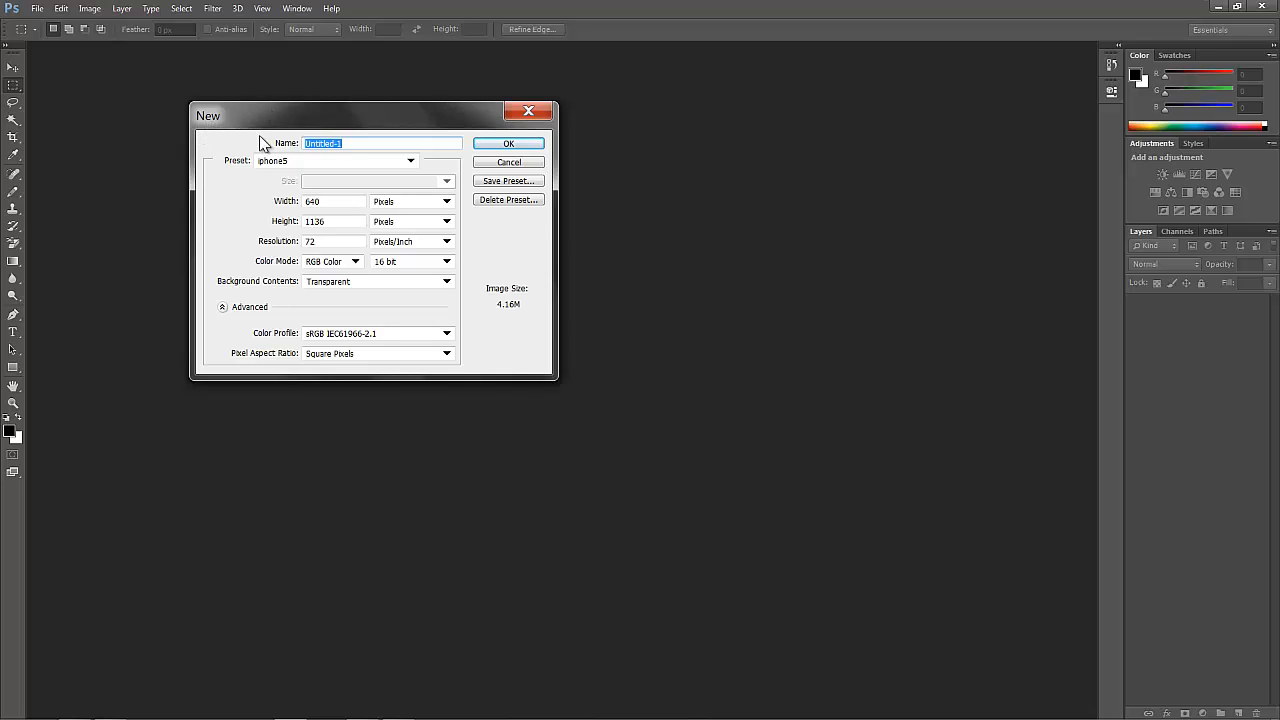
mouse_move(272, 132)
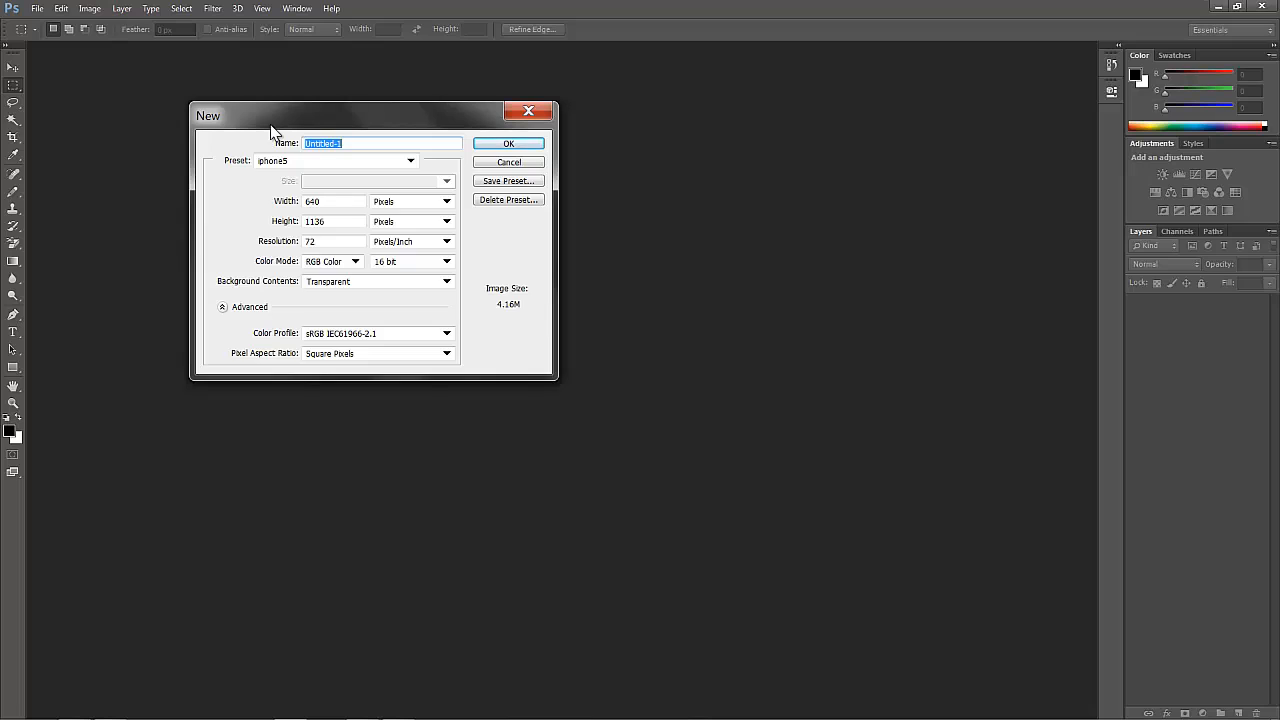
mouse_move(264, 124)
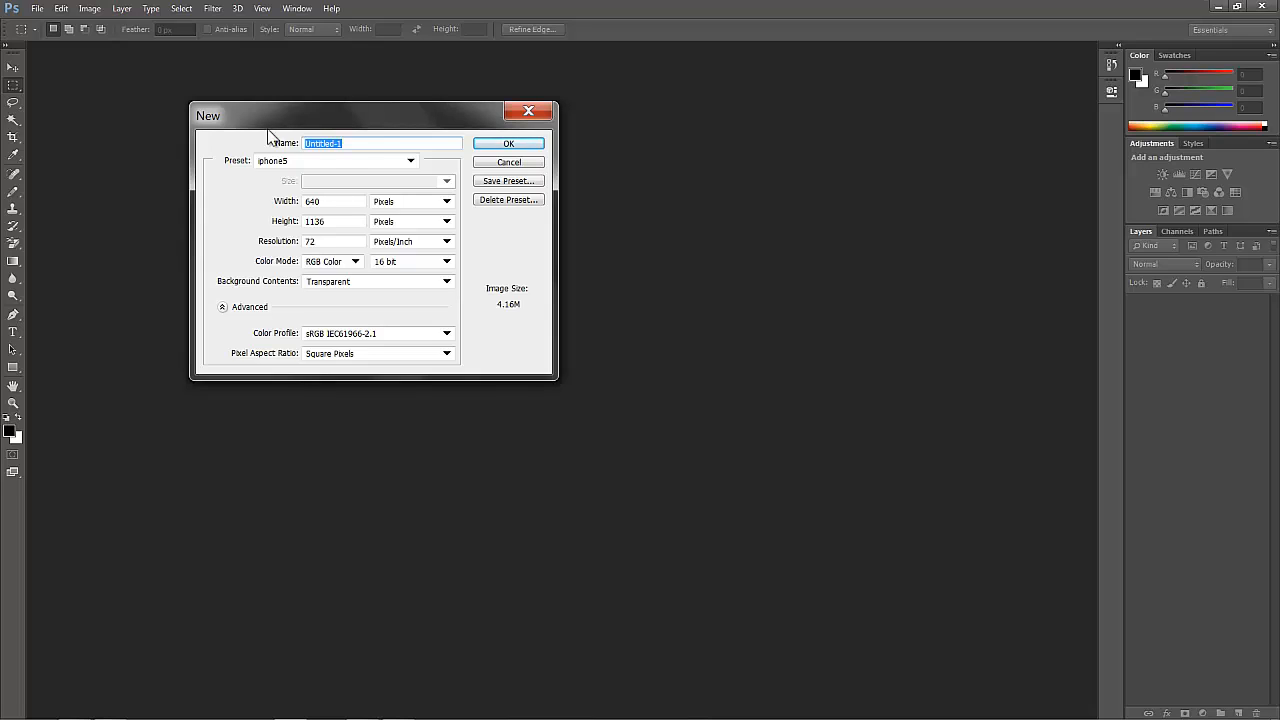
mouse_move(424, 150)
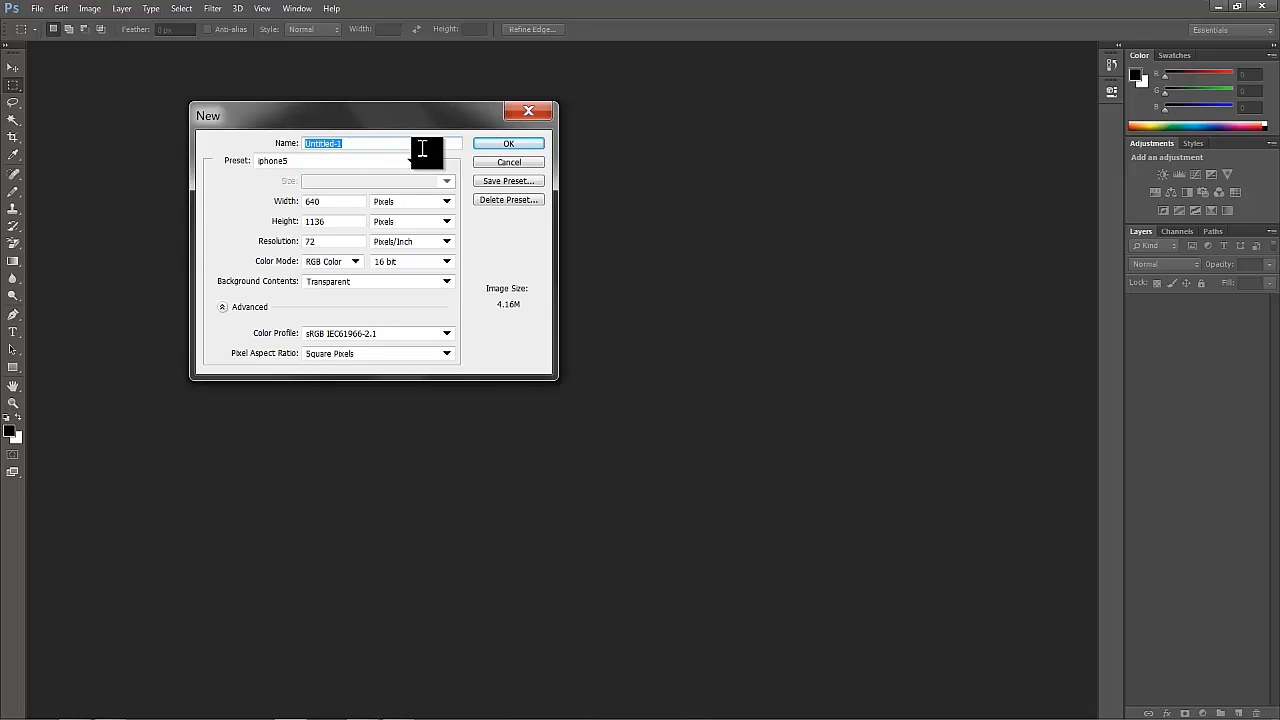
mouse_move(420, 144)
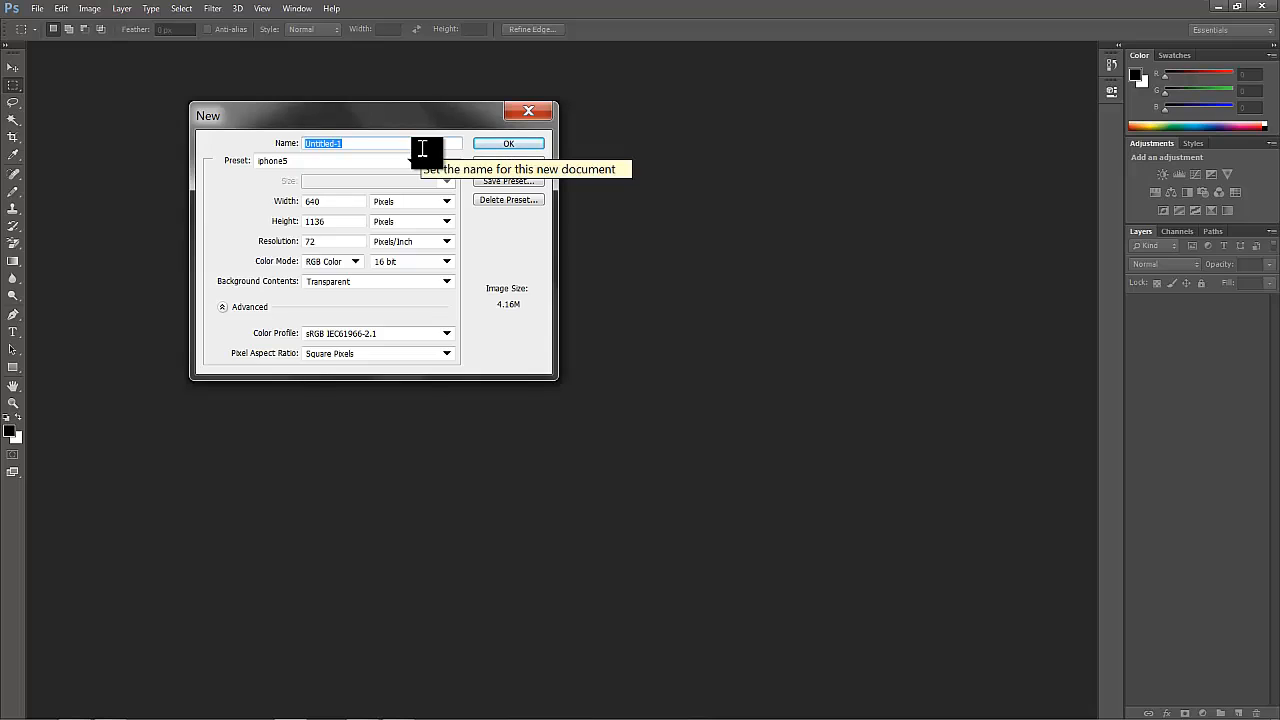
text(name)
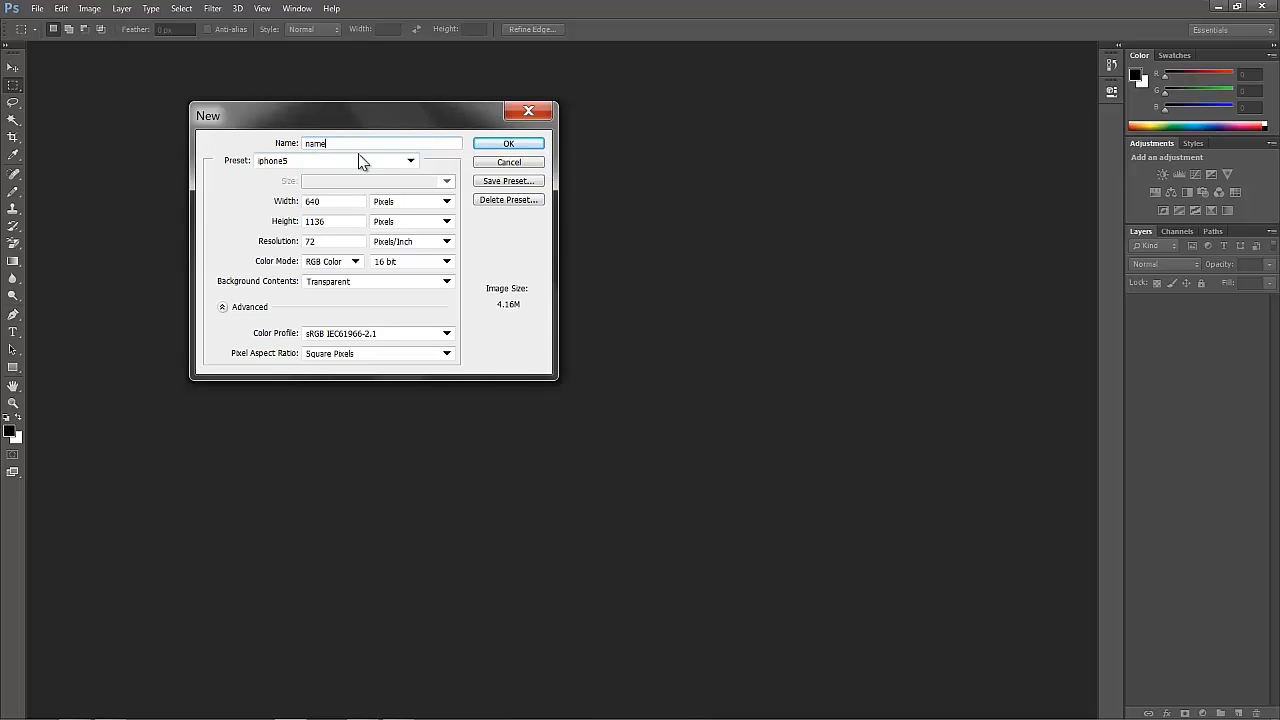
- Show the list of document presets in the New dialog
click(410, 160)
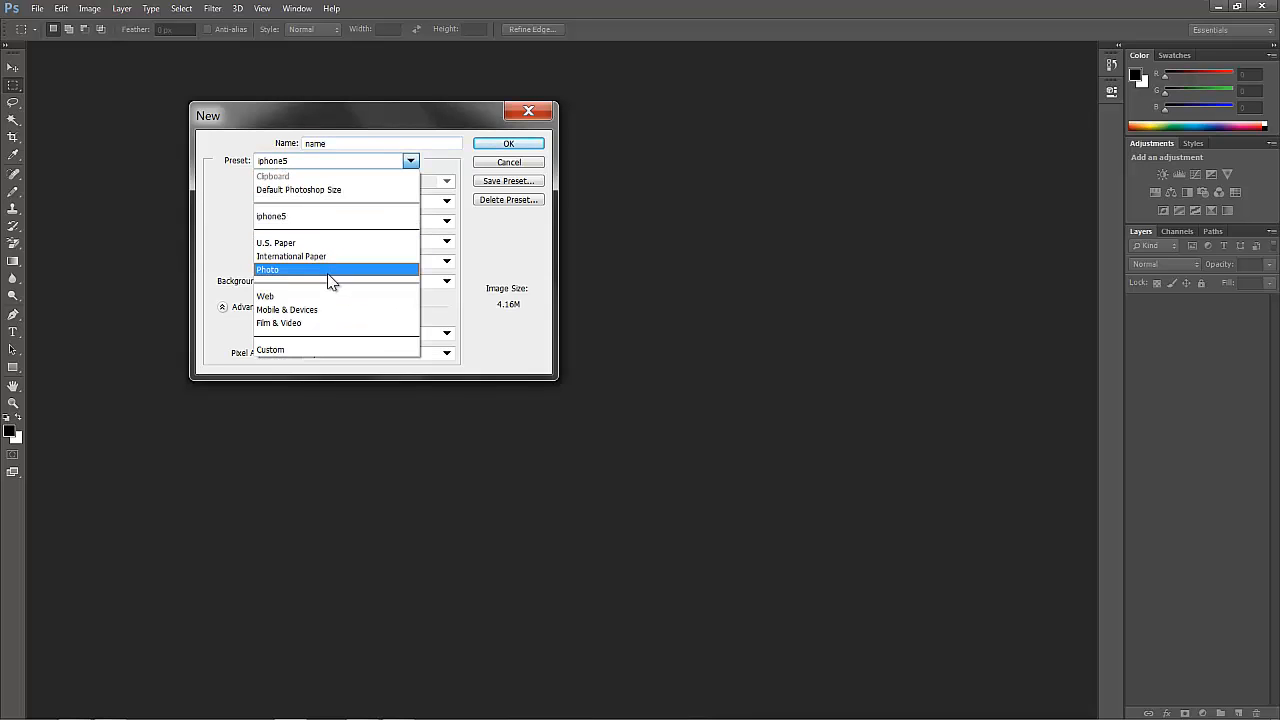
mouse_move(318, 296)
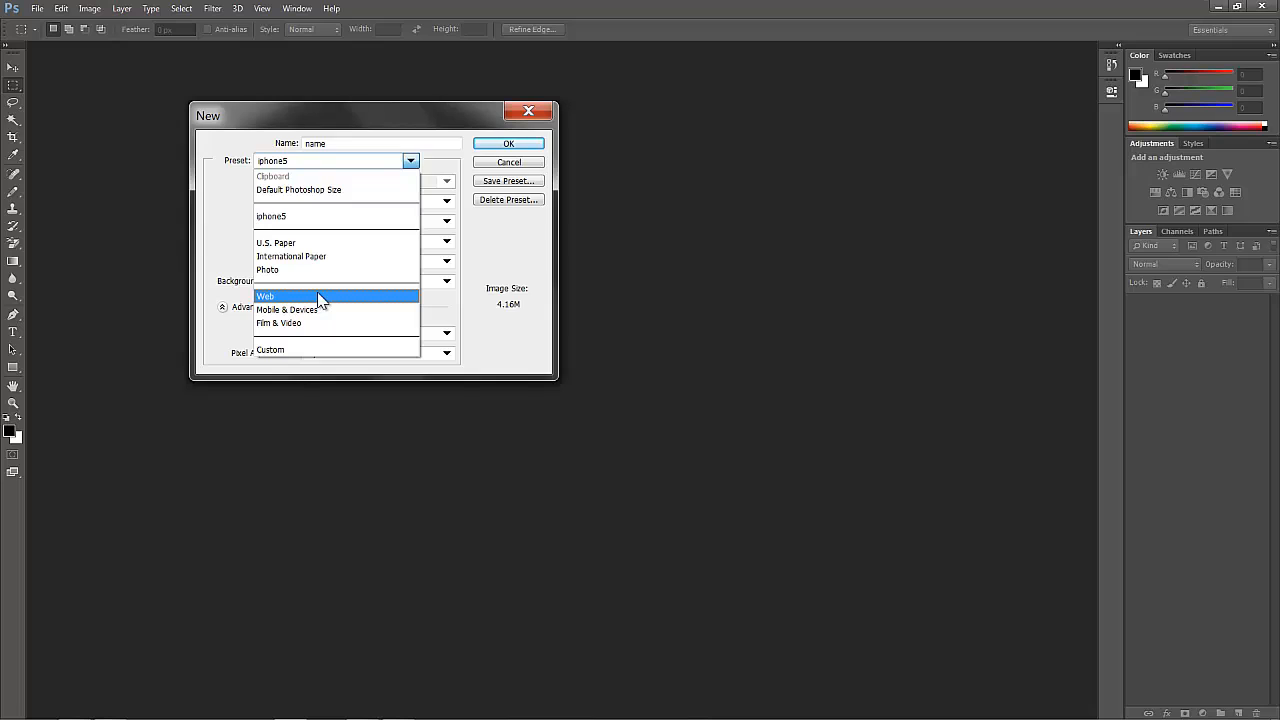
mouse_move(310, 248)
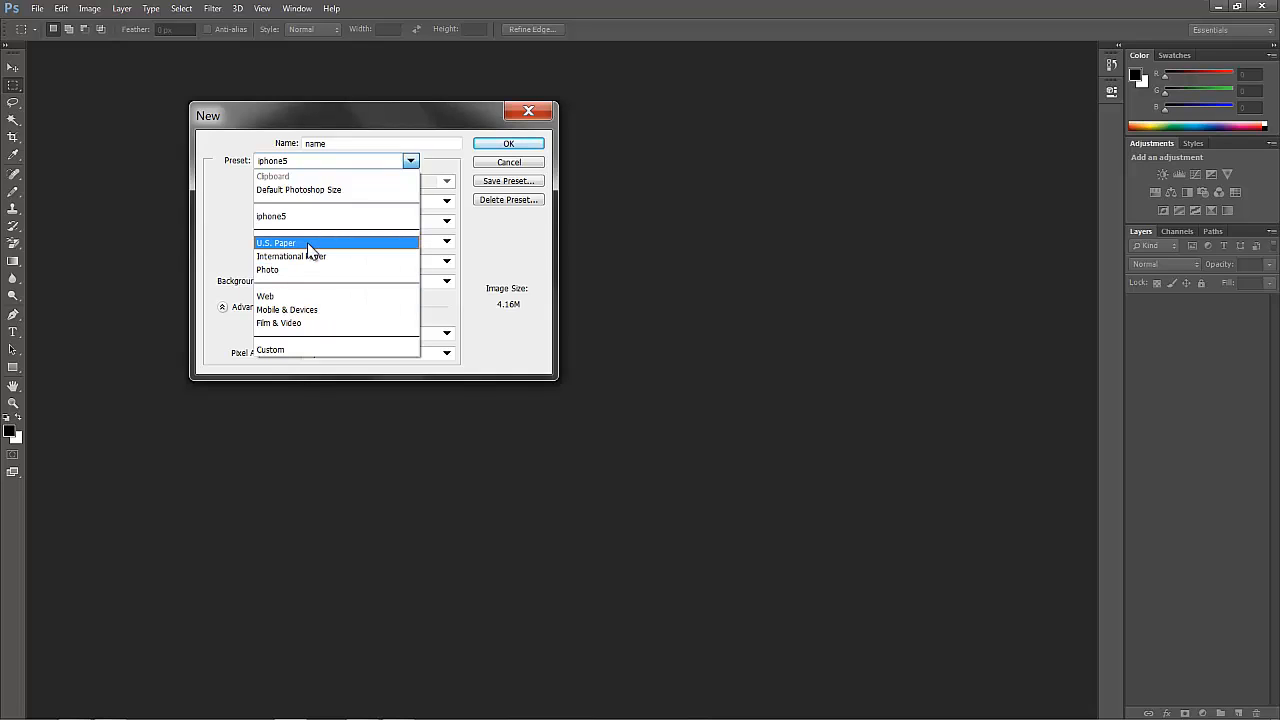
mouse_move(312, 256)
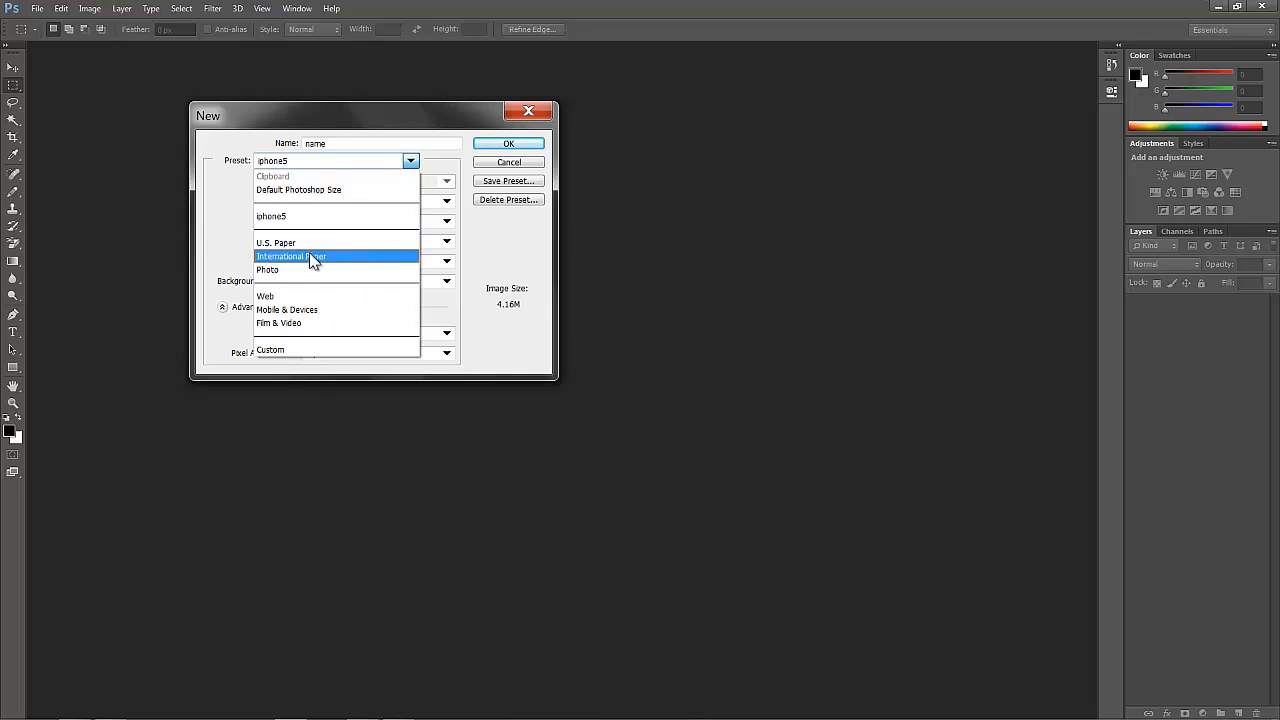
mouse_move(324, 308)
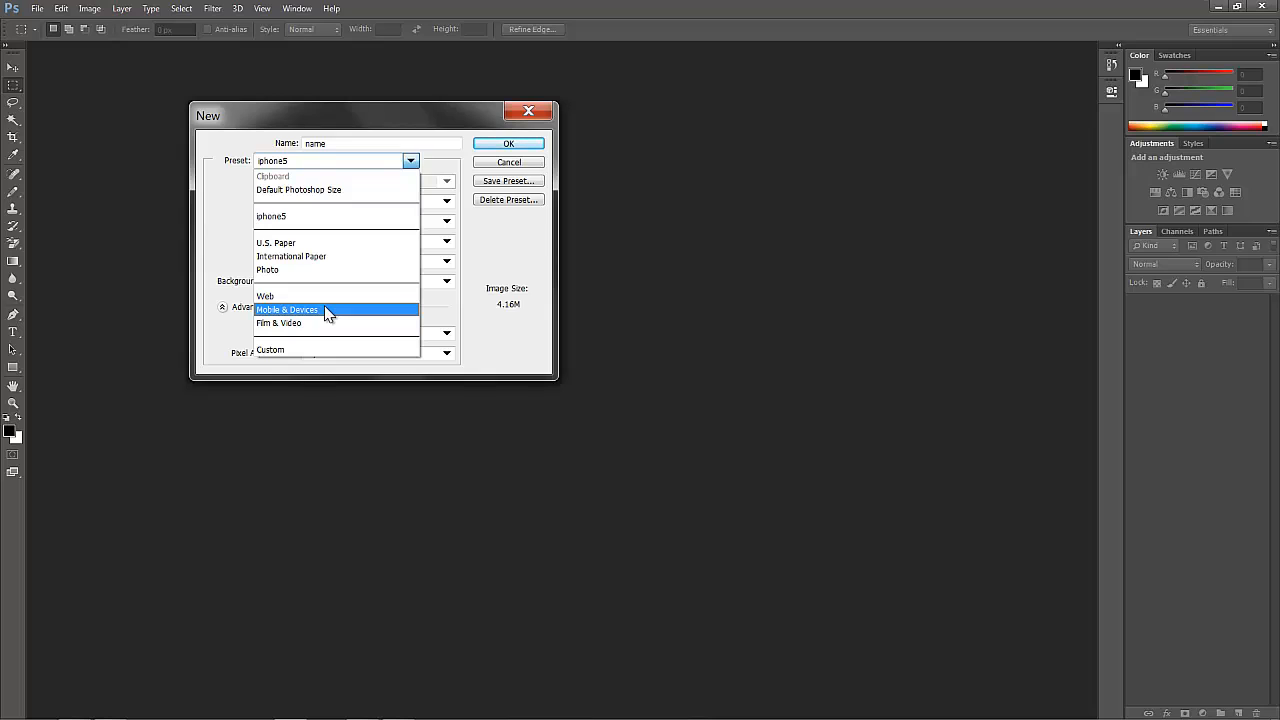
mouse_move(290, 244)
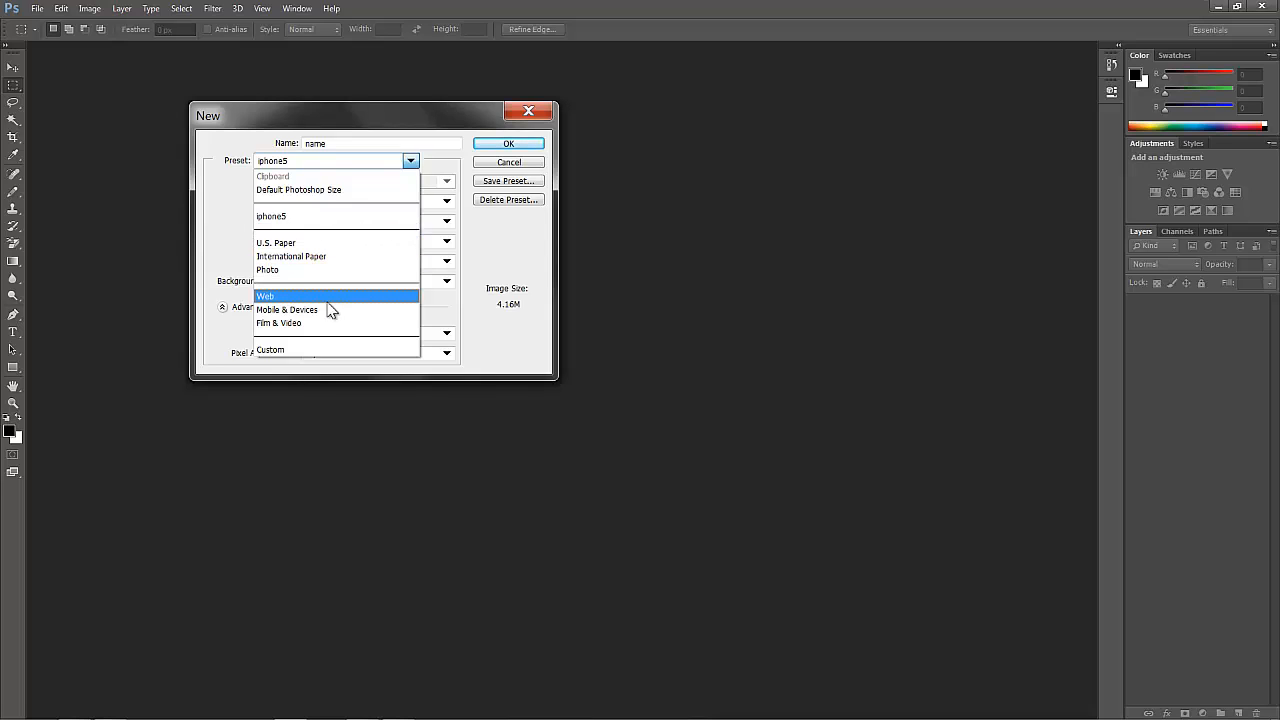
mouse_move(292, 352)
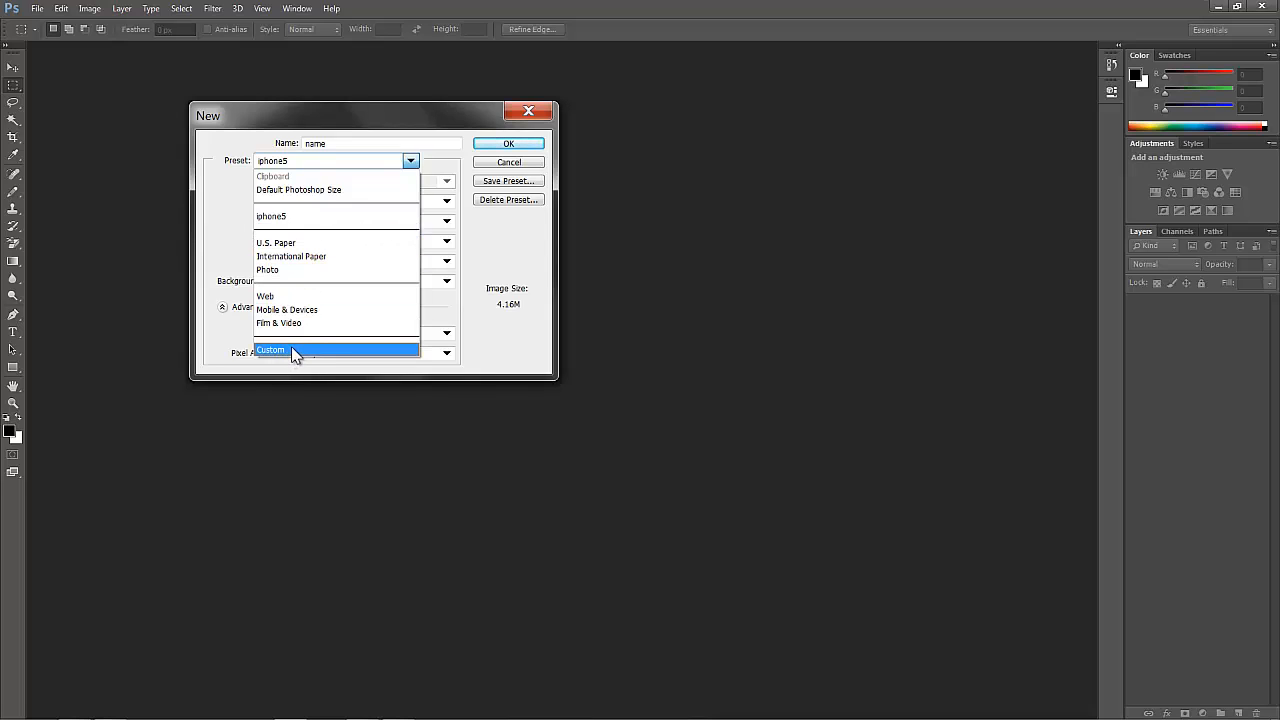
mouse_move(304, 352)
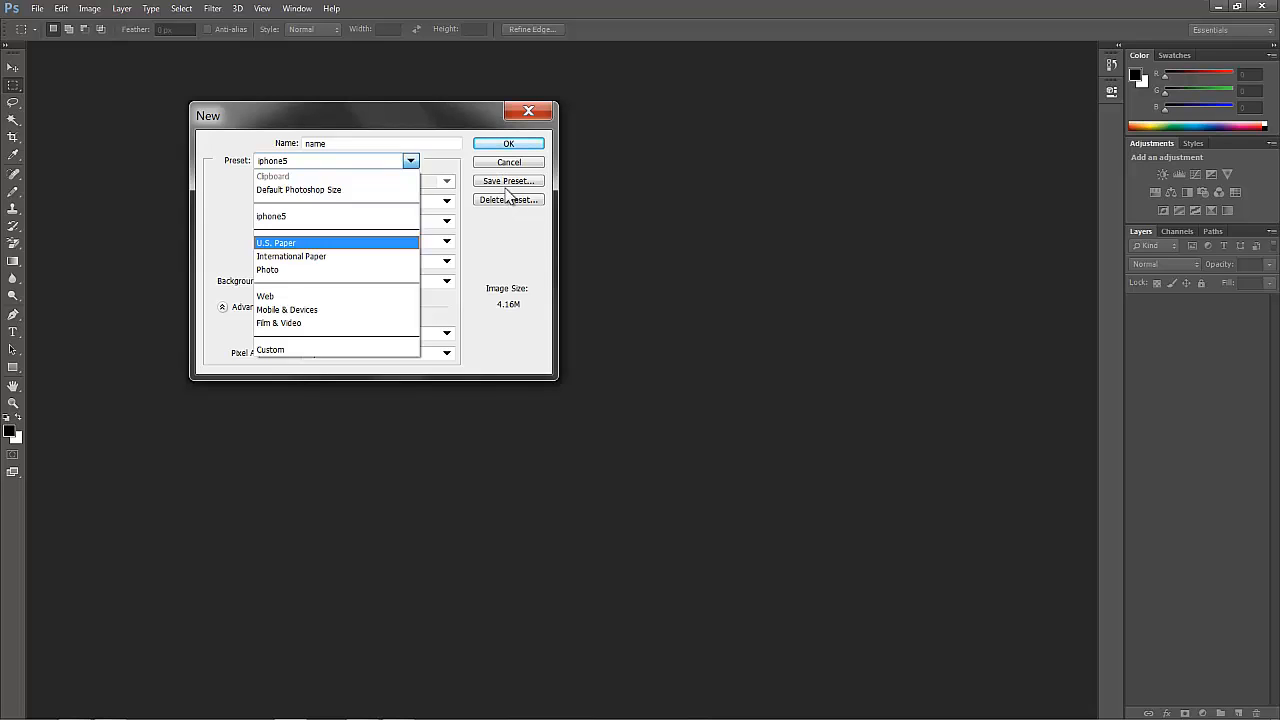
mouse_move(496, 212)
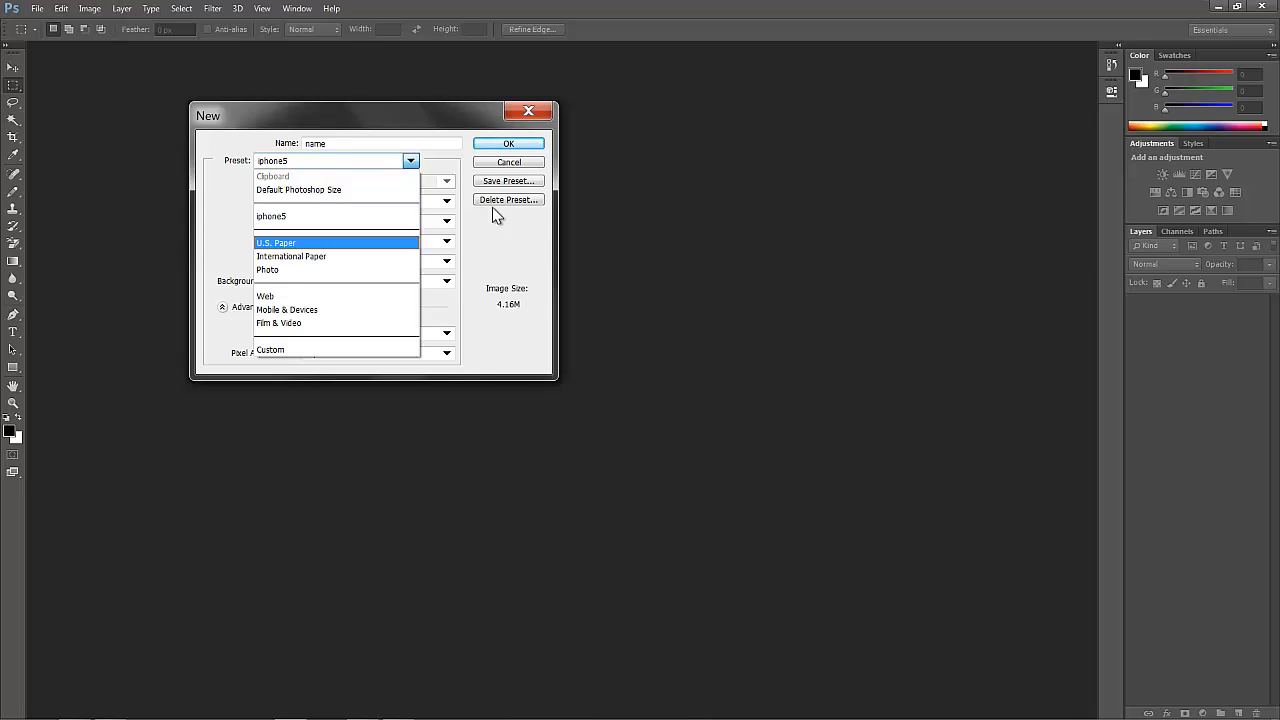
mouse_move(496, 218)
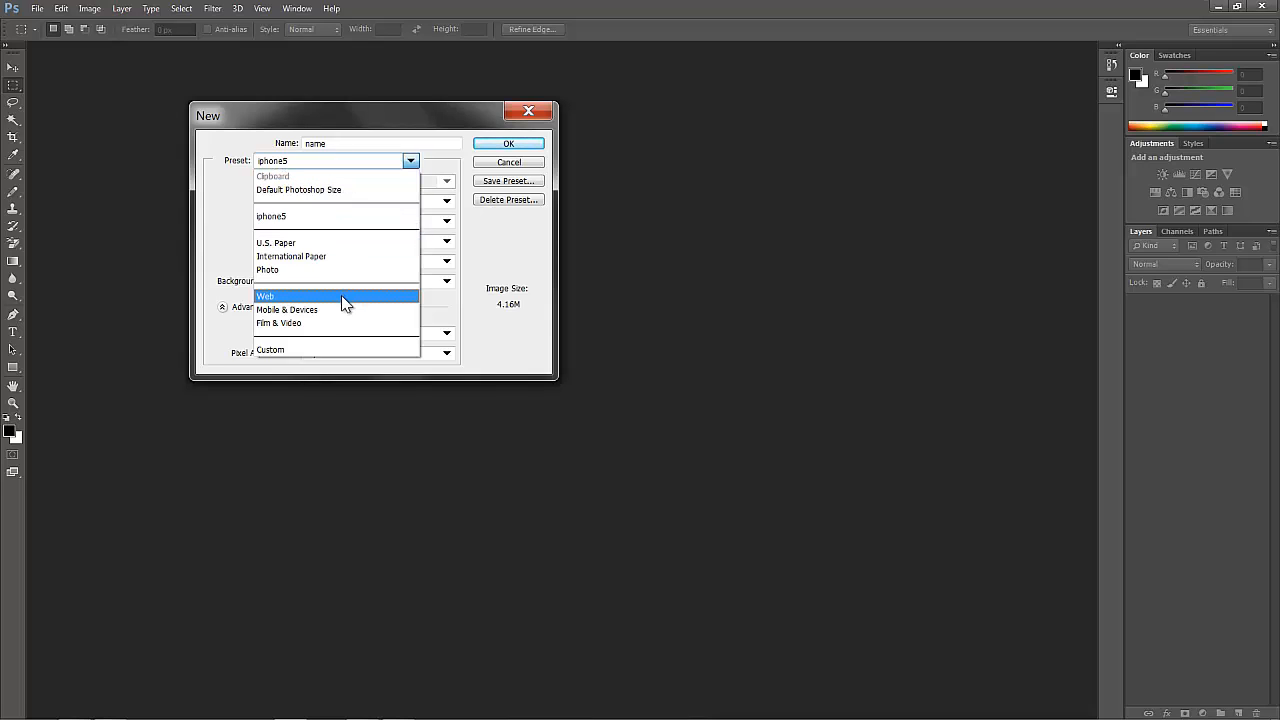
- Choose the Mobile & Devices preset (240×320 px) and list its device screen sizes
click(288, 308)
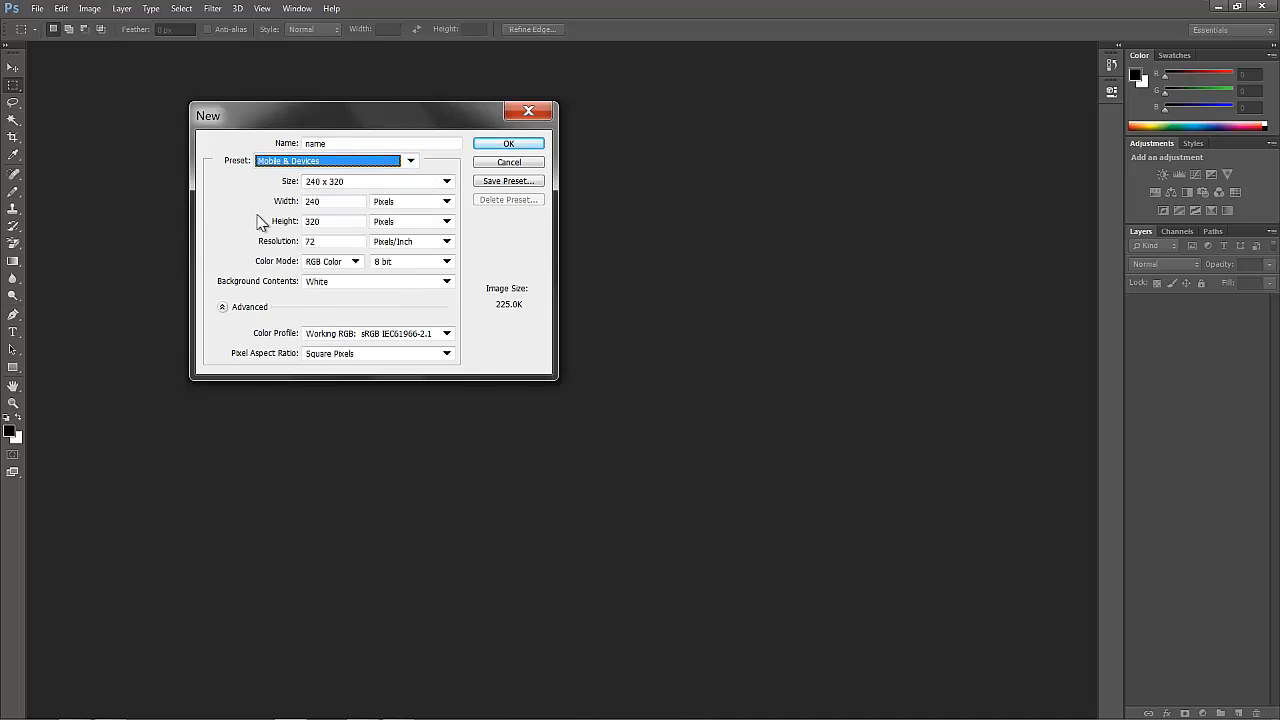
mouse_move(348, 190)
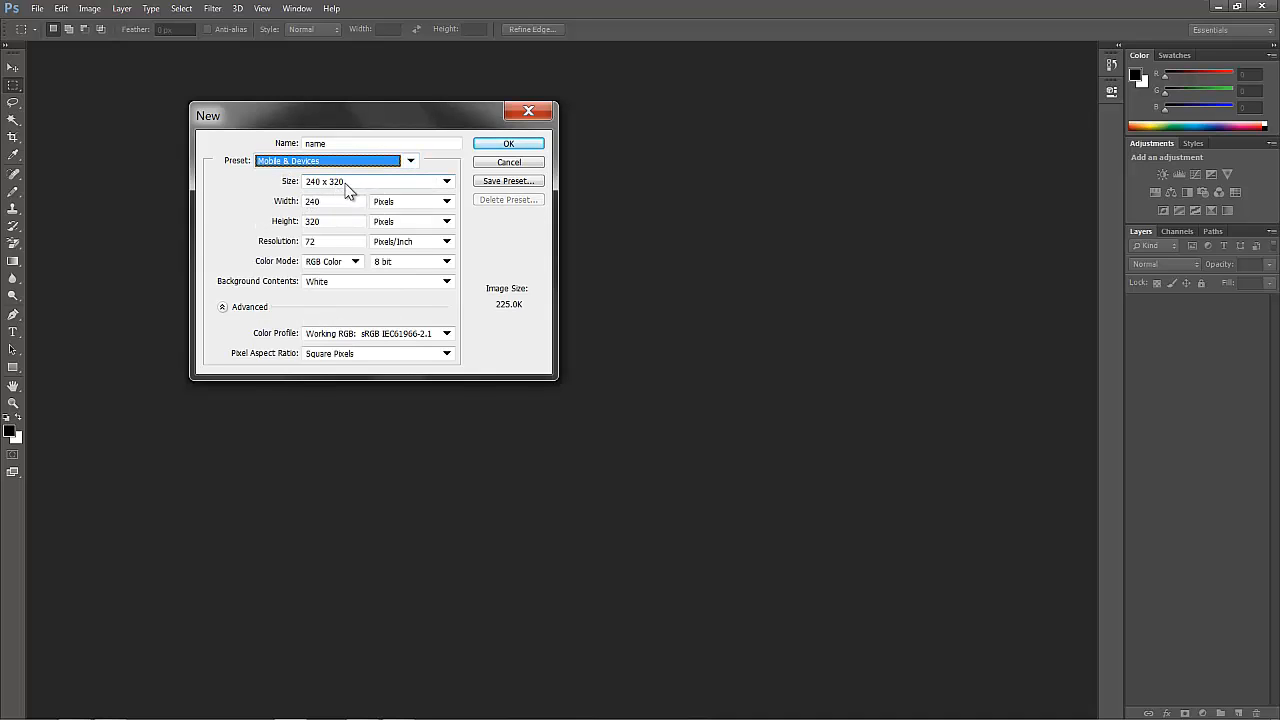
click(446, 180)
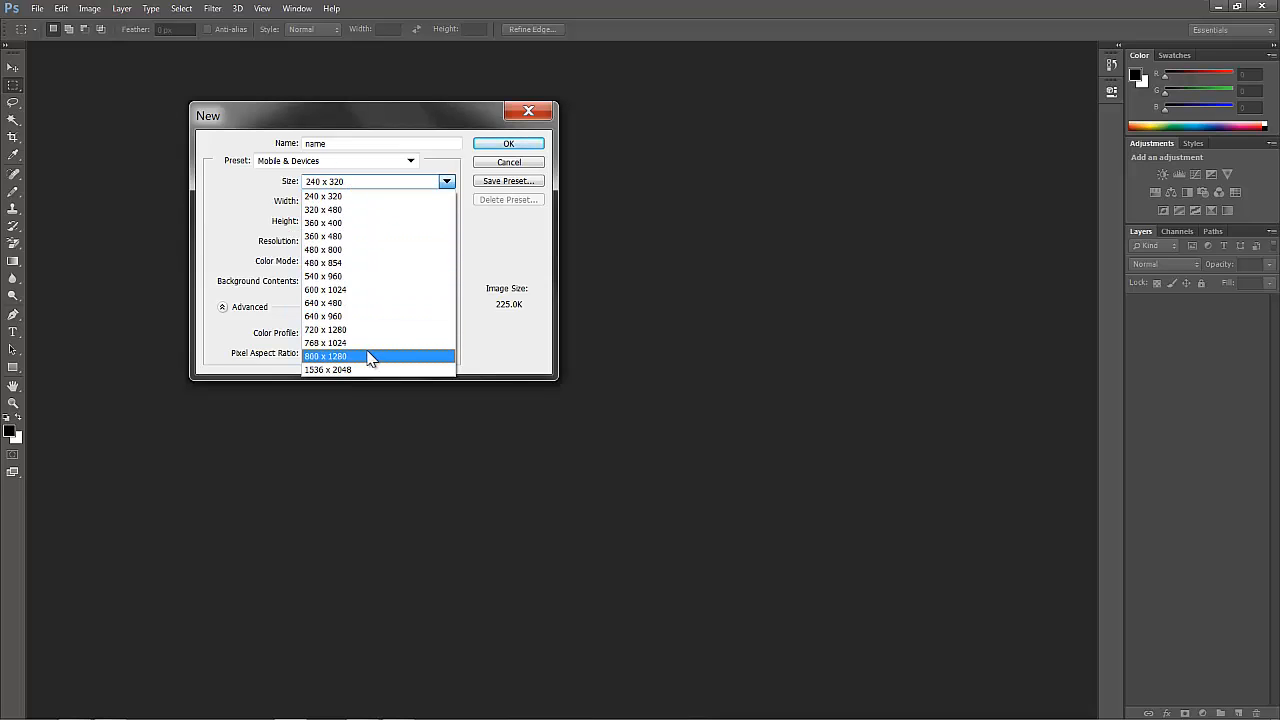
mouse_move(400, 342)
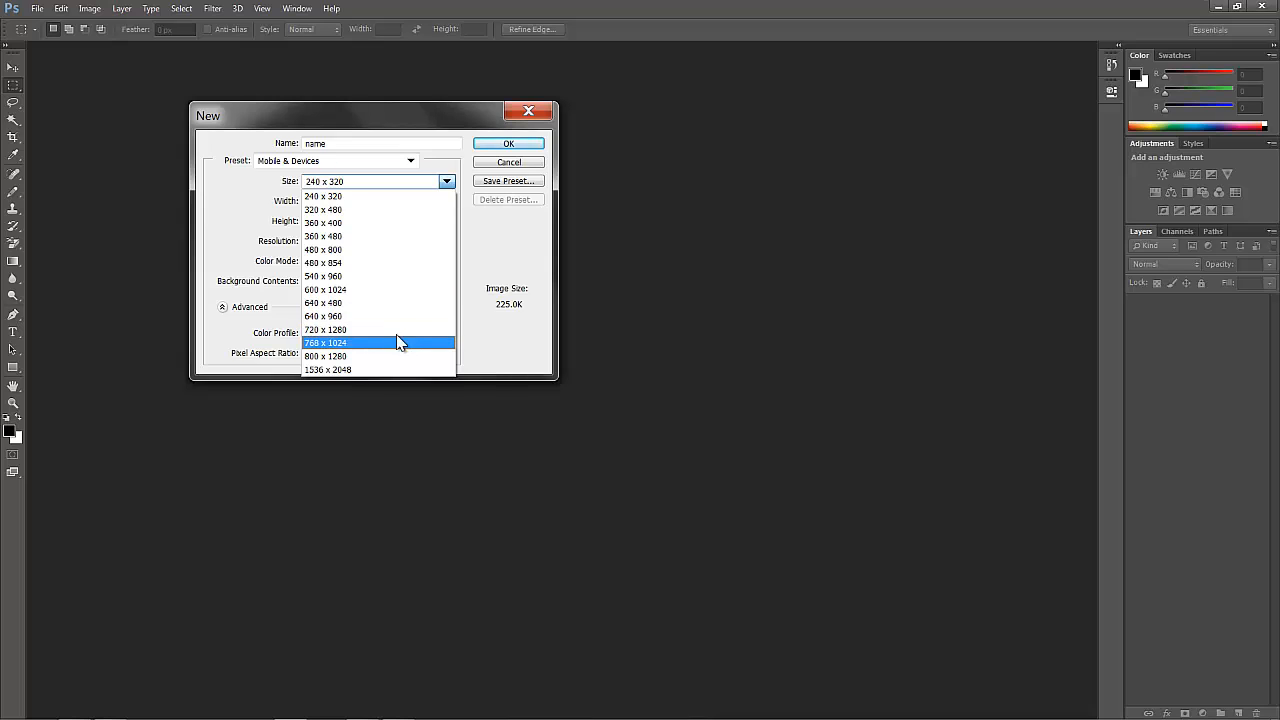
mouse_move(324, 288)
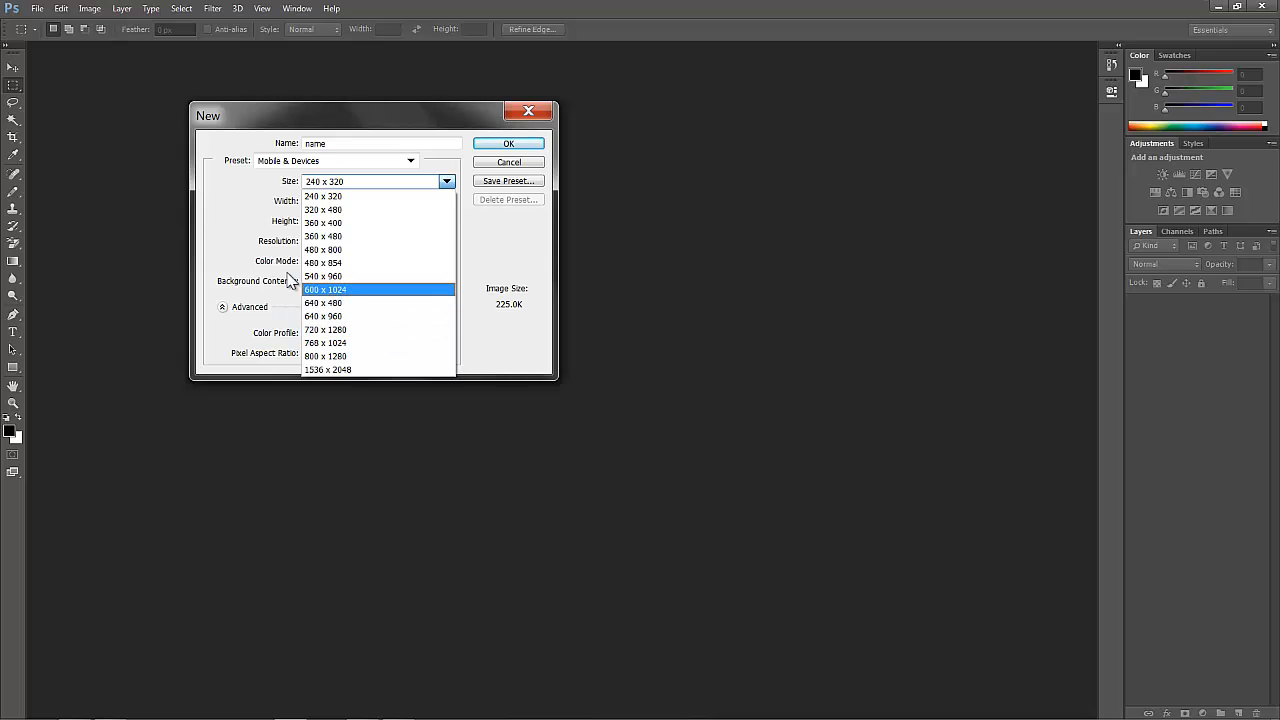
mouse_move(244, 258)
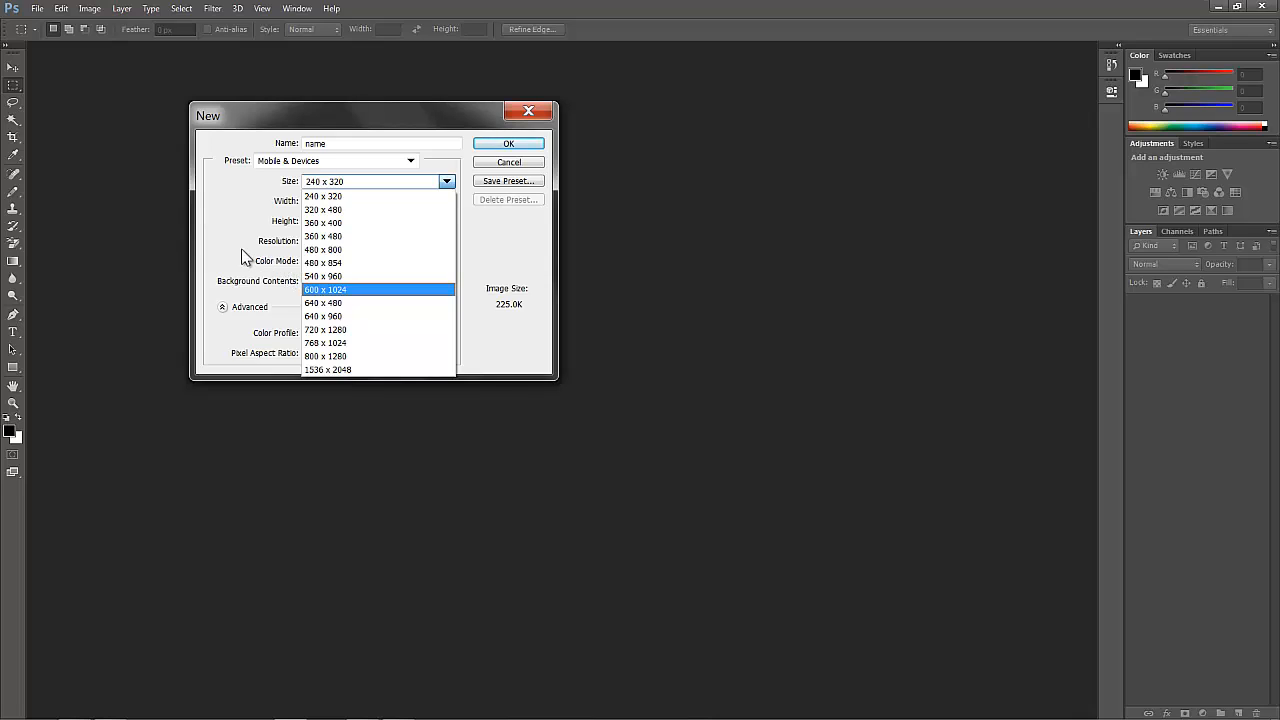
mouse_move(240, 244)
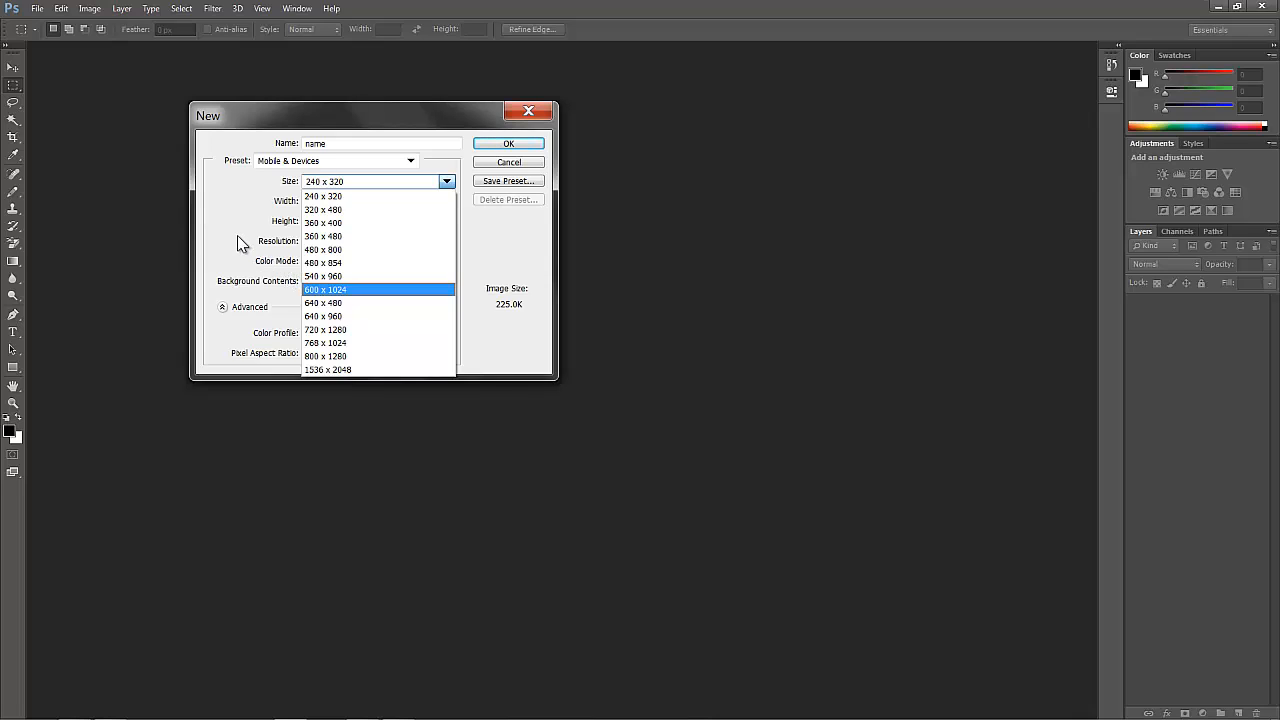
mouse_move(222, 240)
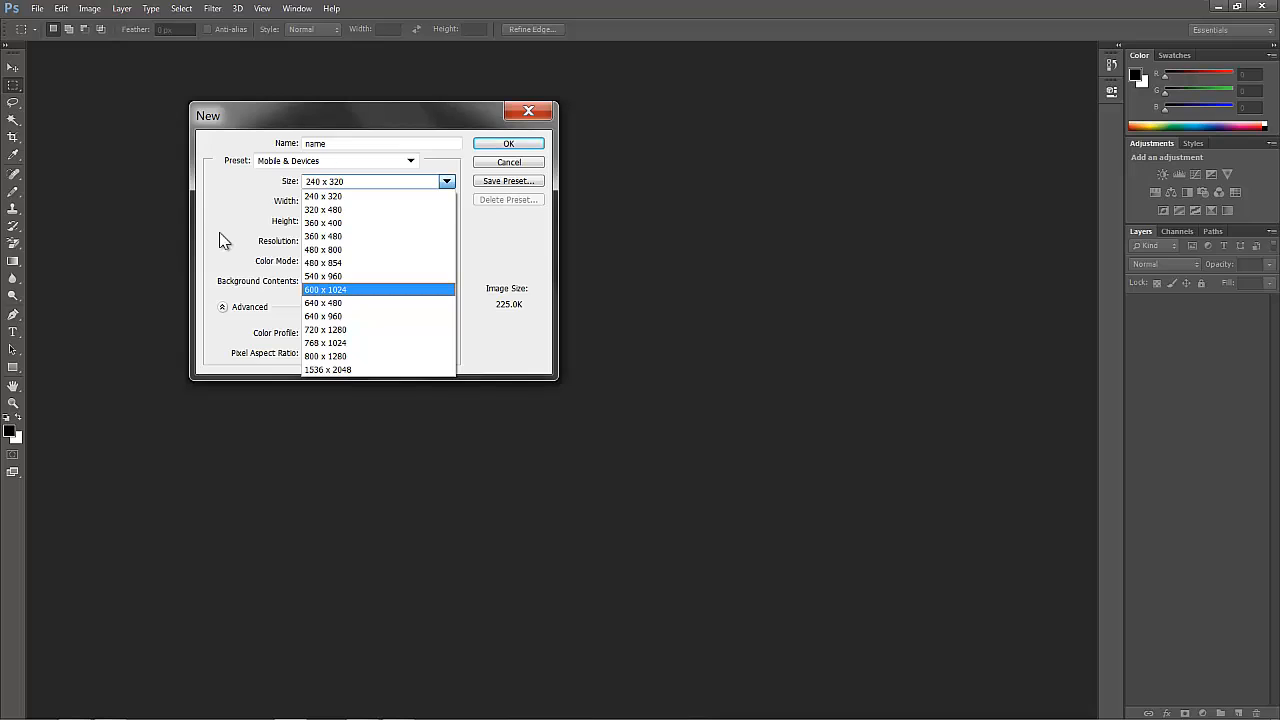
- Set a custom size of 640×1136 pixels at a resolution of 128 pixels per inch
click(322, 180)
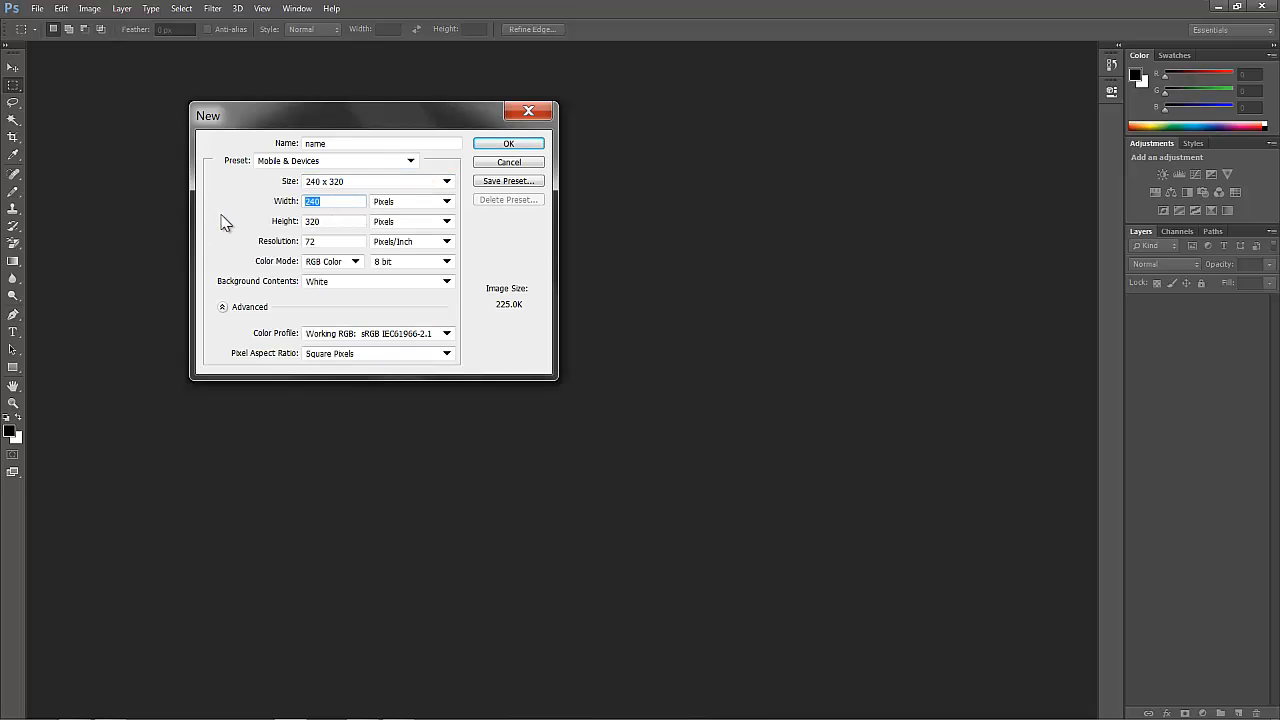
text(649)
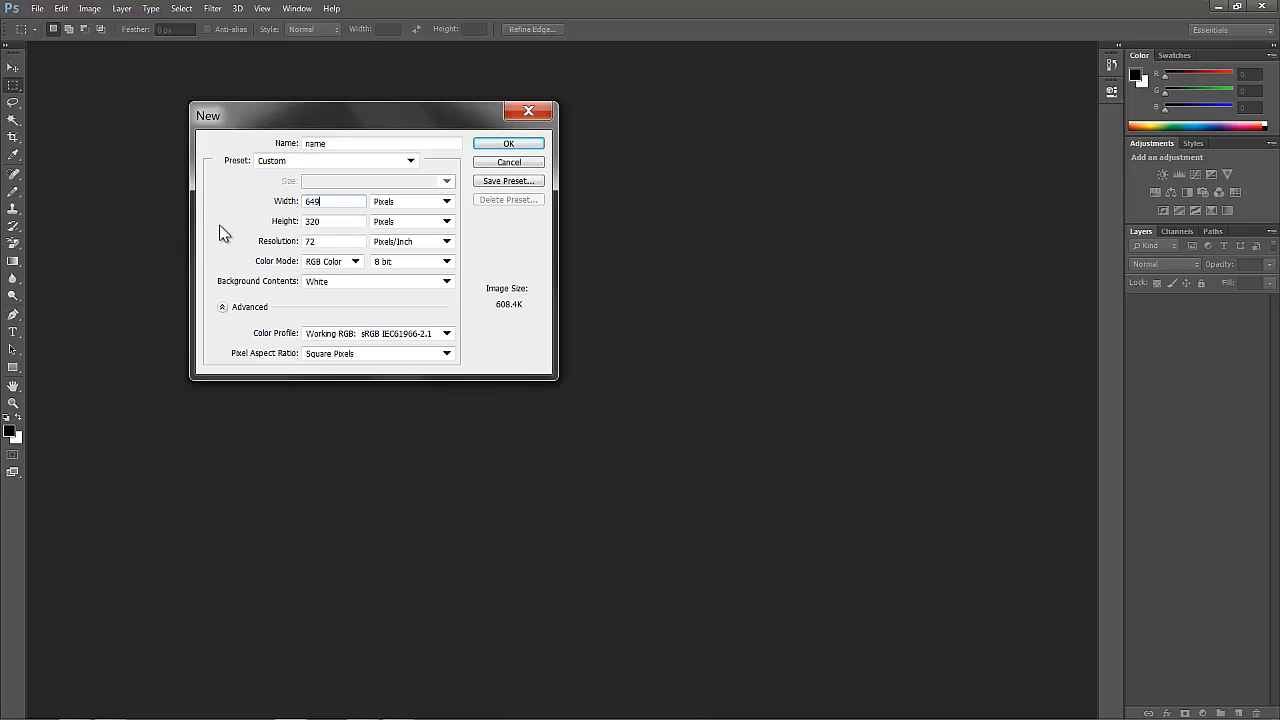
text(113)
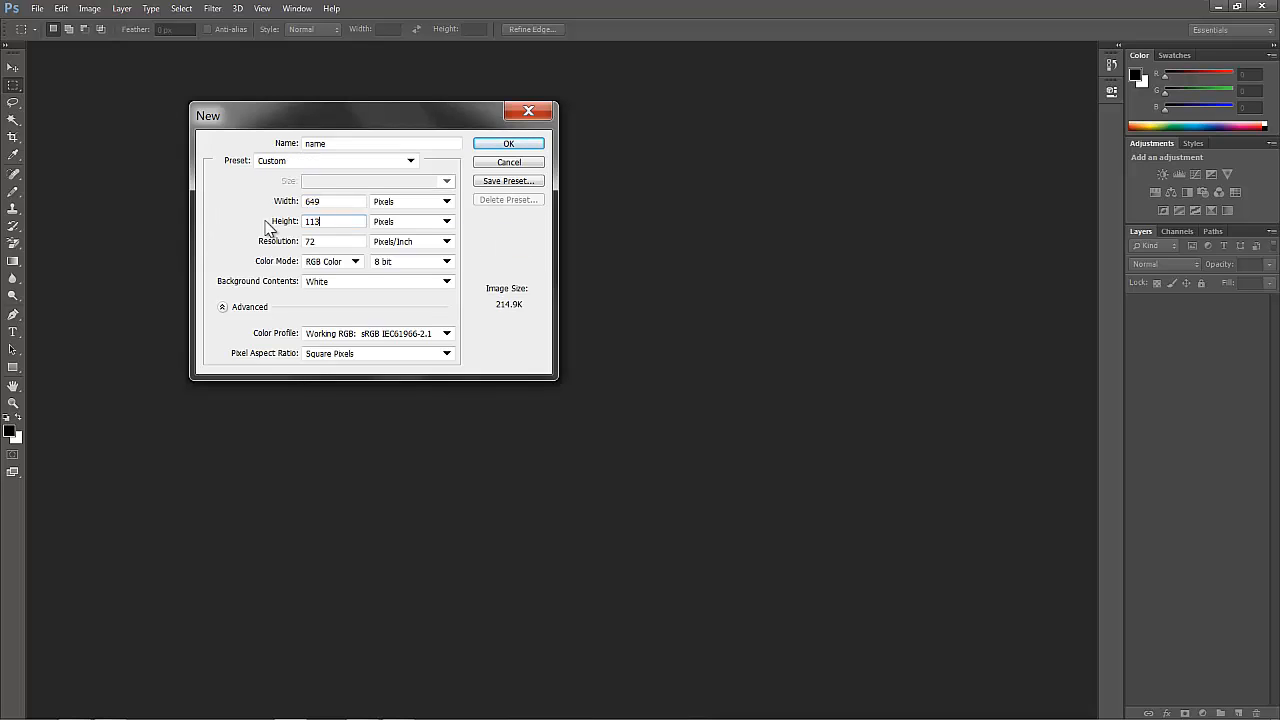
text(1136)
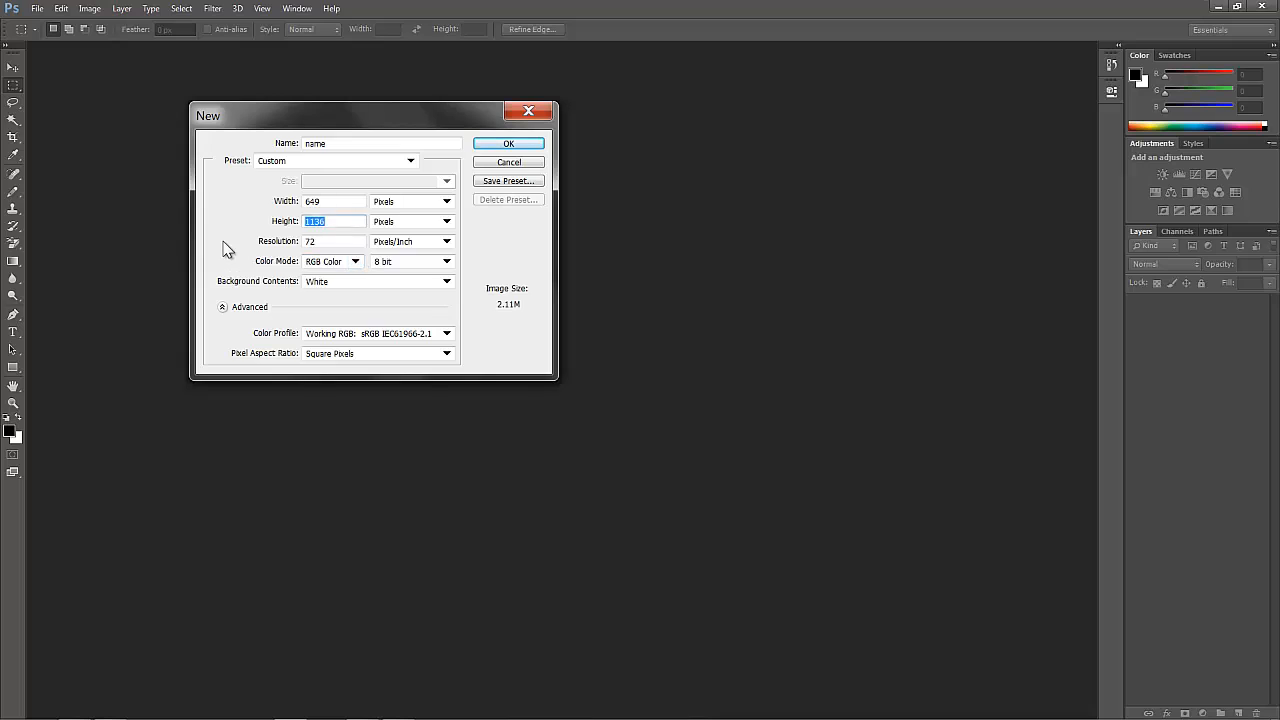
click(332, 240)
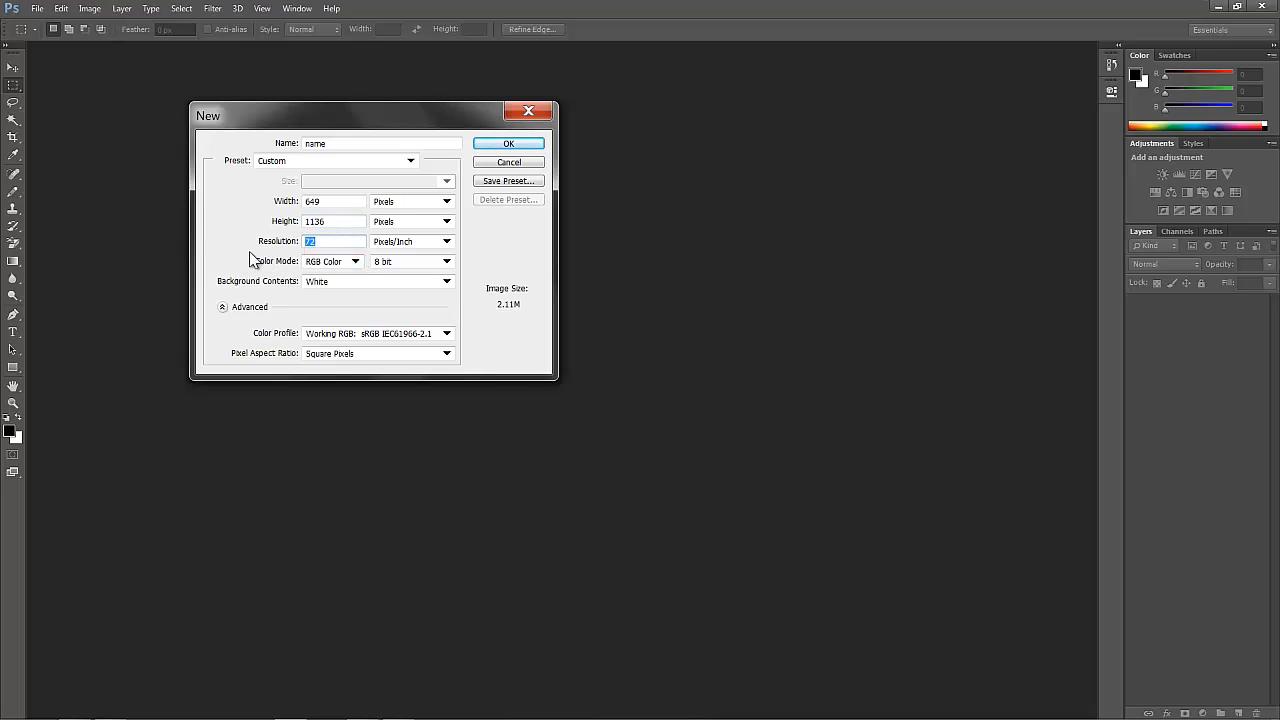
text(128)
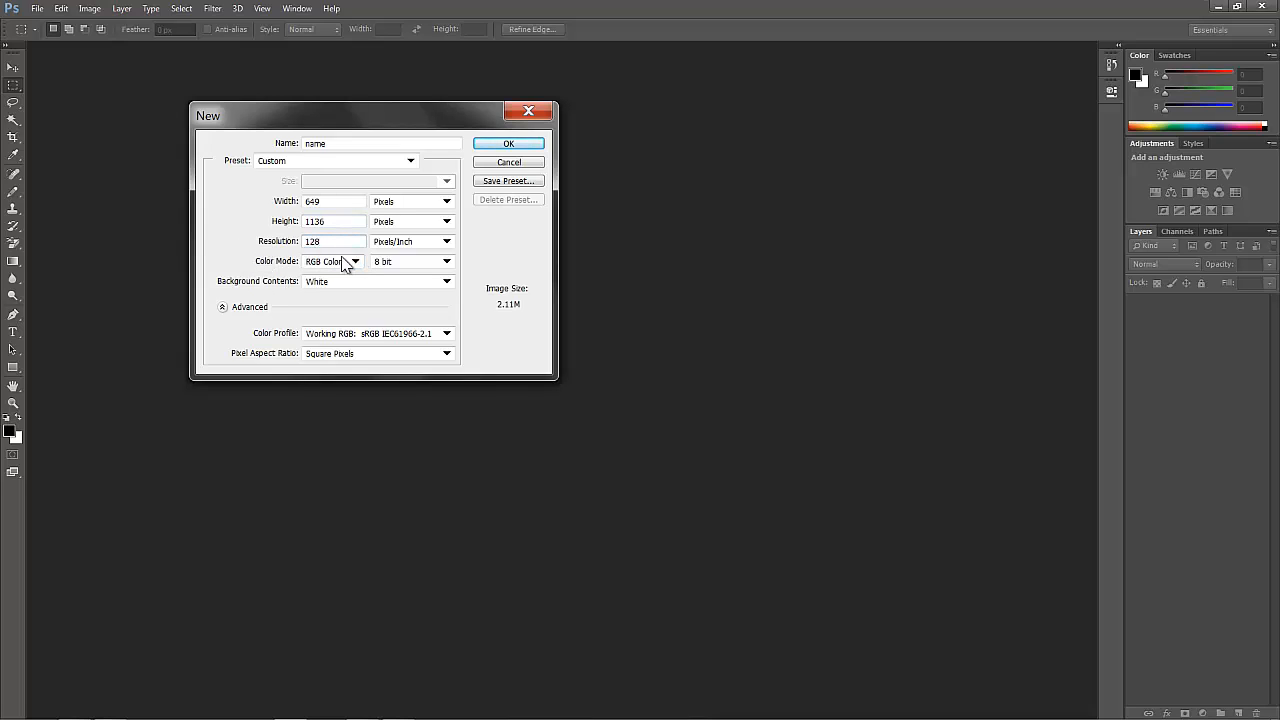
click(336, 240)
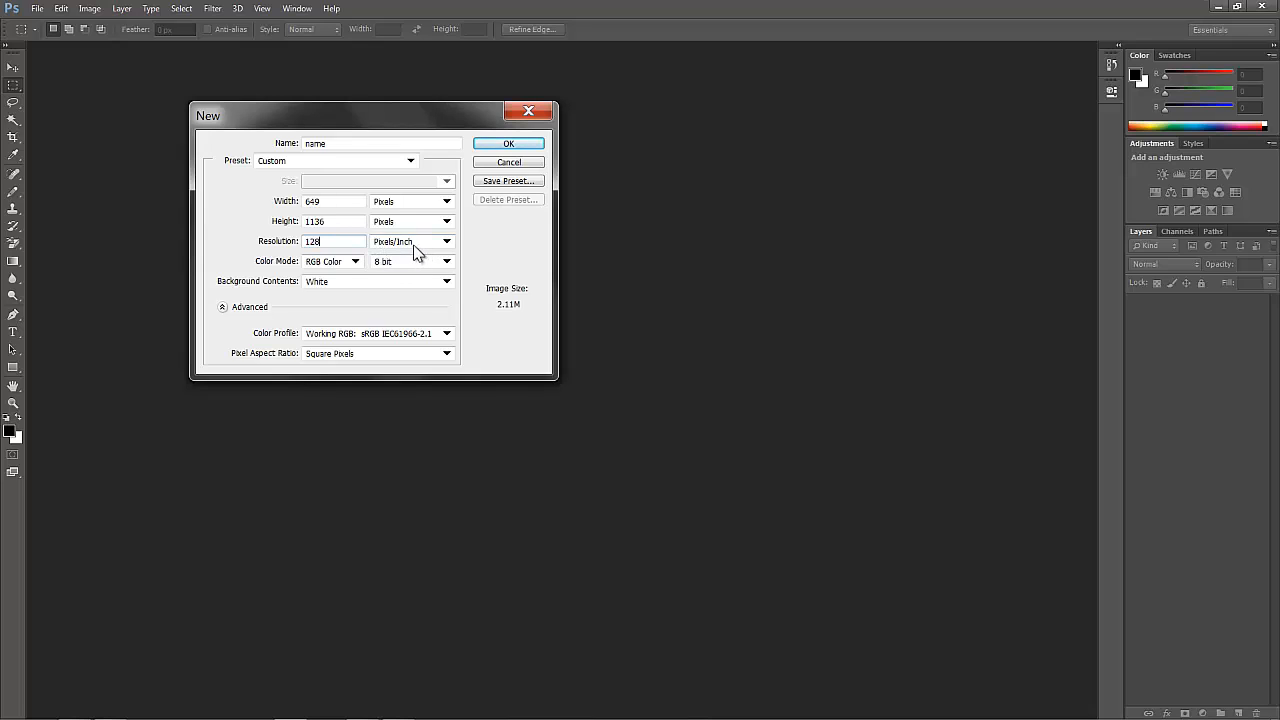
mouse_move(416, 244)
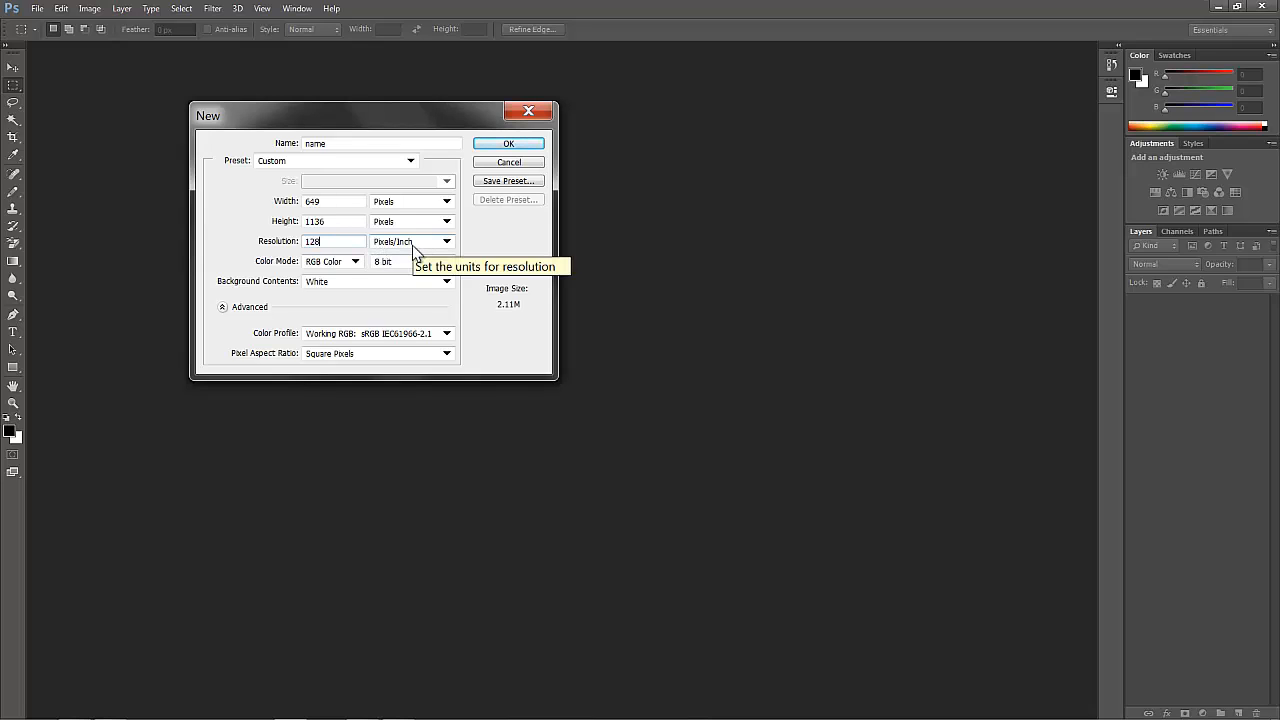
mouse_move(282, 268)
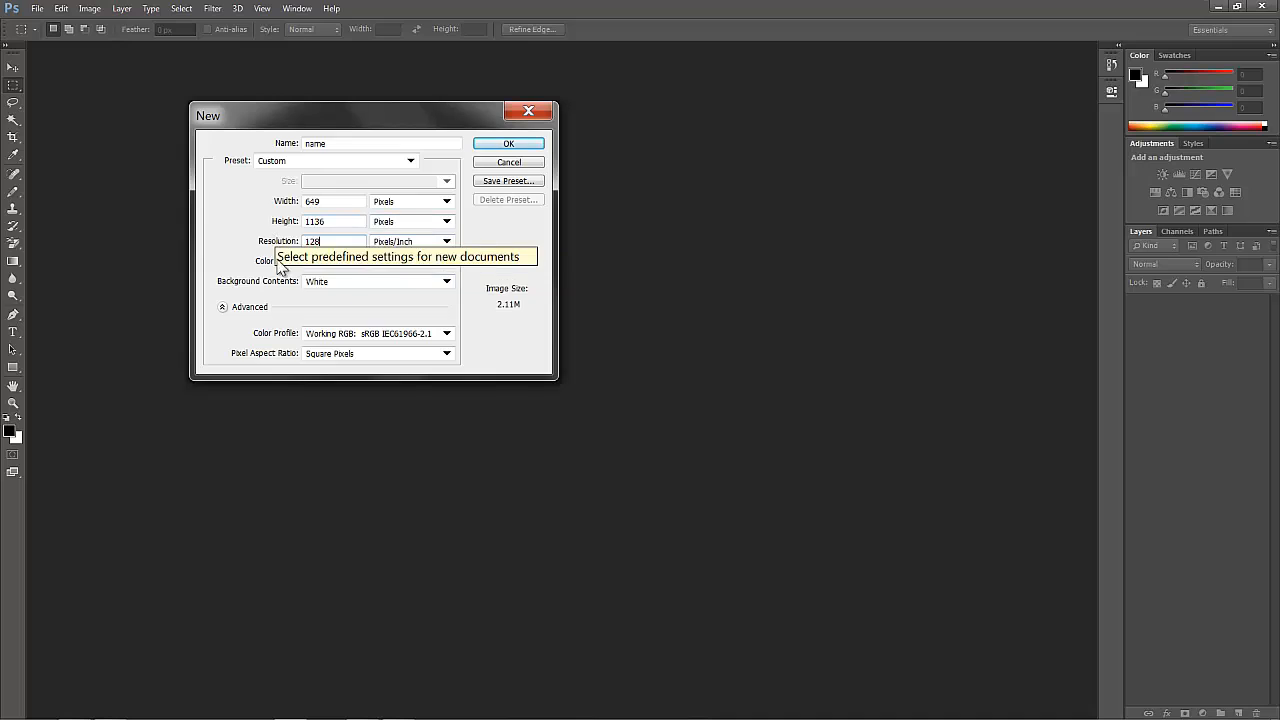
mouse_move(356, 260)
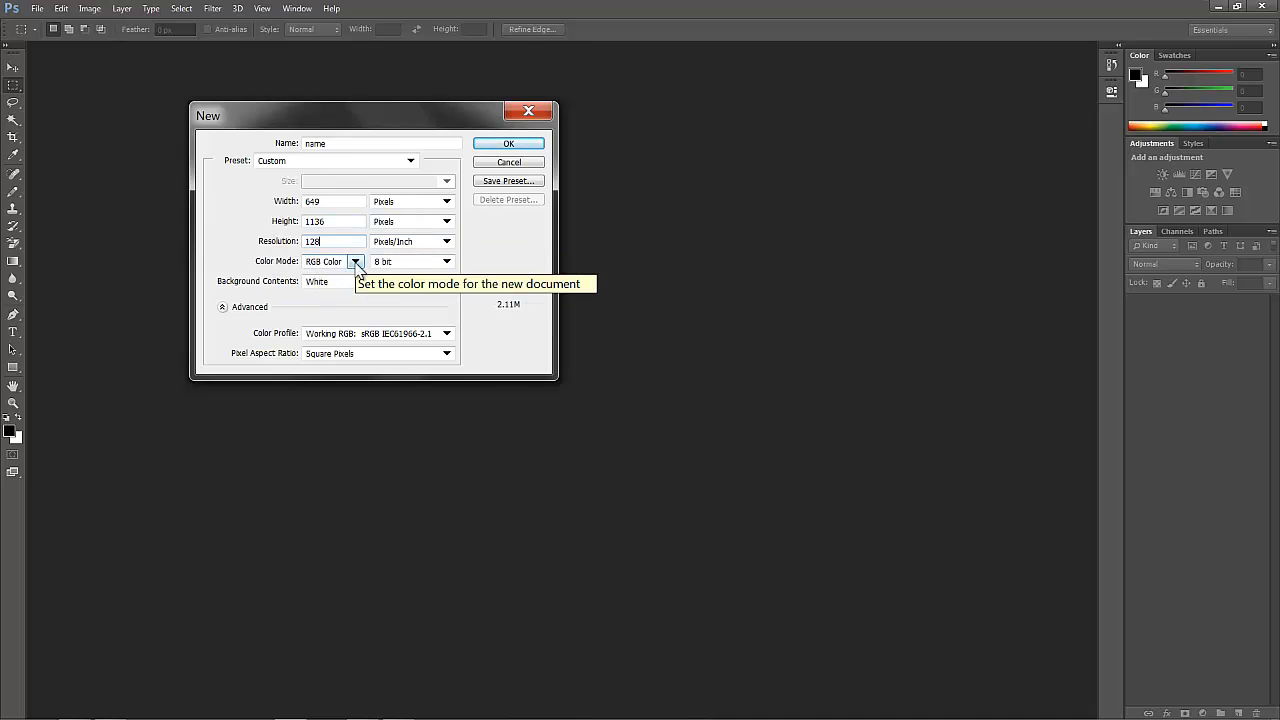
click(356, 260)
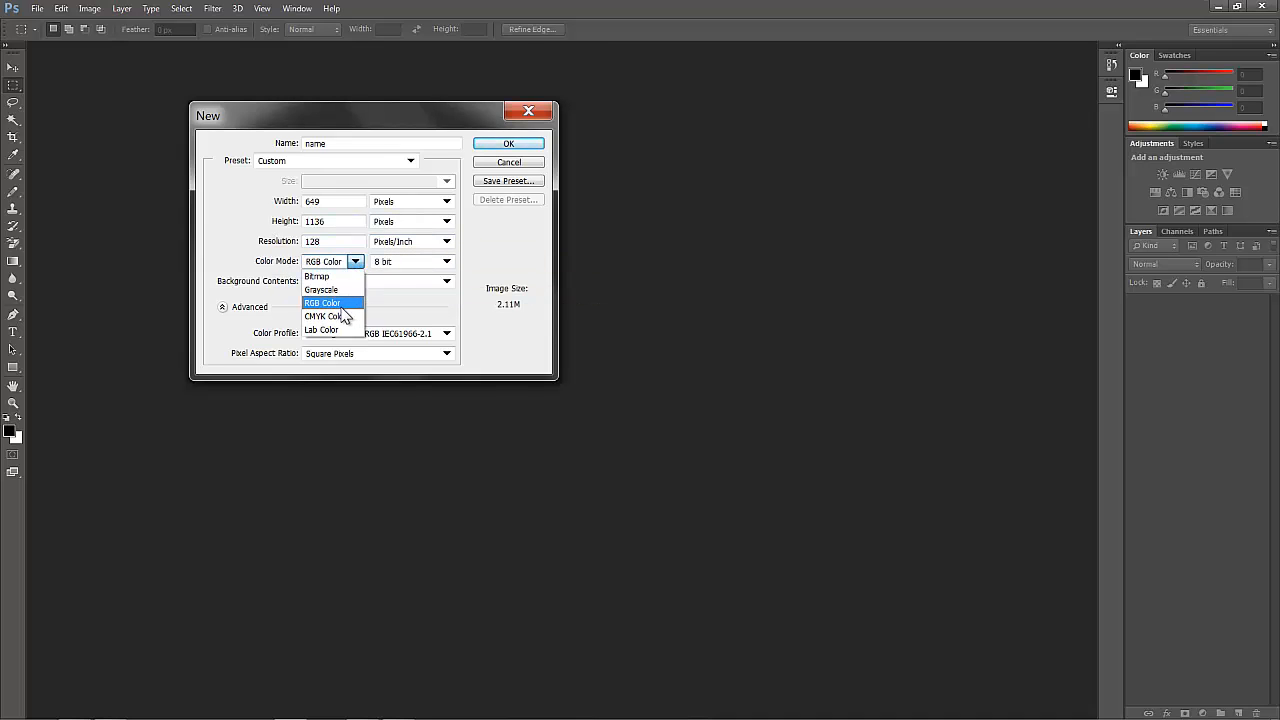
mouse_move(322, 330)
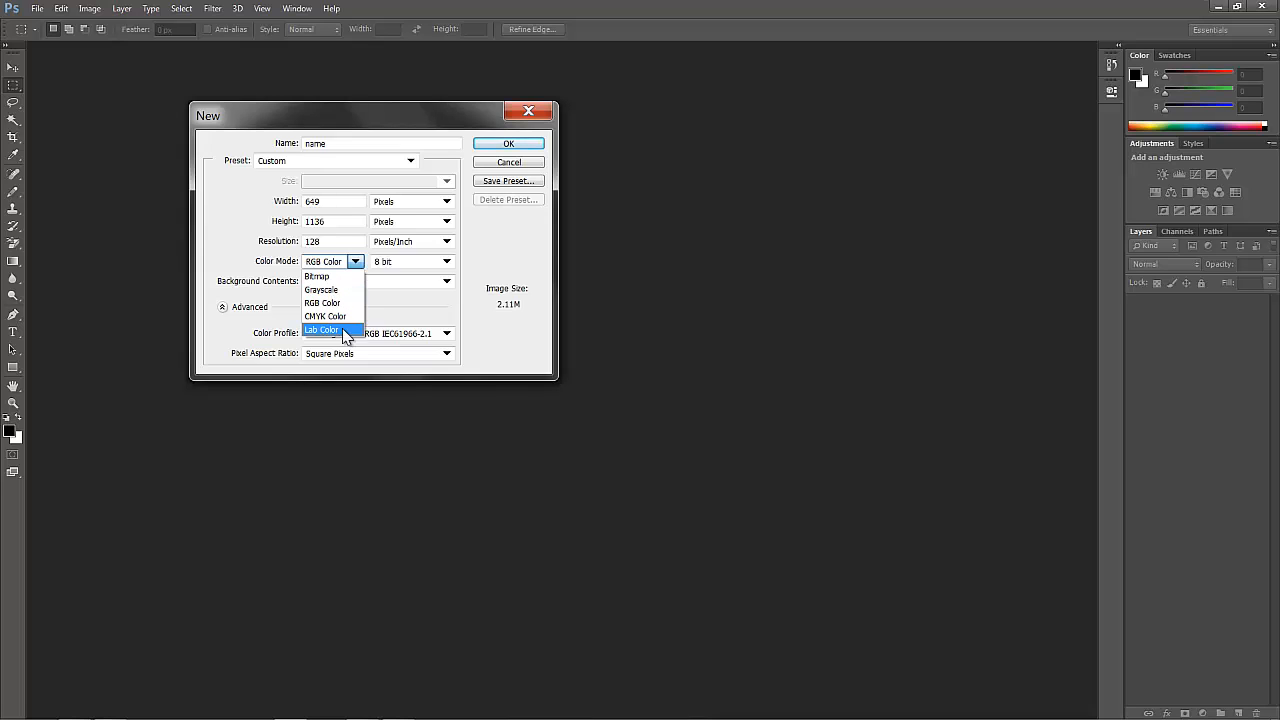
mouse_move(330, 316)
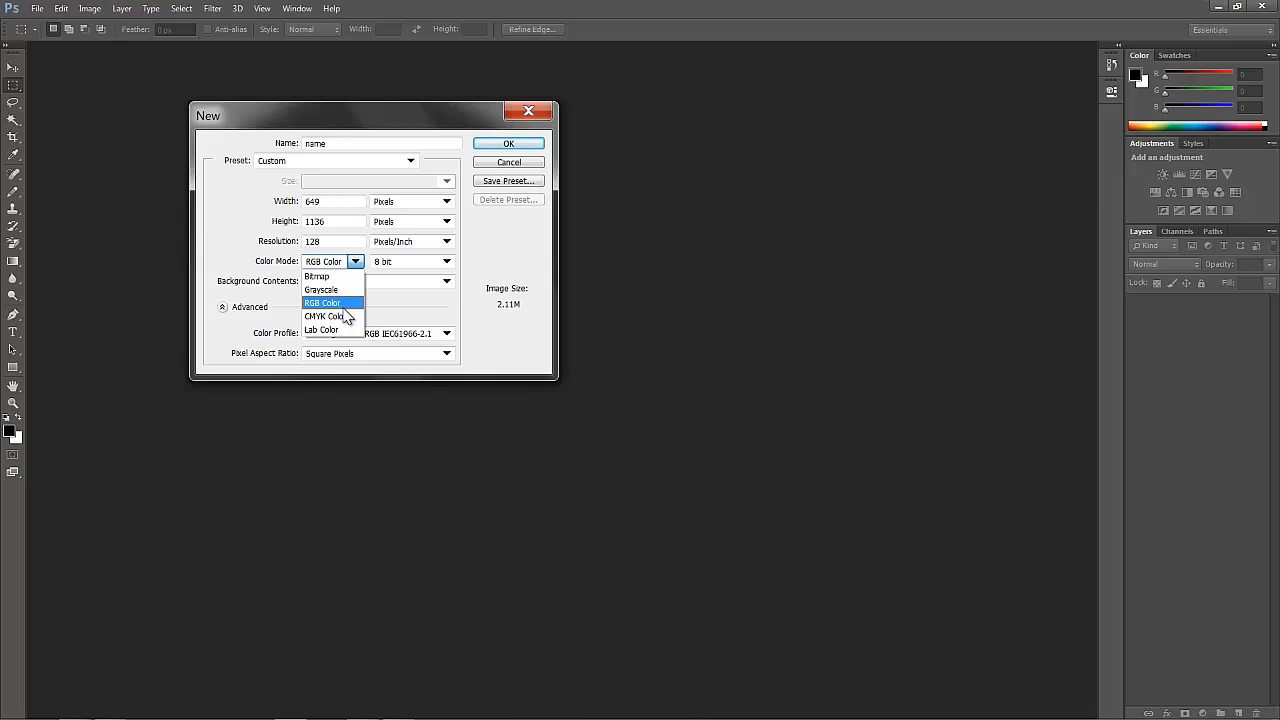
mouse_move(344, 312)
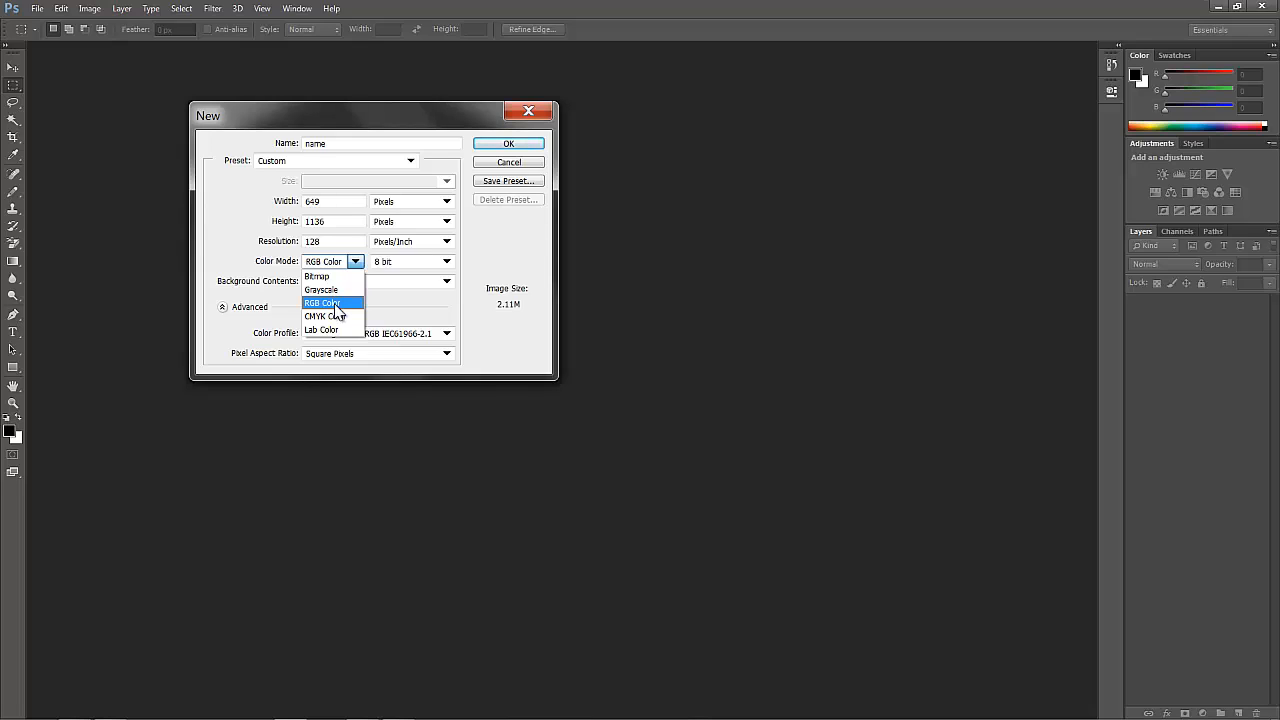
mouse_move(364, 310)
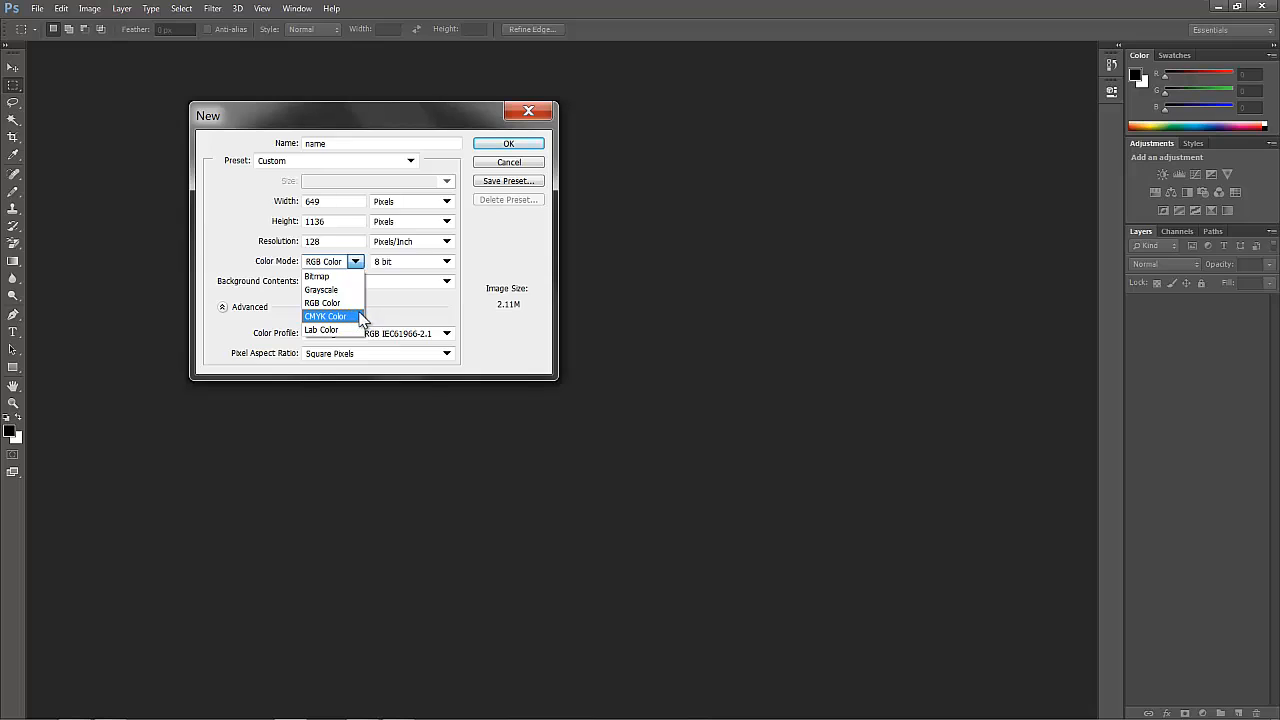
mouse_move(358, 320)
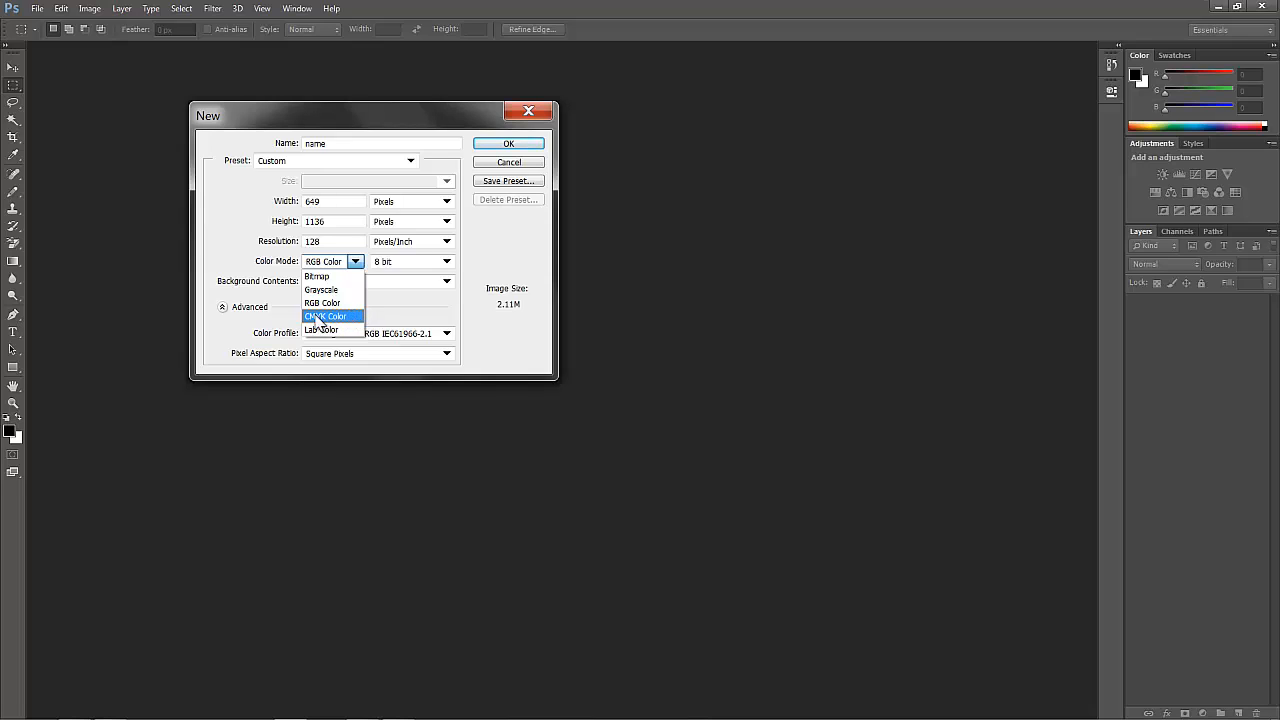
mouse_move(330, 328)
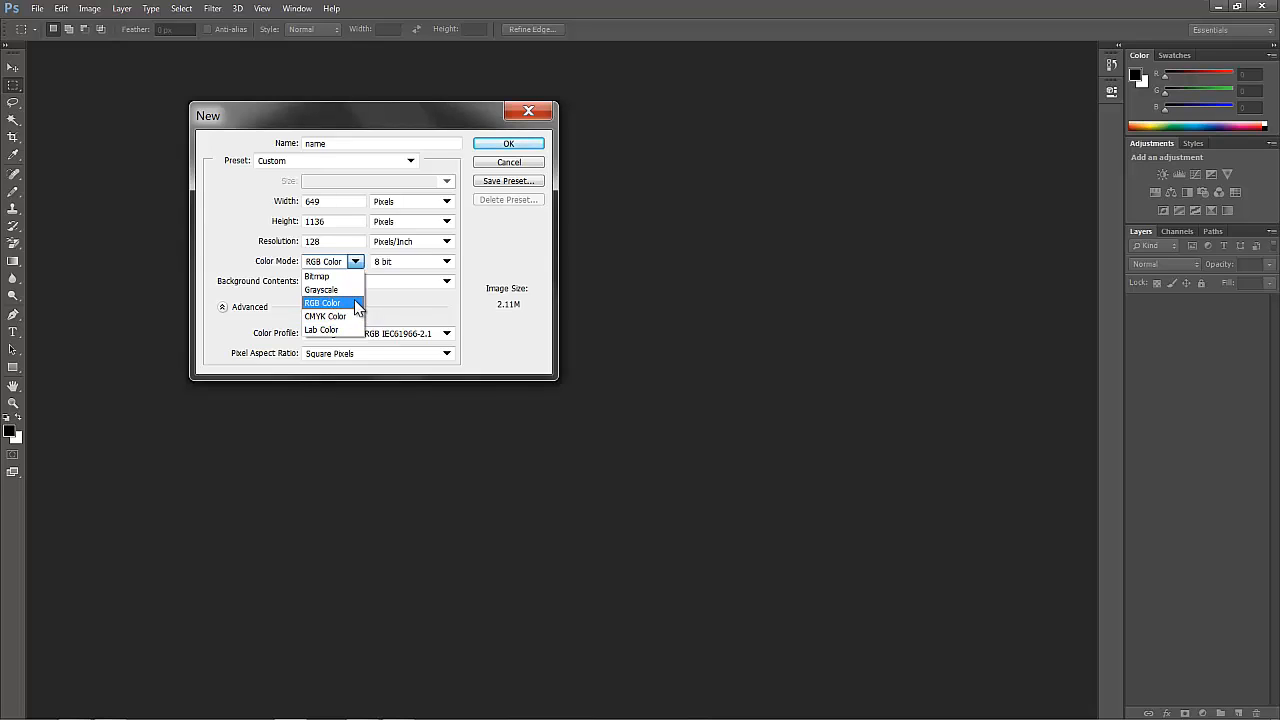
click(324, 302)
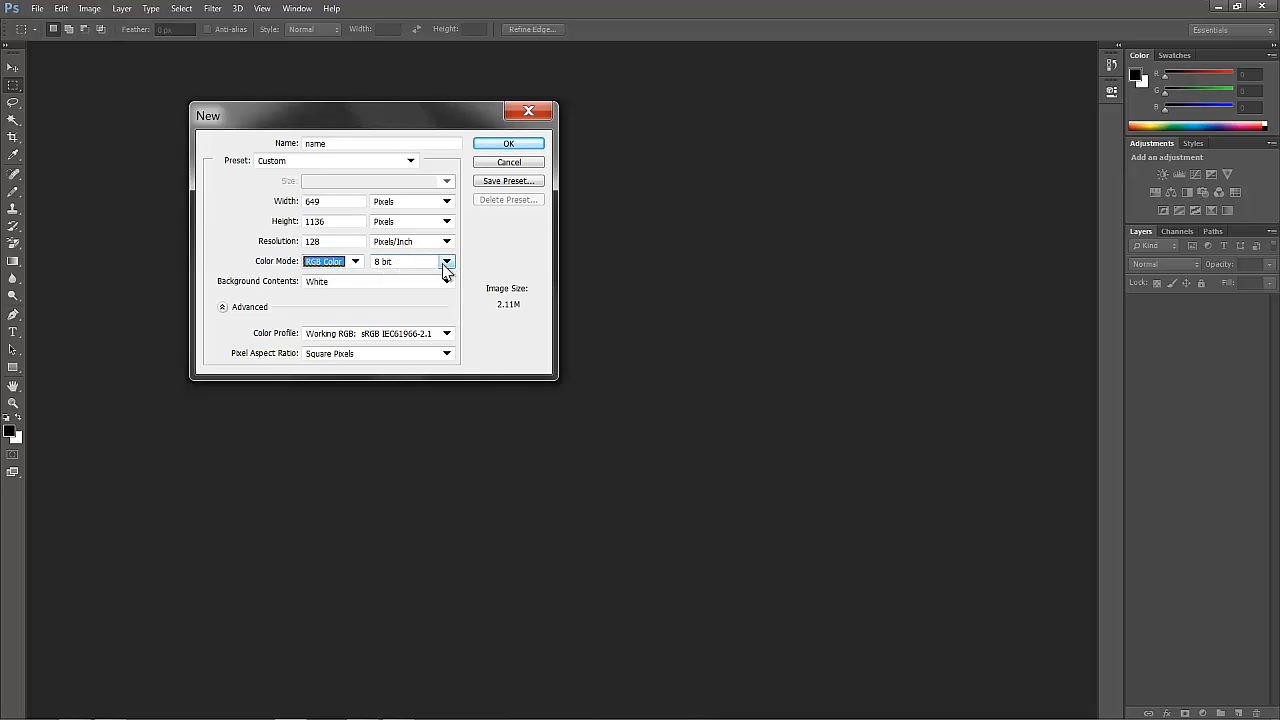
- Change the bit depth from 8 to 16 bits per channel
click(448, 260)
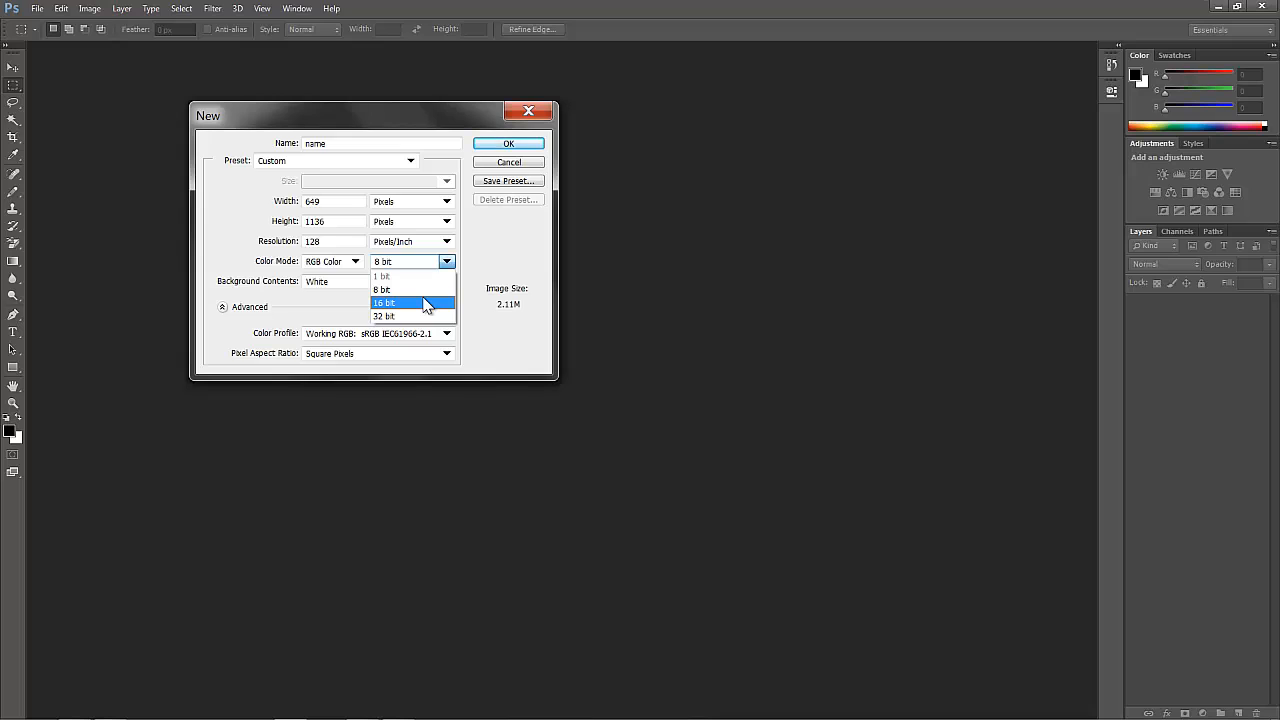
click(384, 302)
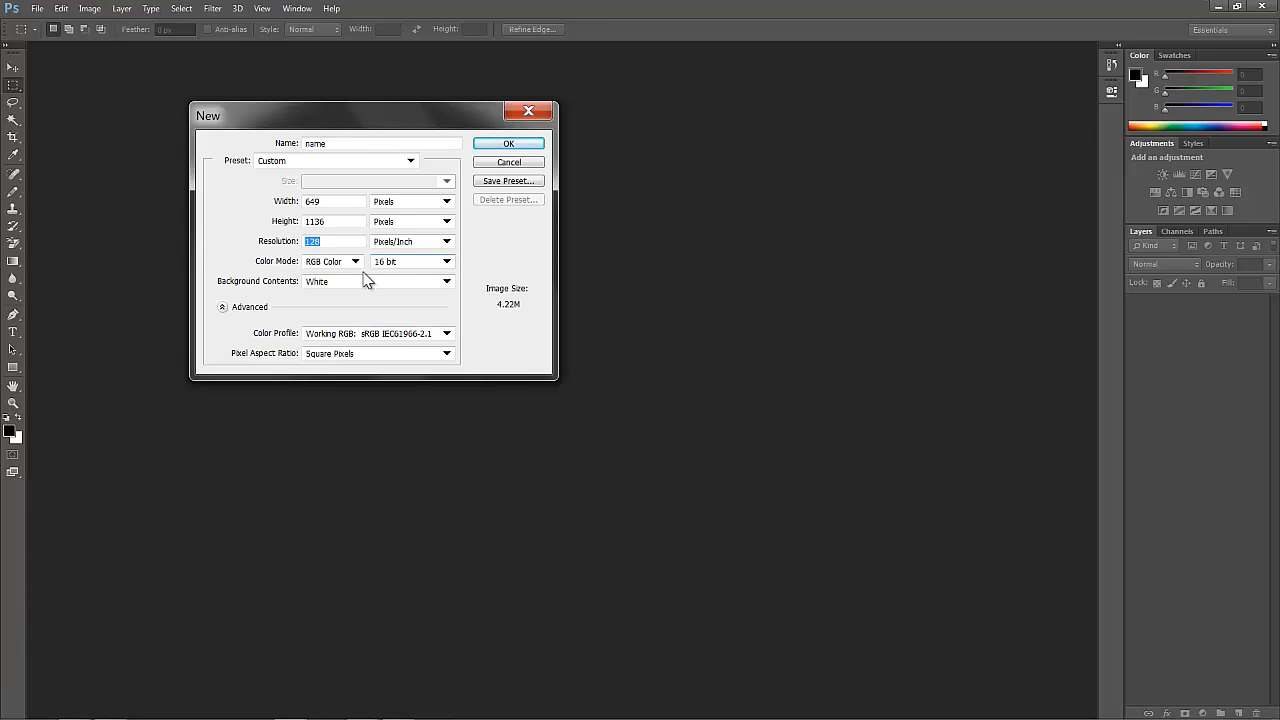
mouse_move(400, 272)
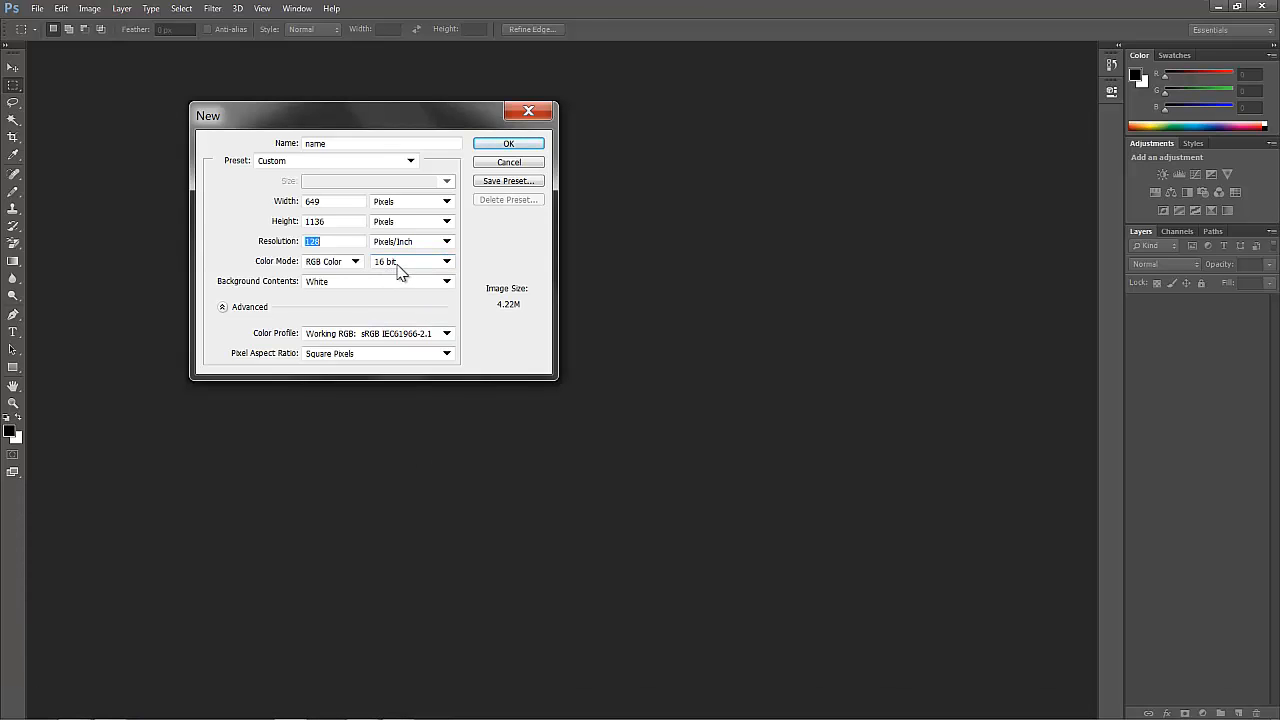
mouse_move(410, 260)
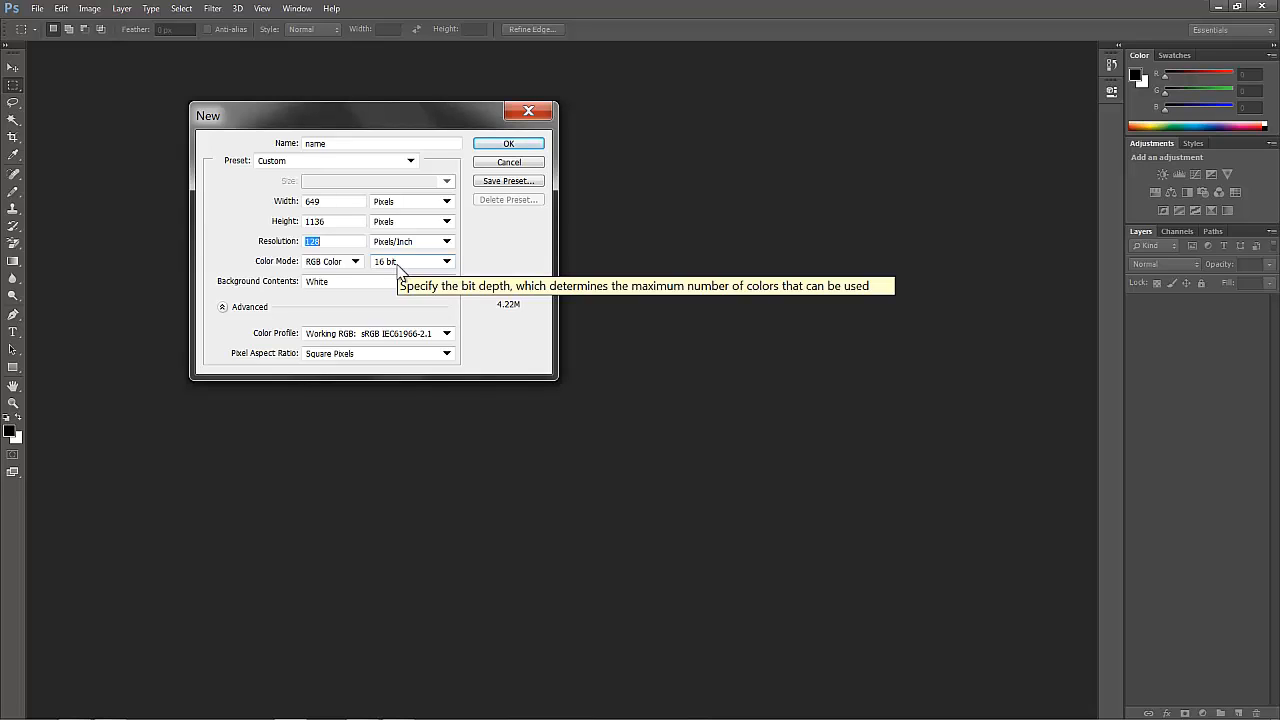
mouse_move(400, 272)
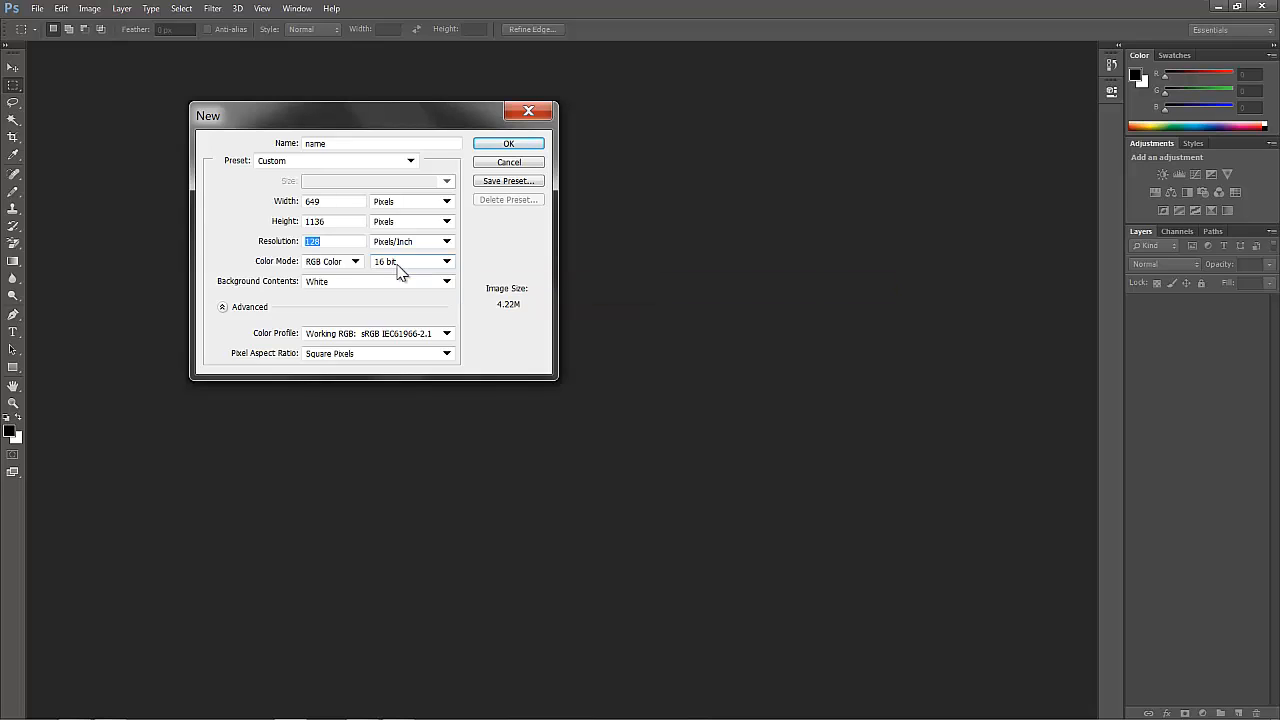
click(446, 260)
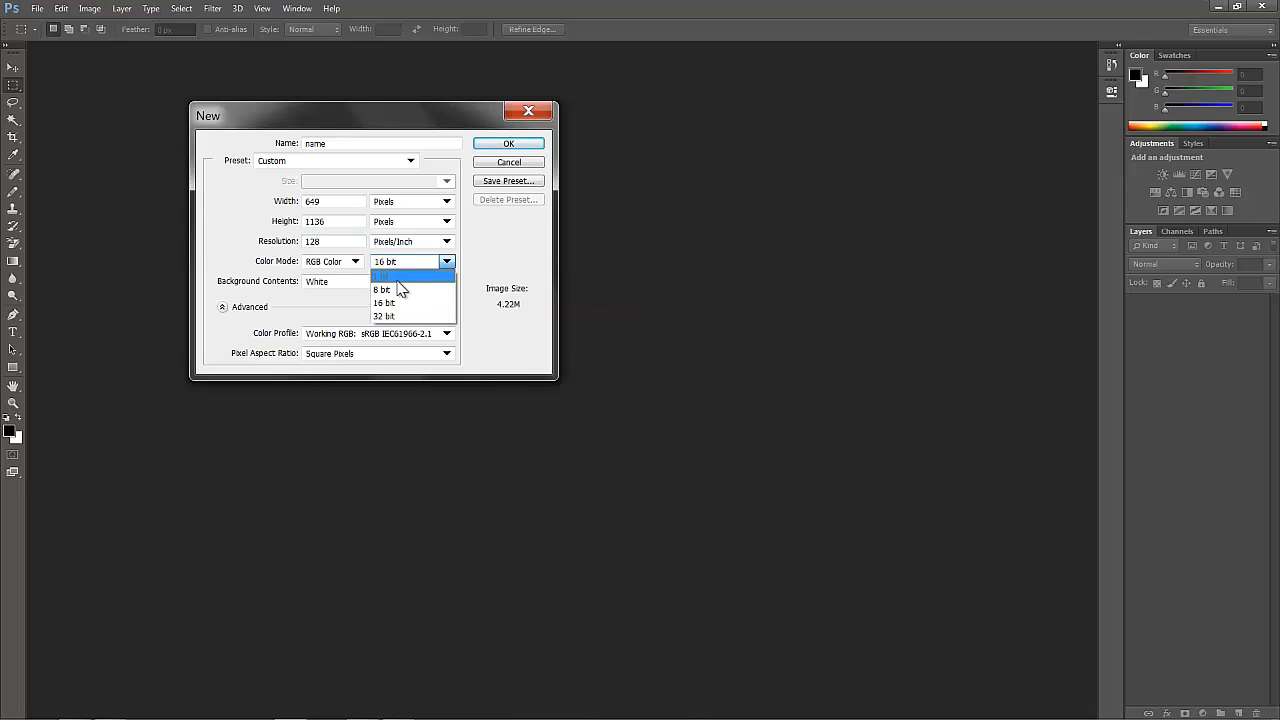
mouse_move(412, 288)
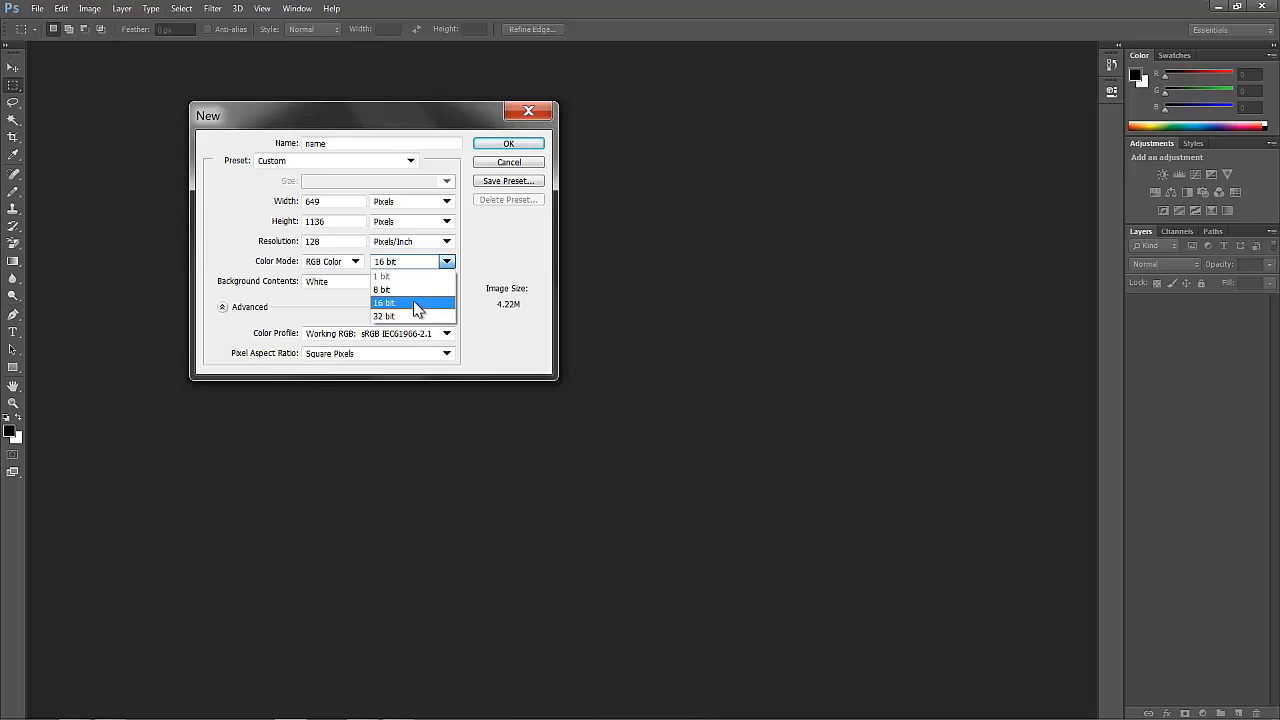
click(384, 302)
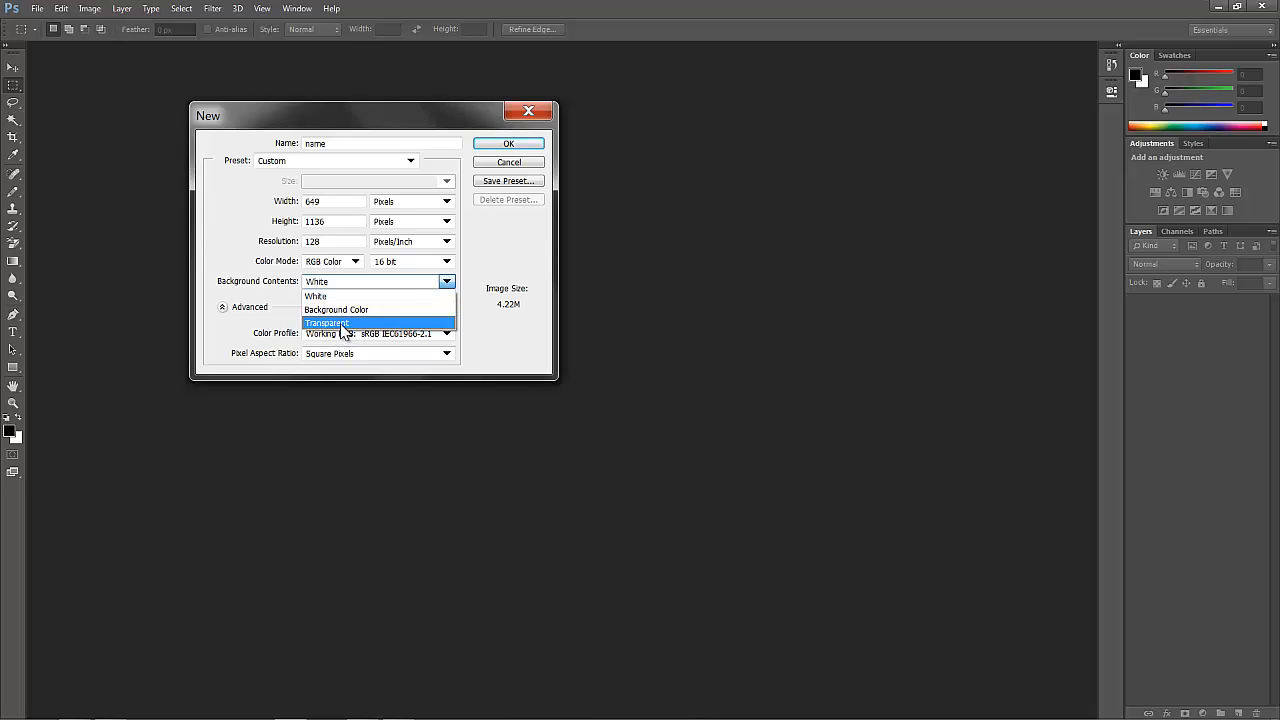
click(328, 324)
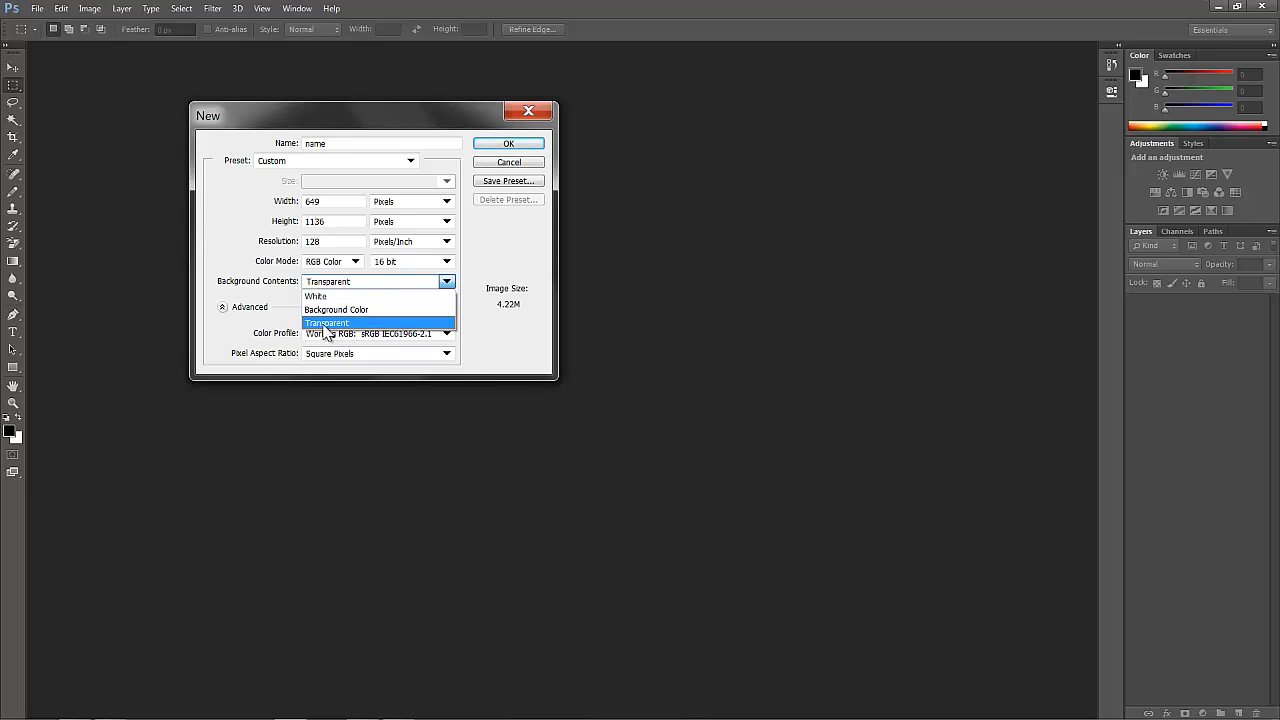
mouse_move(336, 308)
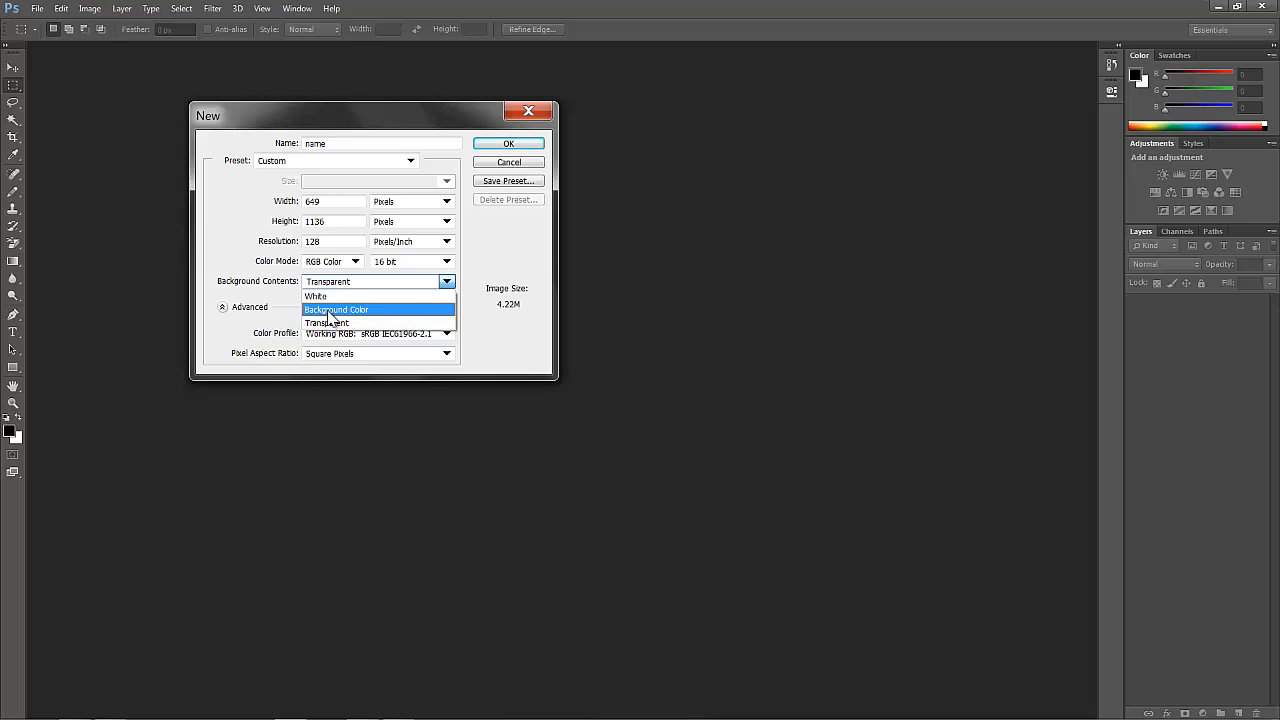
mouse_move(328, 322)
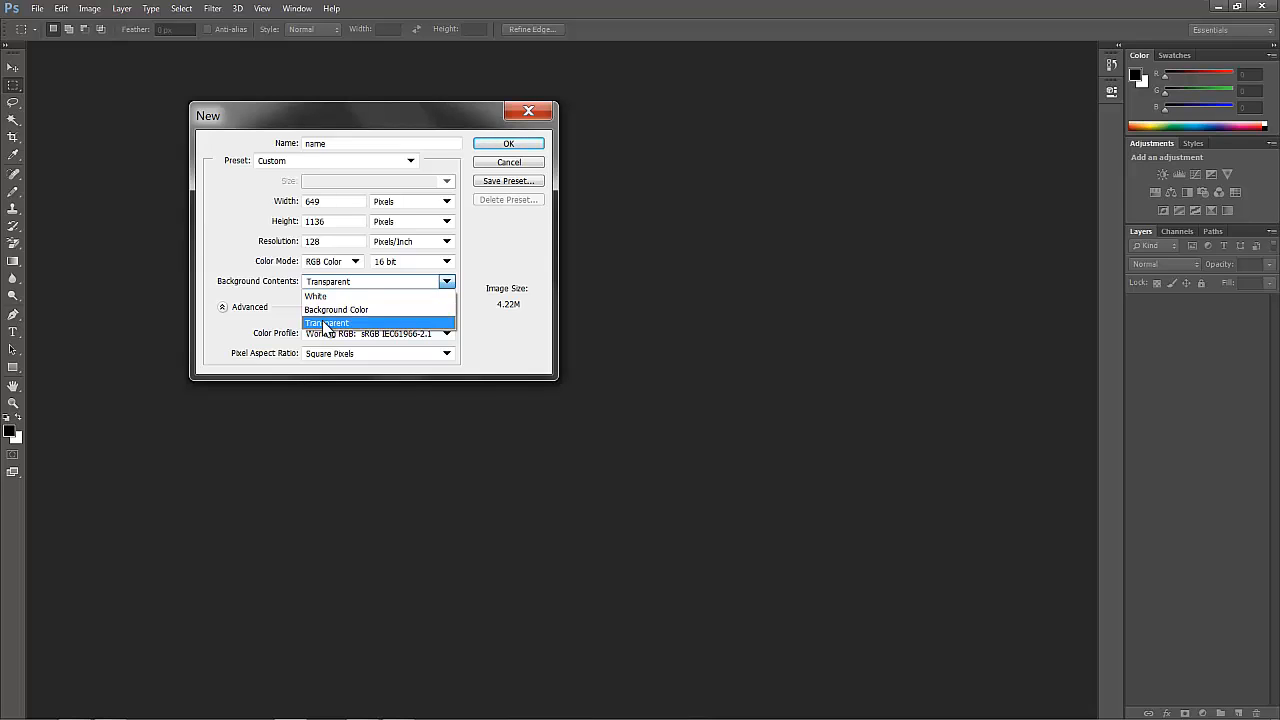
click(328, 322)
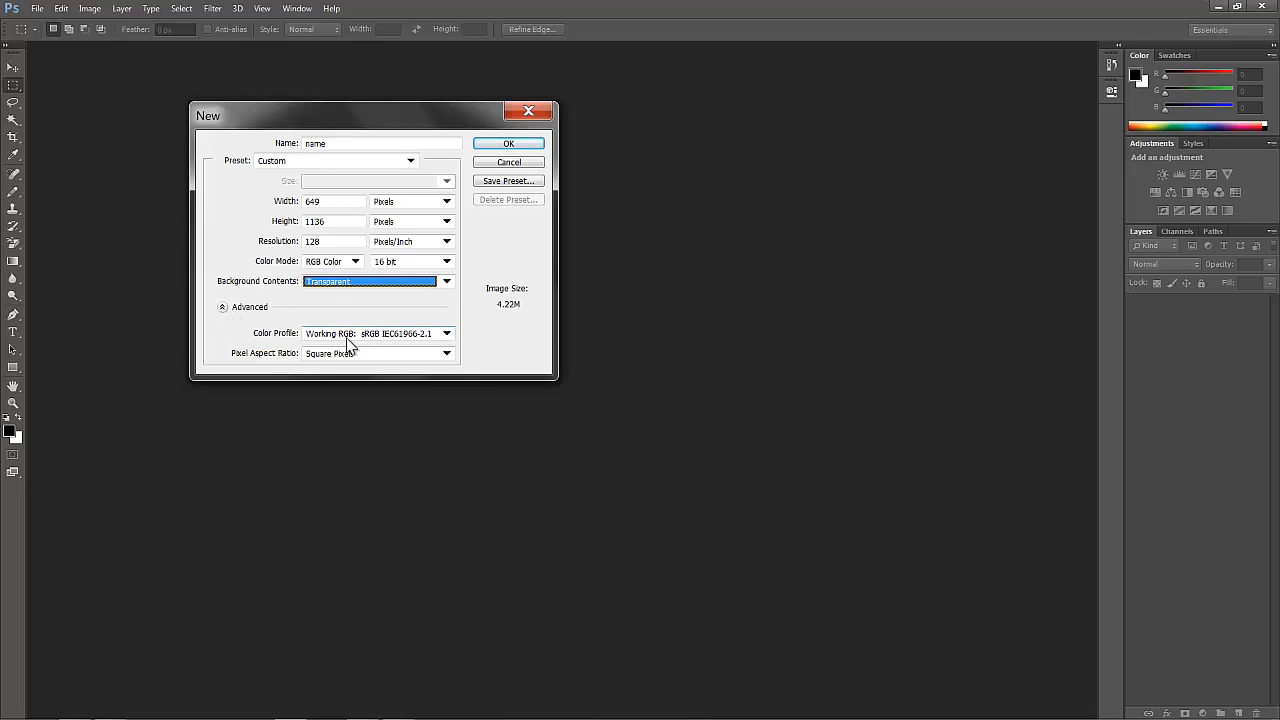
mouse_move(378, 344)
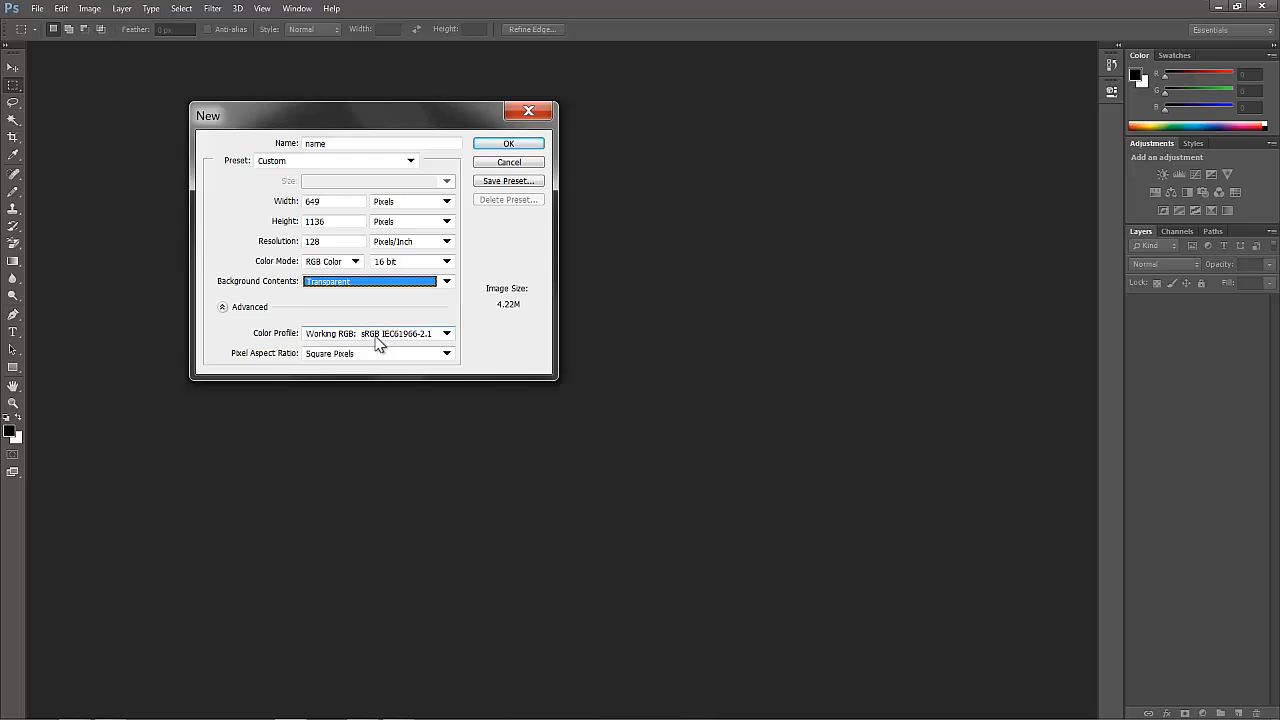
mouse_move(380, 338)
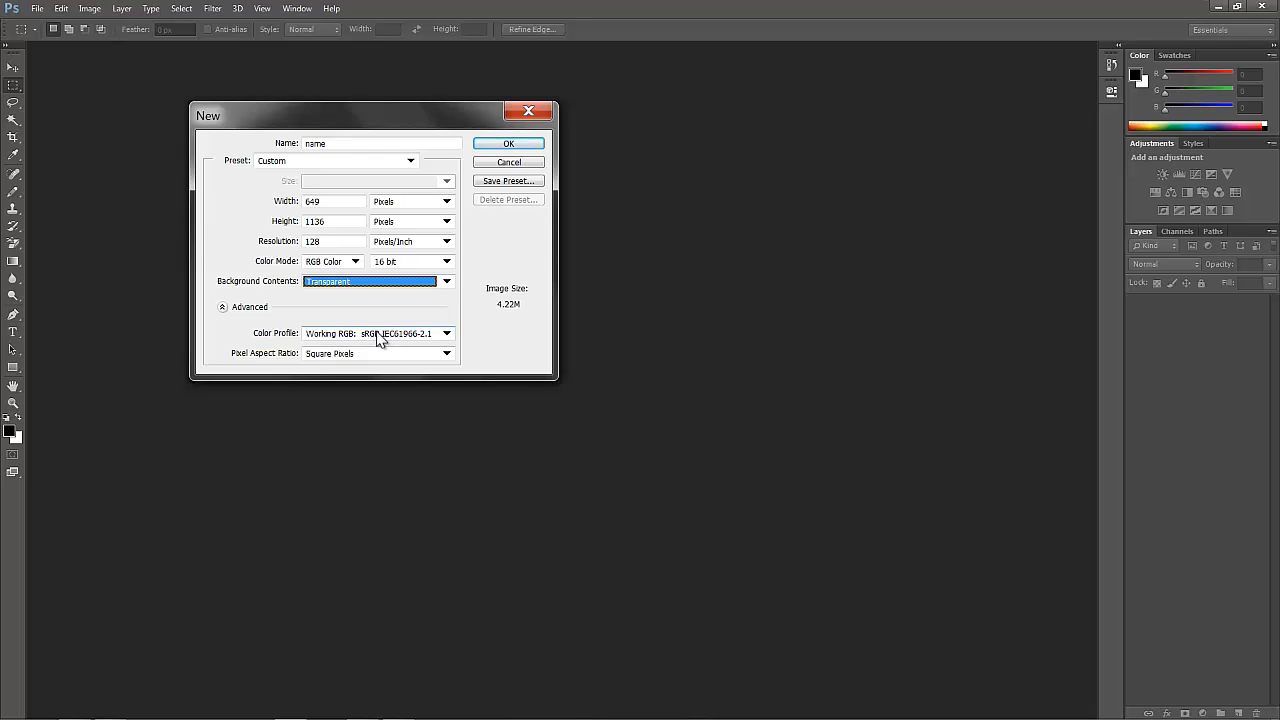
click(446, 332)
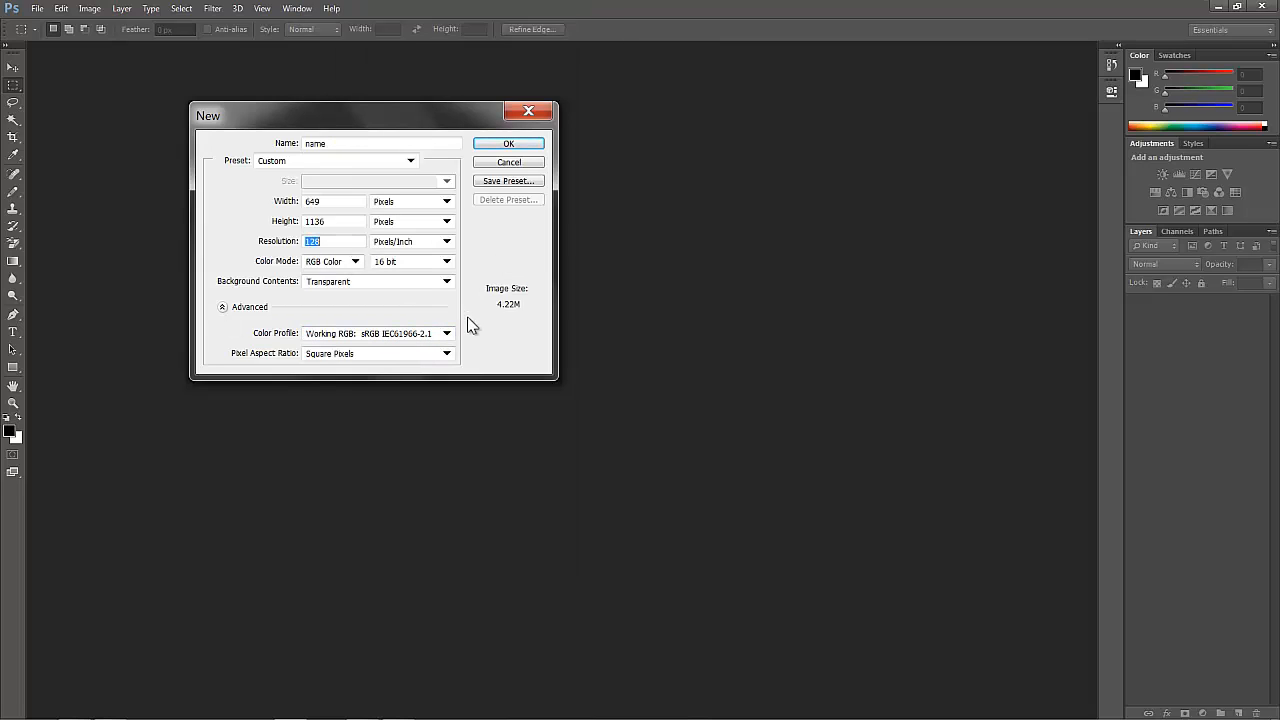
mouse_move(456, 322)
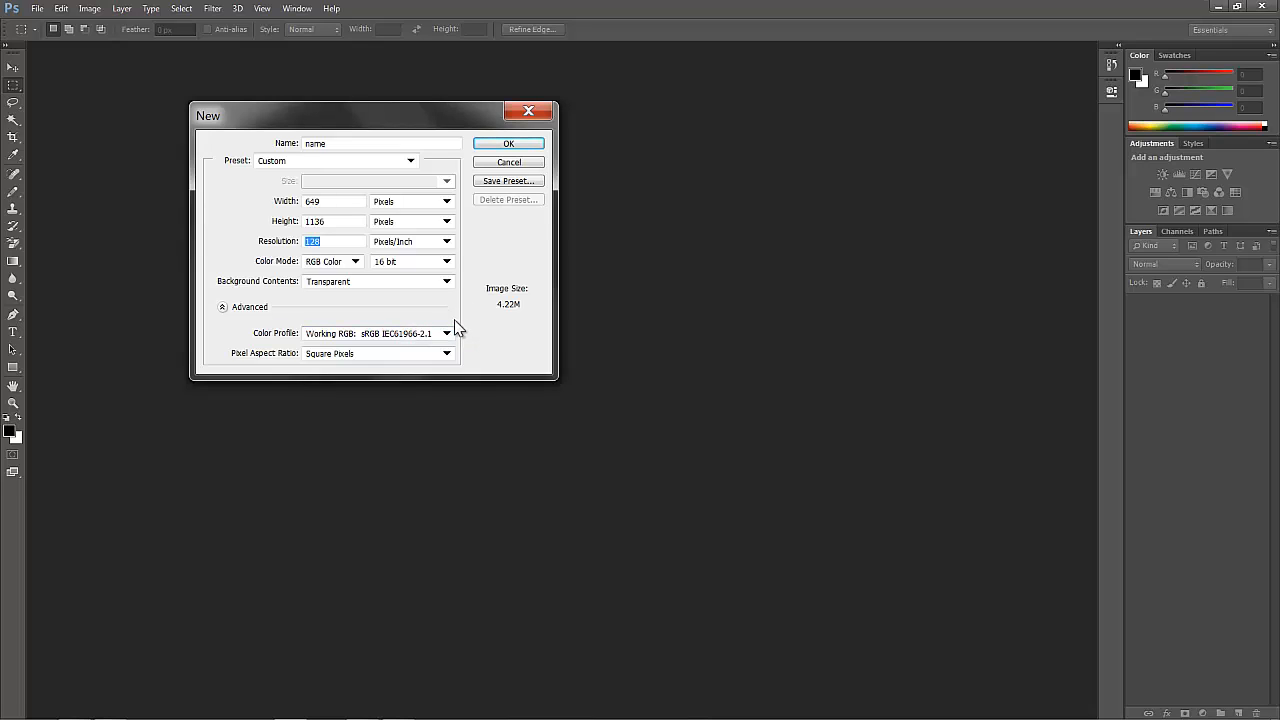
mouse_move(452, 328)
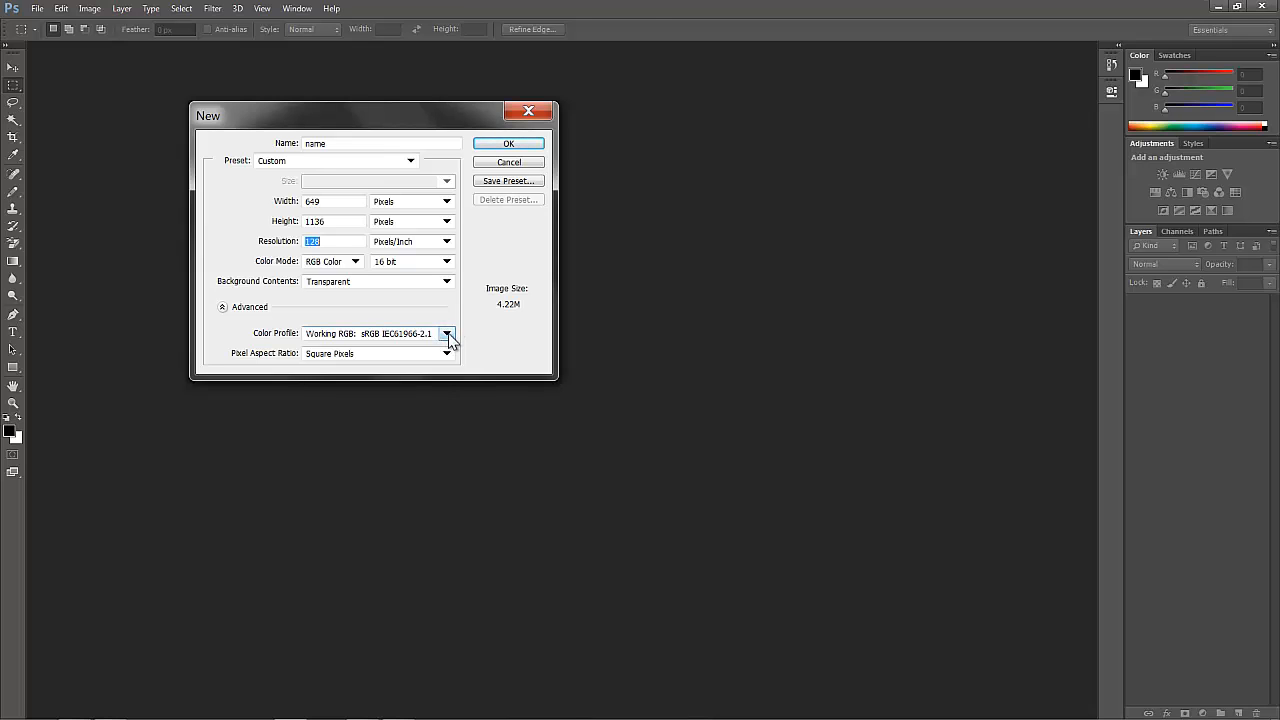
click(448, 332)
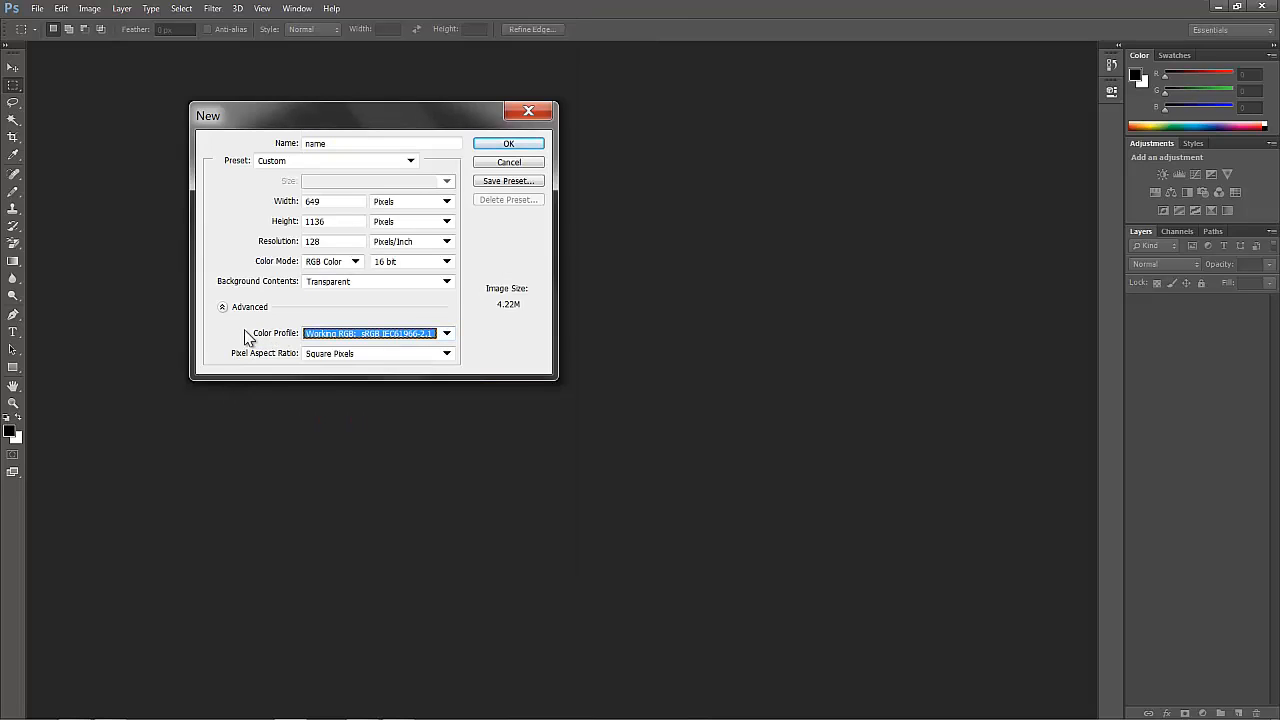
mouse_move(228, 338)
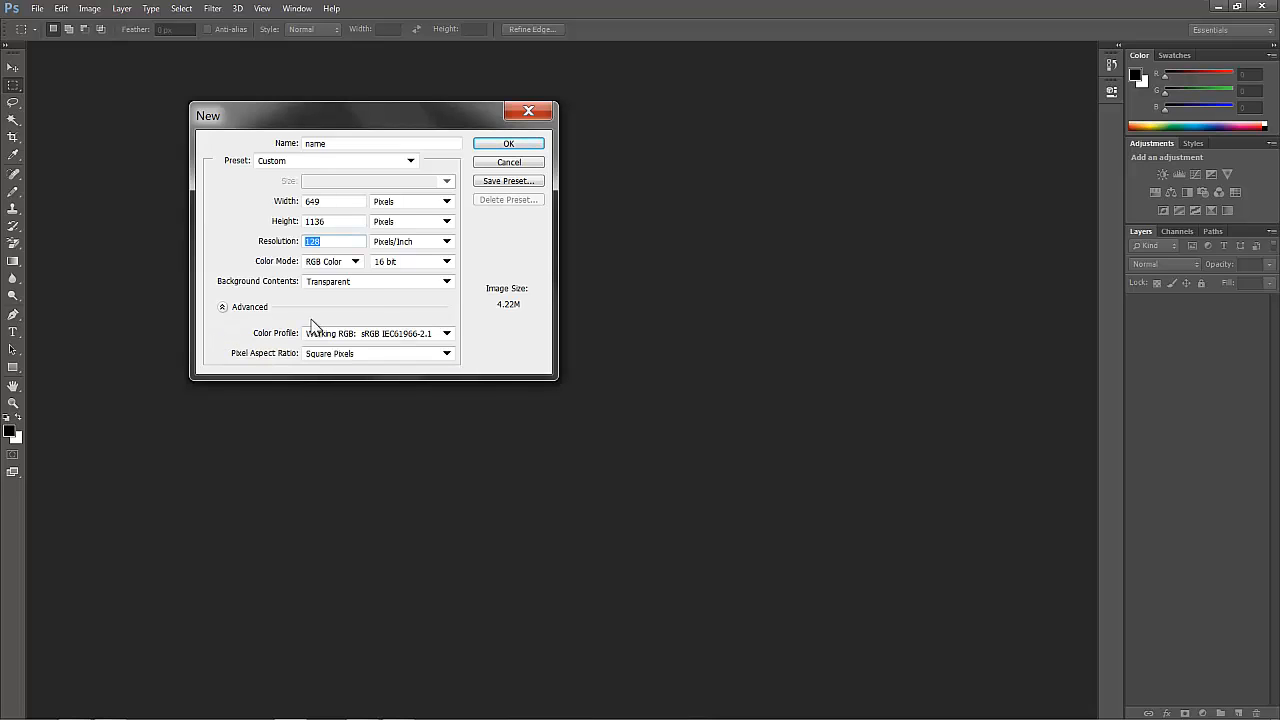
mouse_move(380, 344)
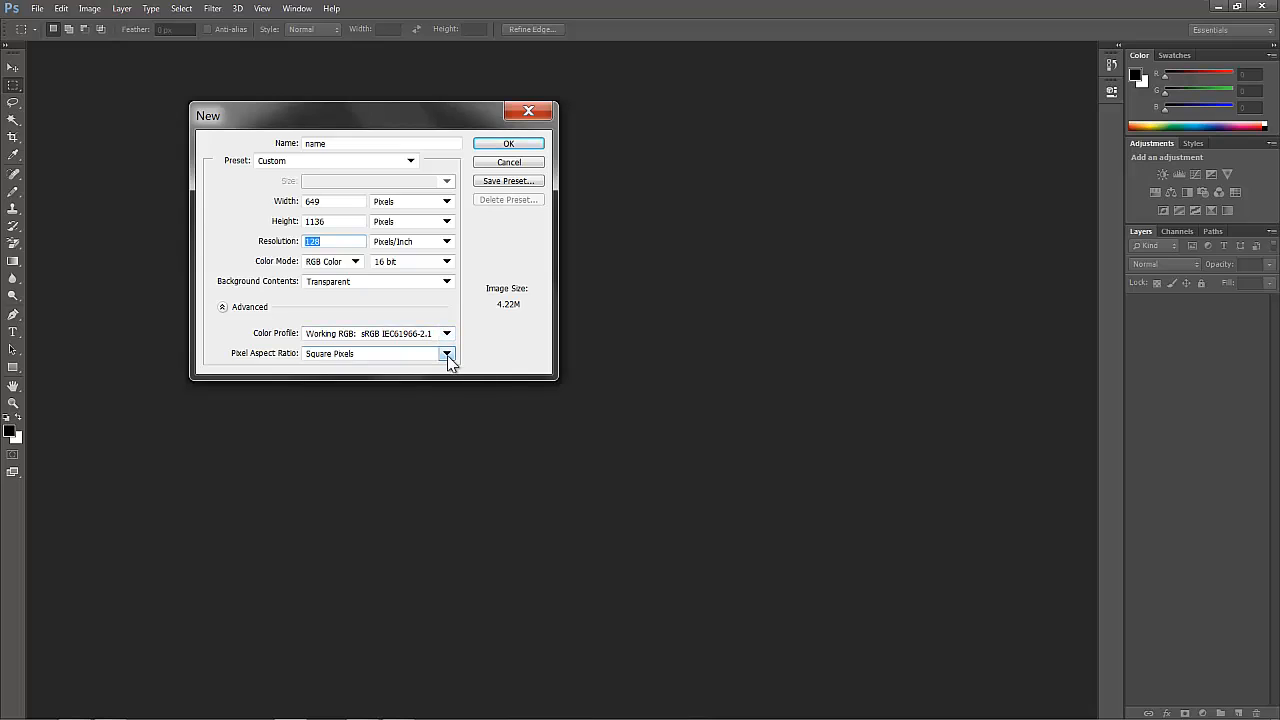
click(448, 352)
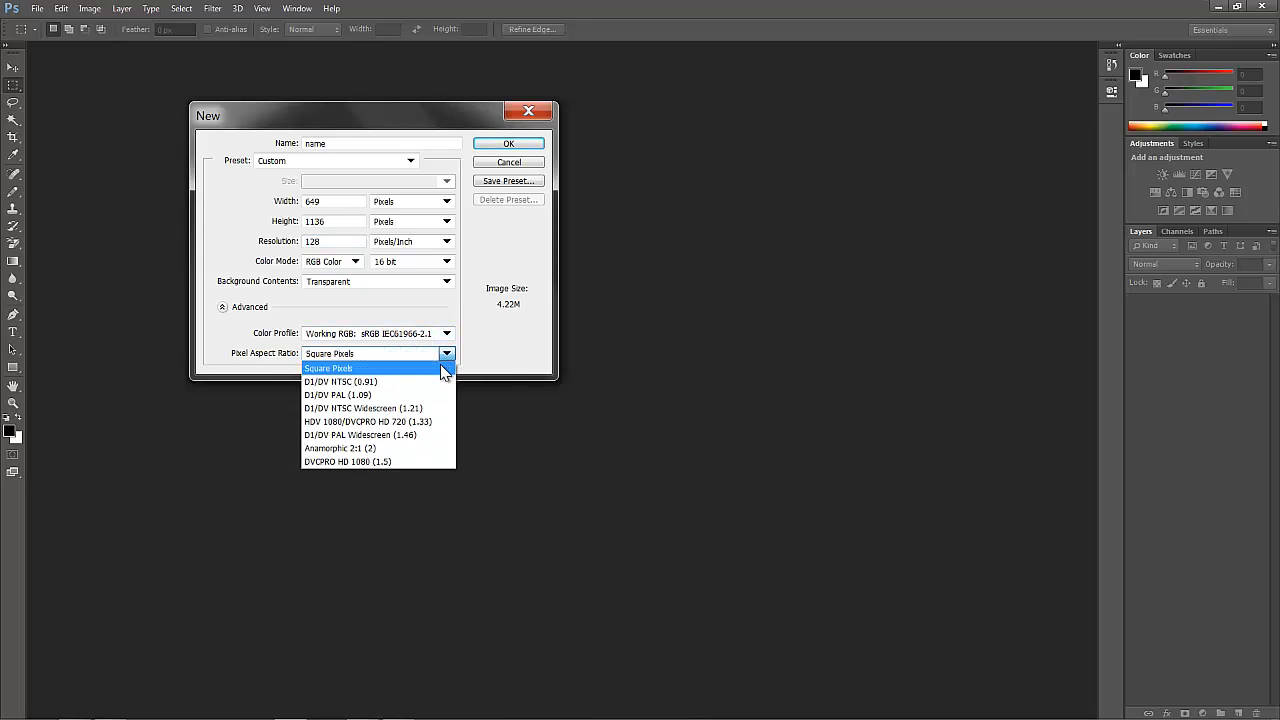
mouse_move(440, 378)
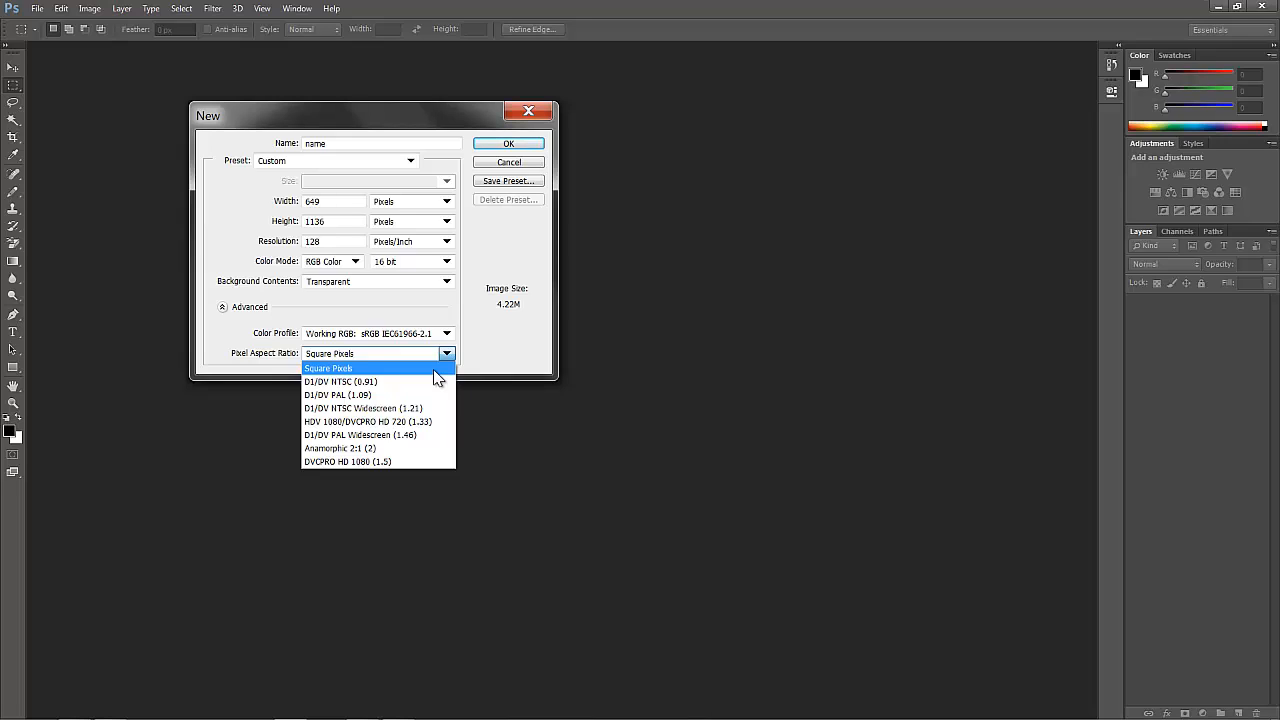
mouse_move(436, 376)
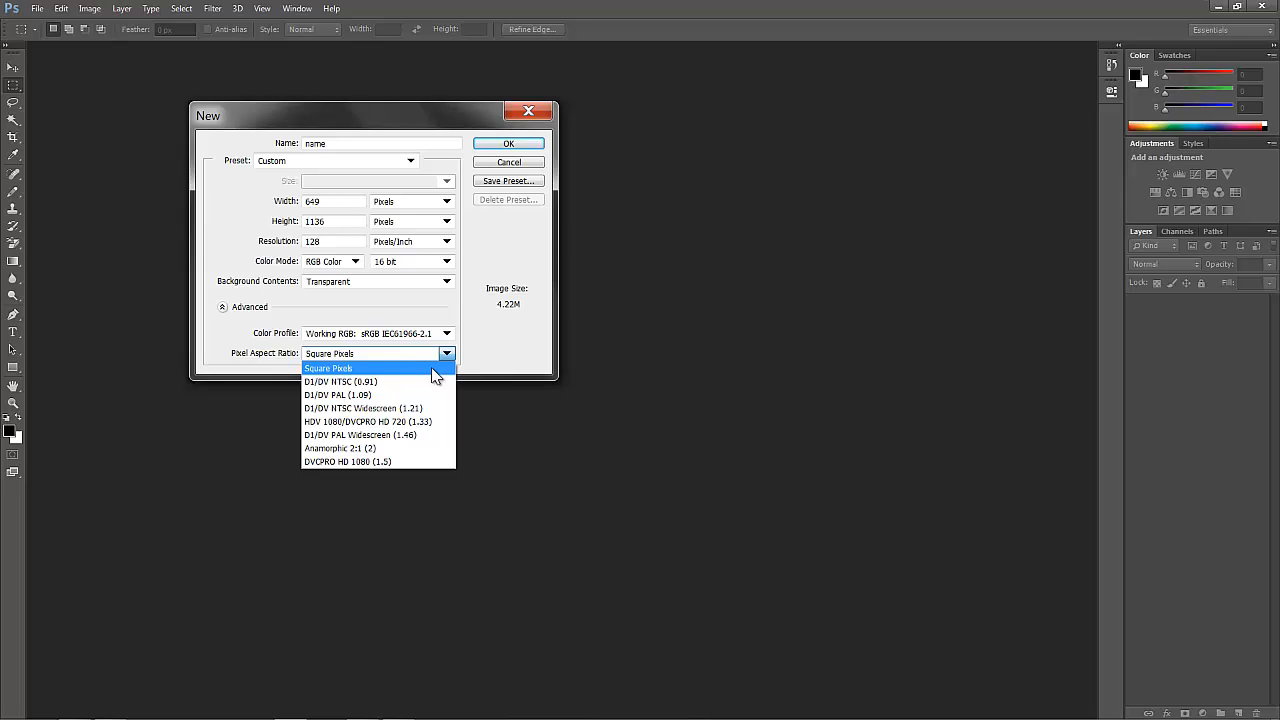
mouse_move(428, 372)
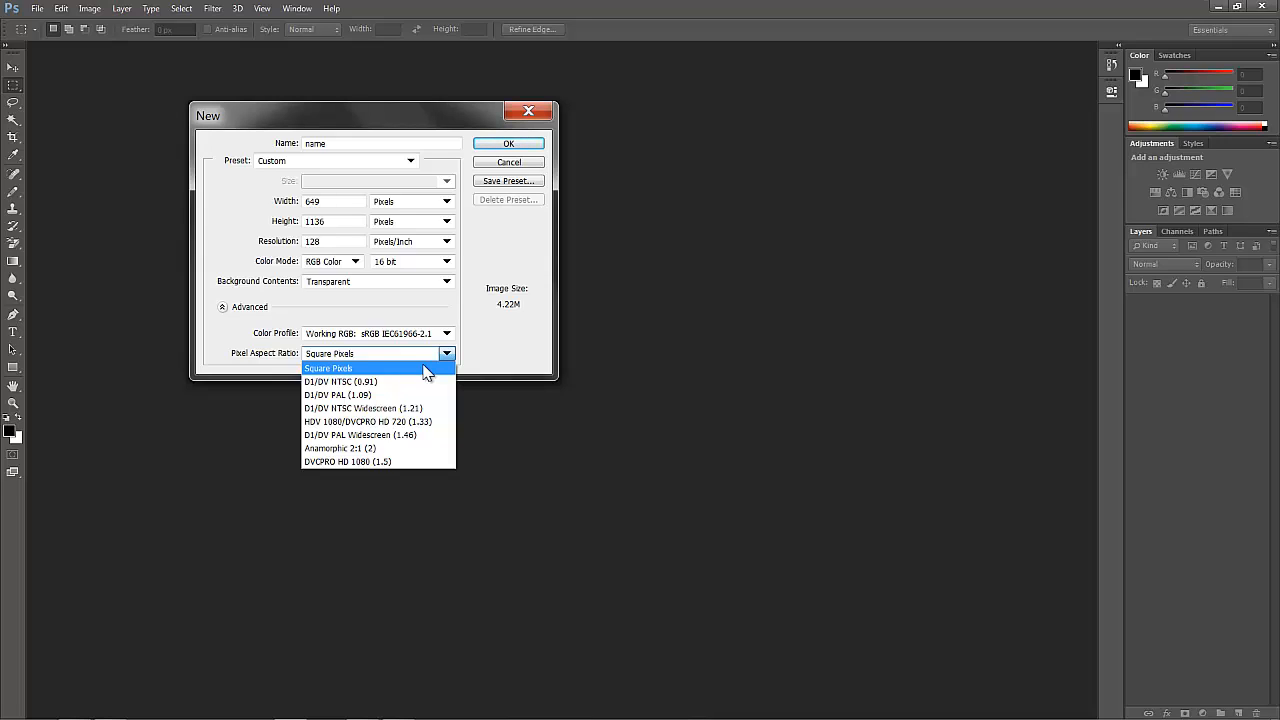
mouse_move(424, 376)
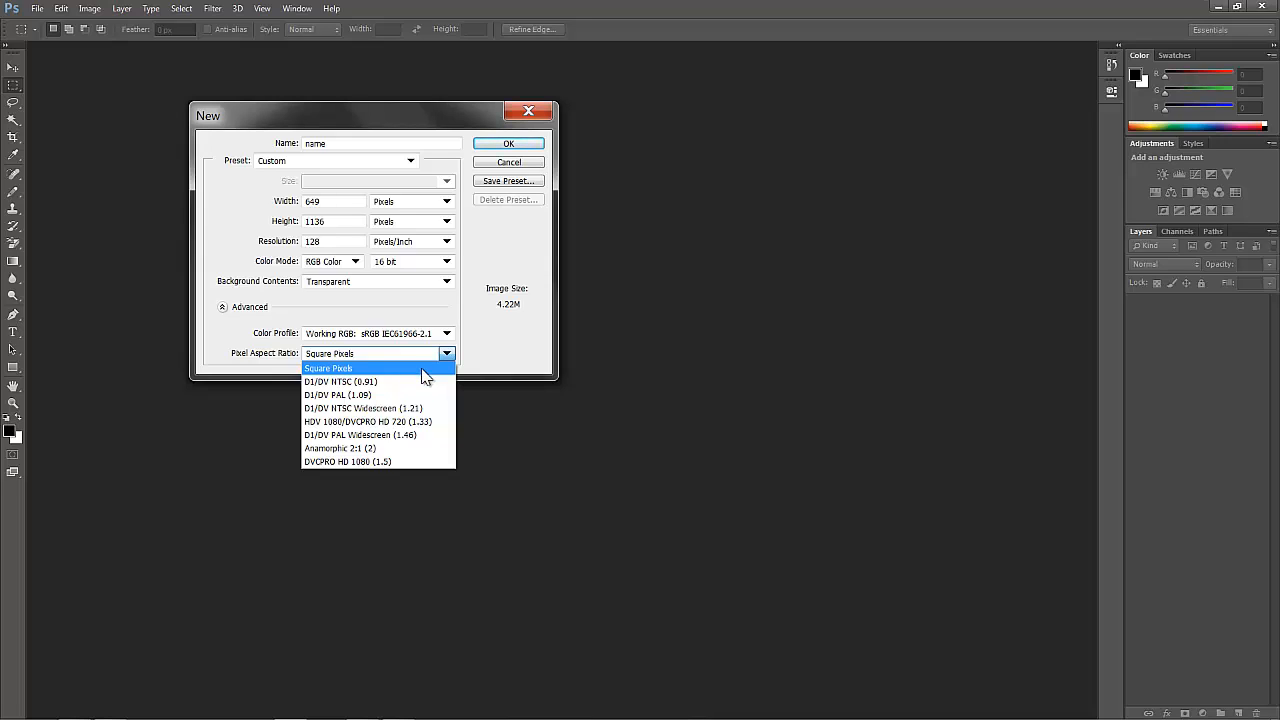
mouse_move(380, 448)
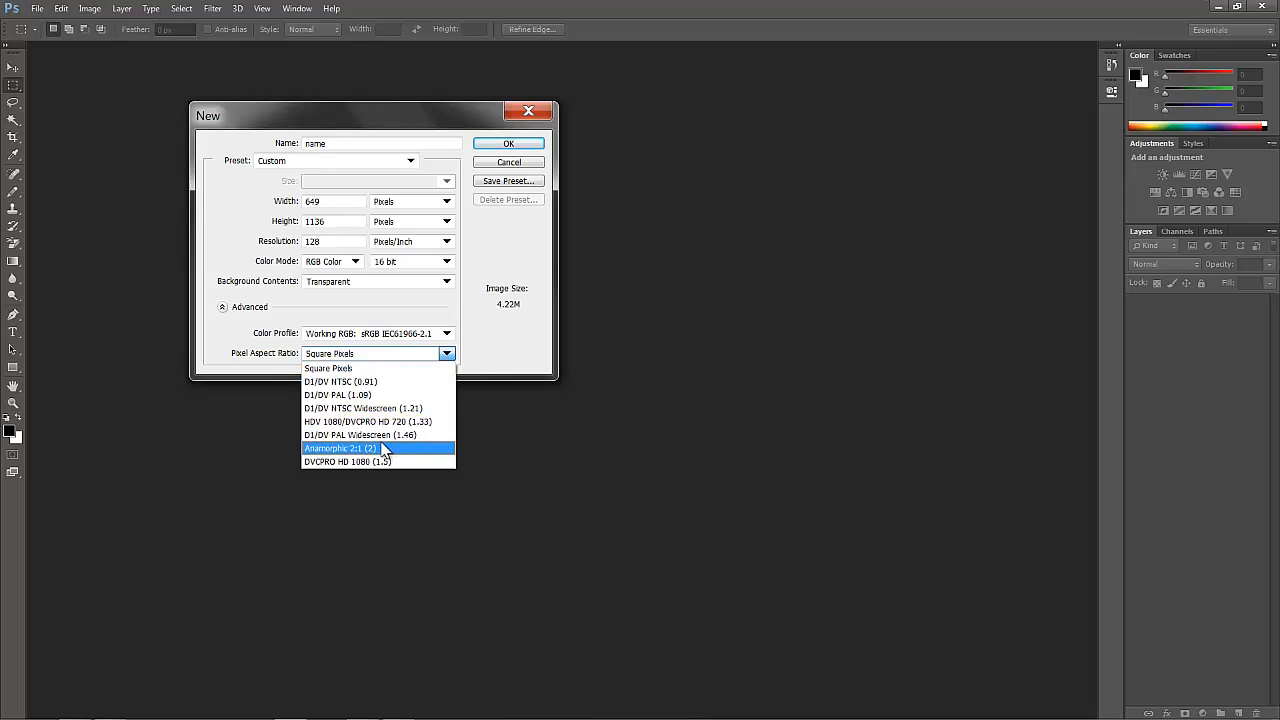
mouse_move(362, 420)
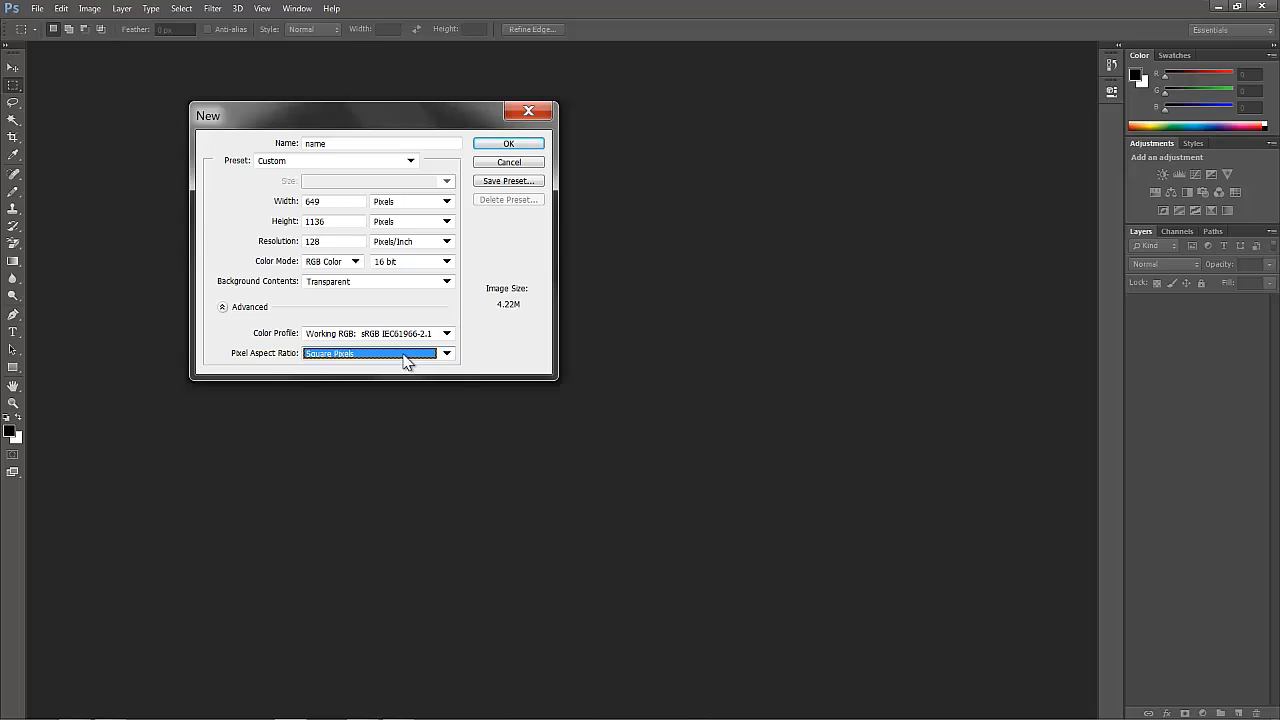
mouse_move(432, 332)
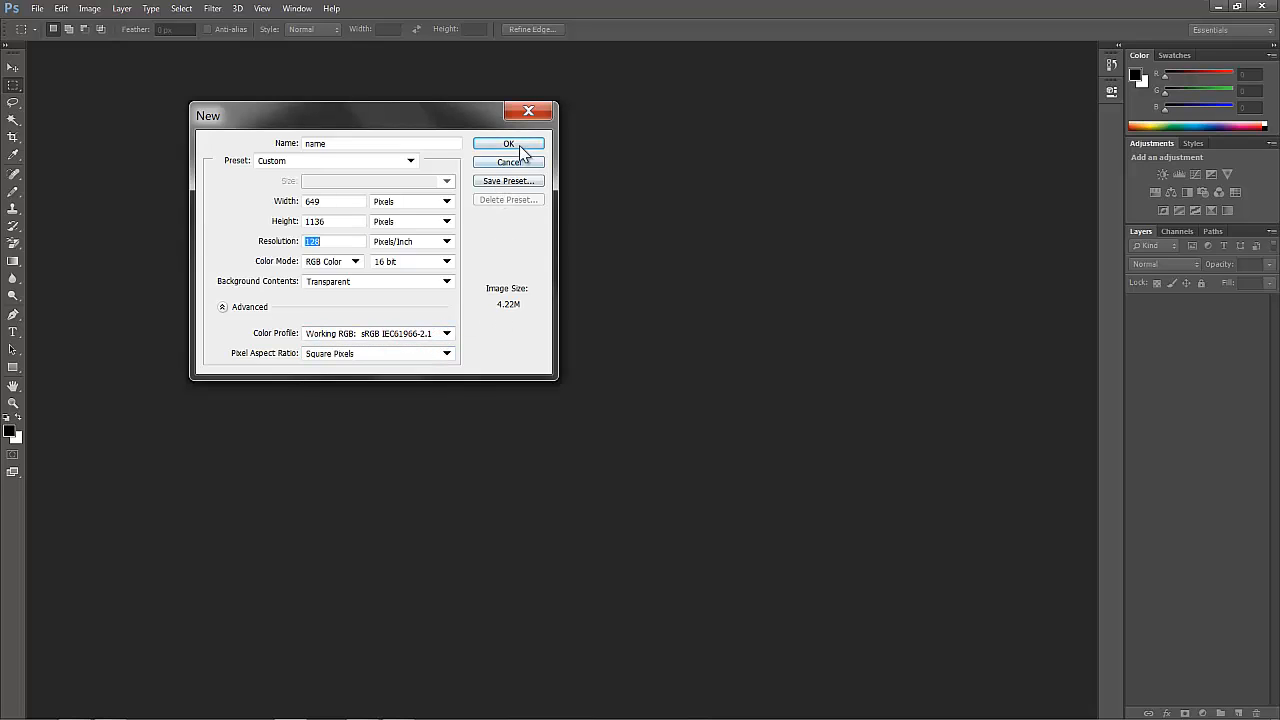
mouse_move(512, 184)
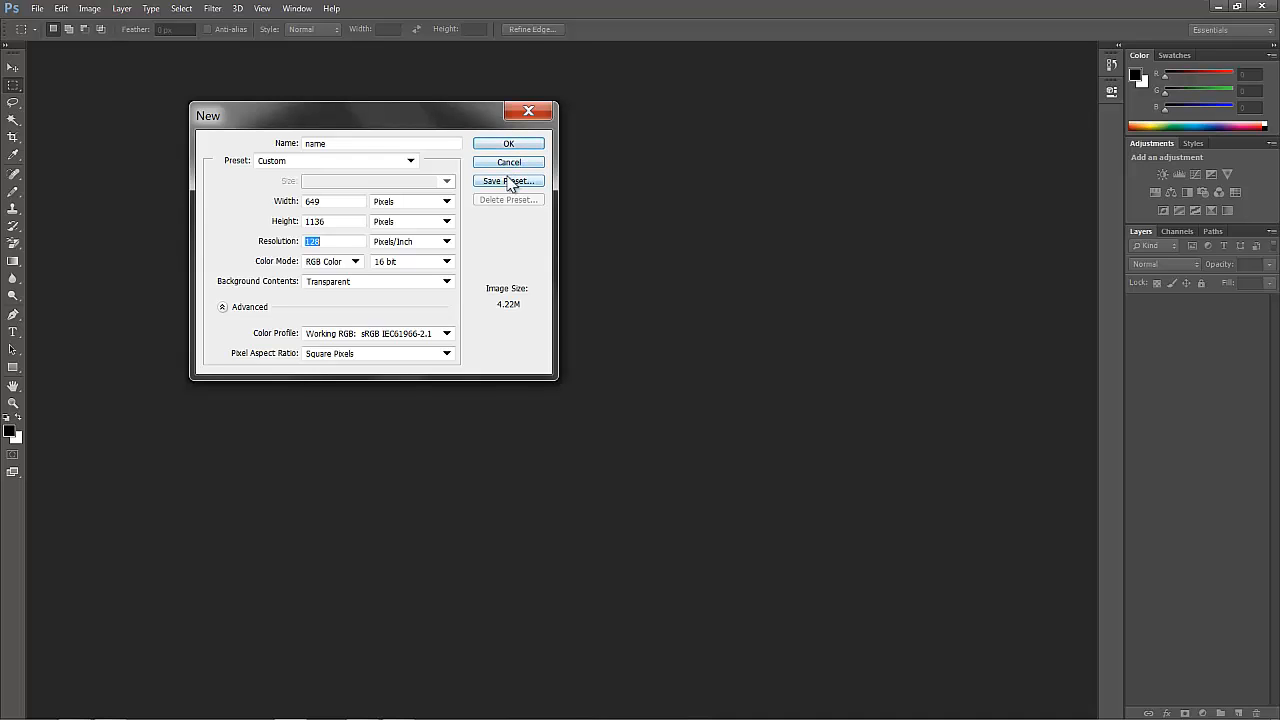
- Save the current settings as a preset named 'iphone 5'
click(508, 180)
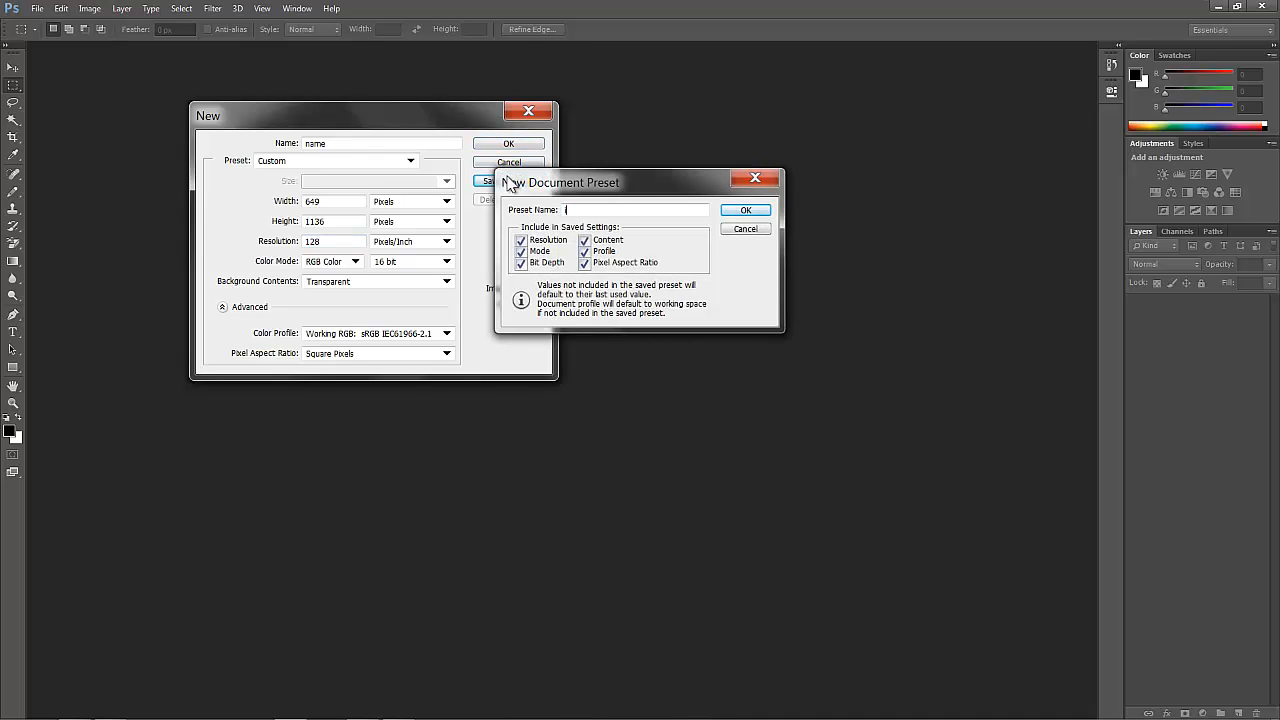
text(iphone 5)
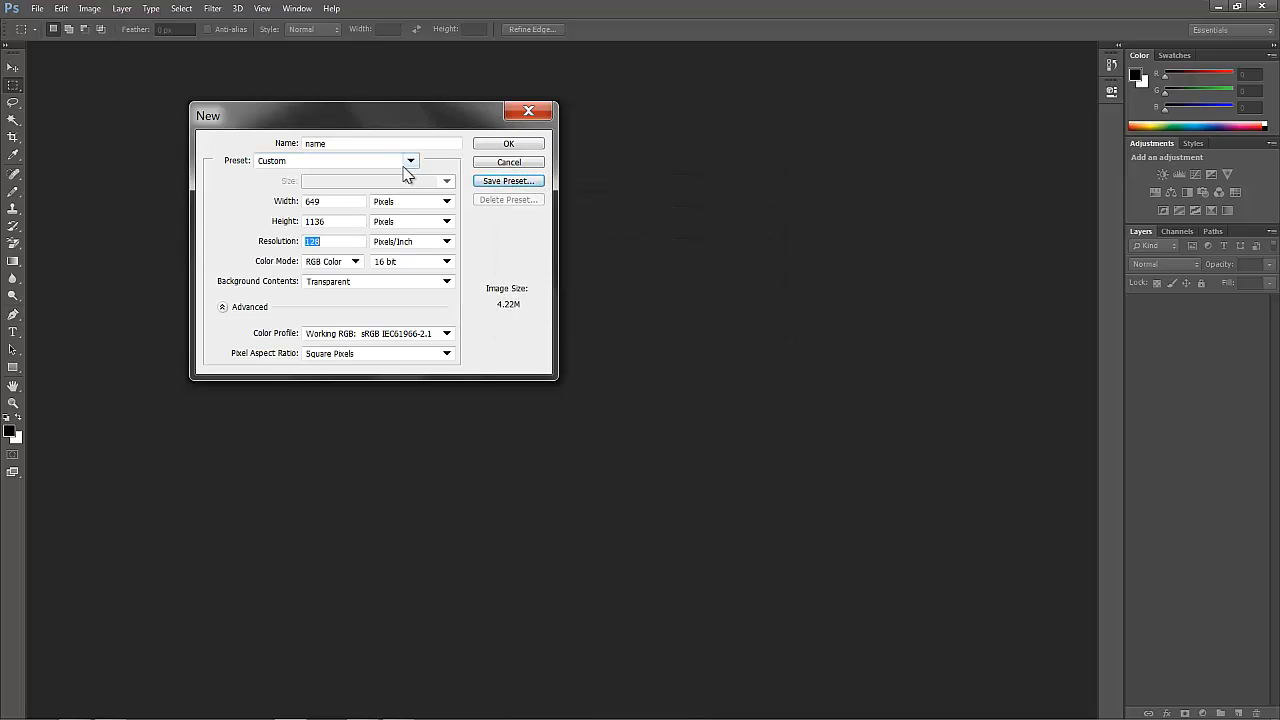
- Apply the saved iphone 5 preset and create the document
click(410, 160)
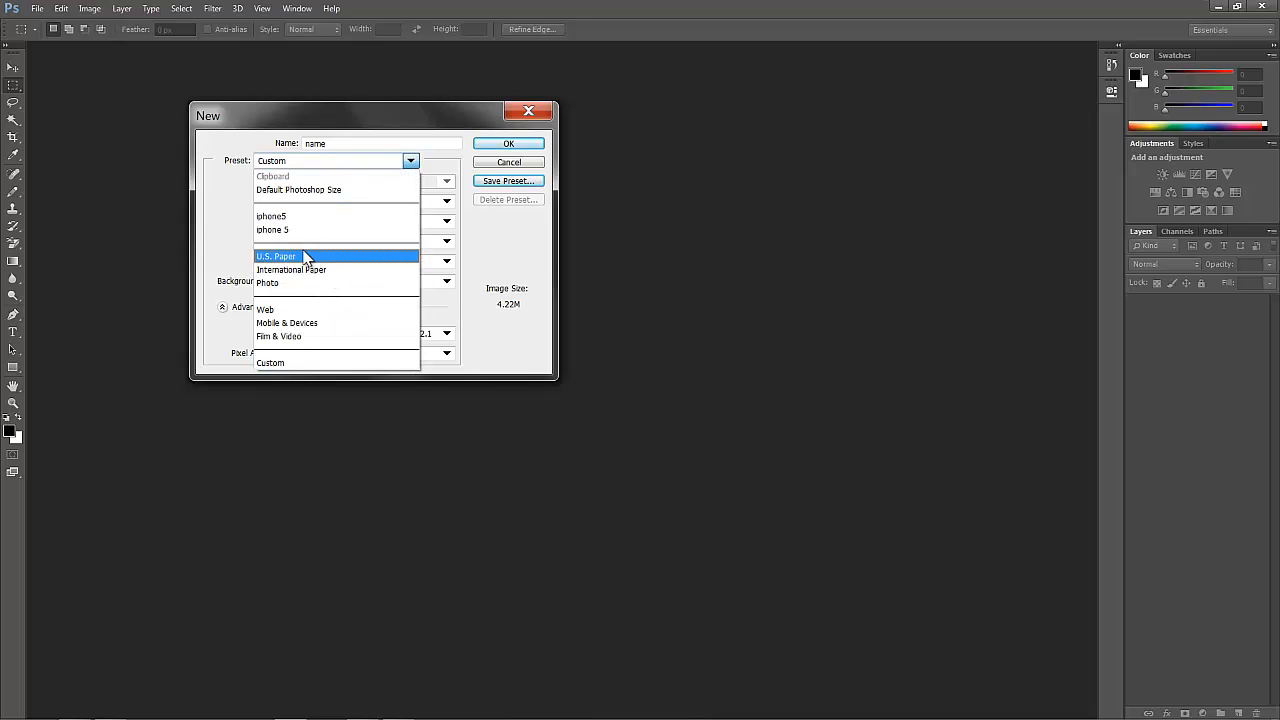
mouse_move(298, 216)
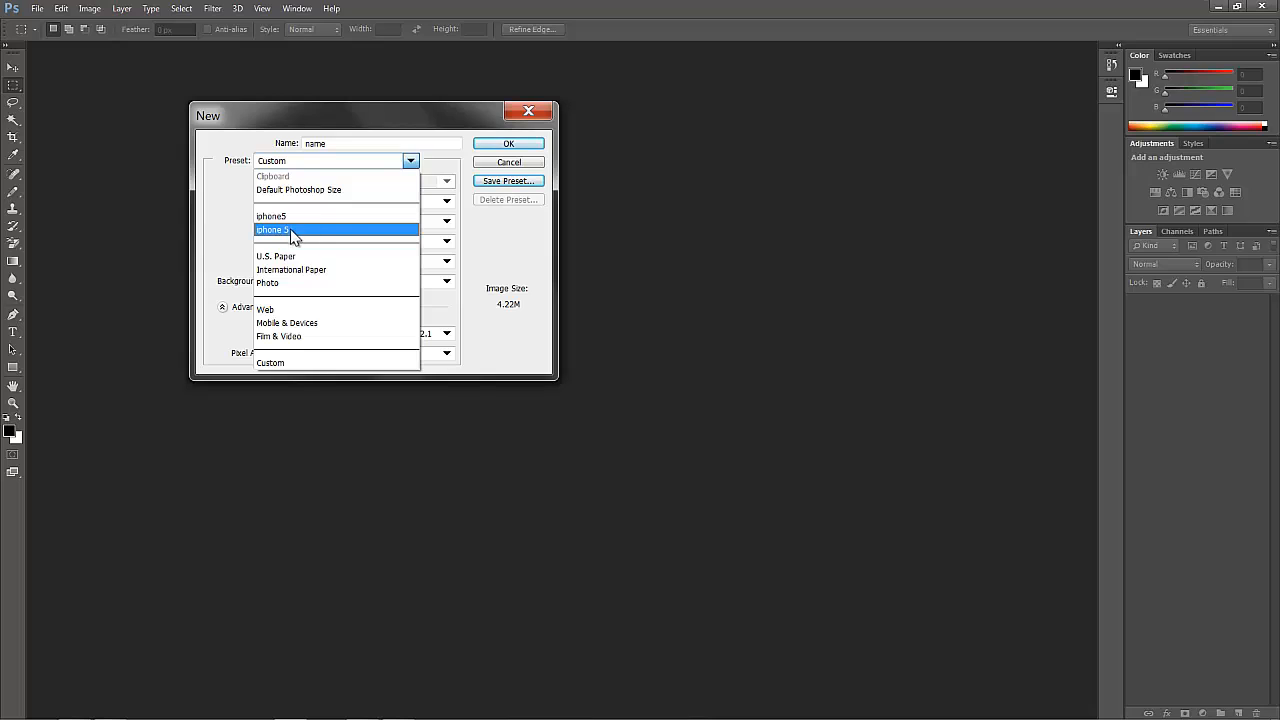
click(290, 230)
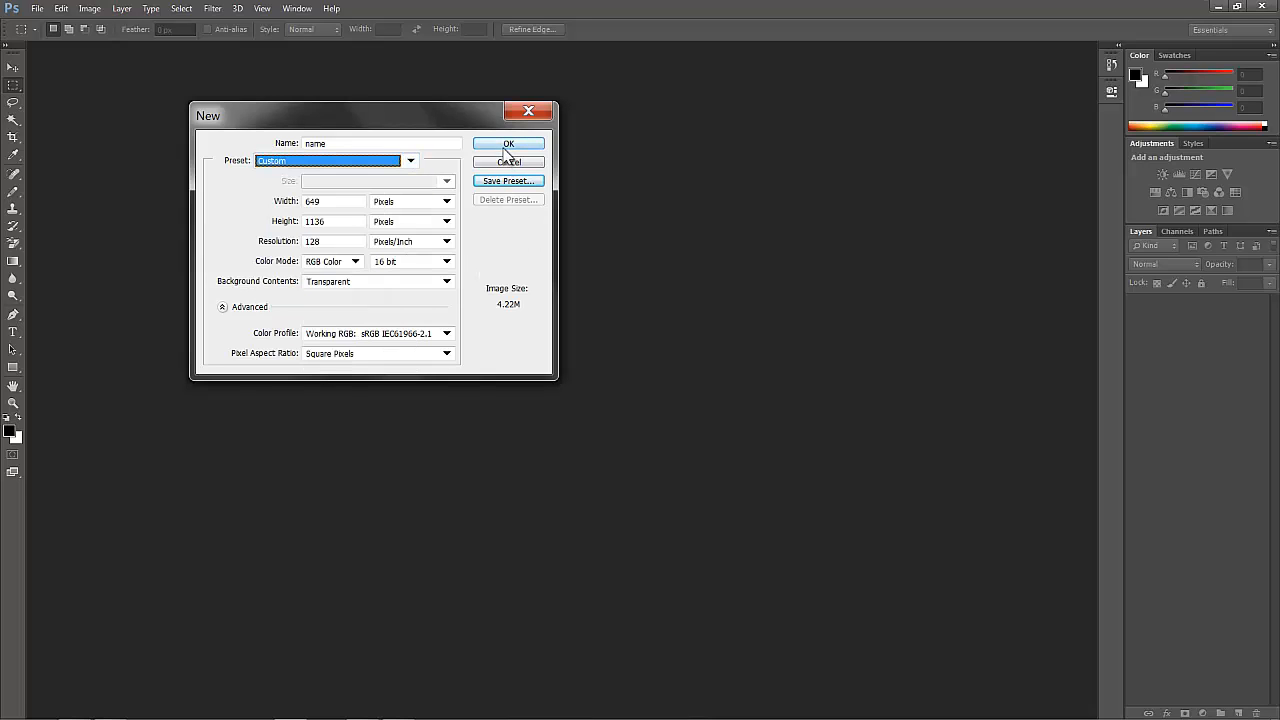
mouse_move(350, 280)
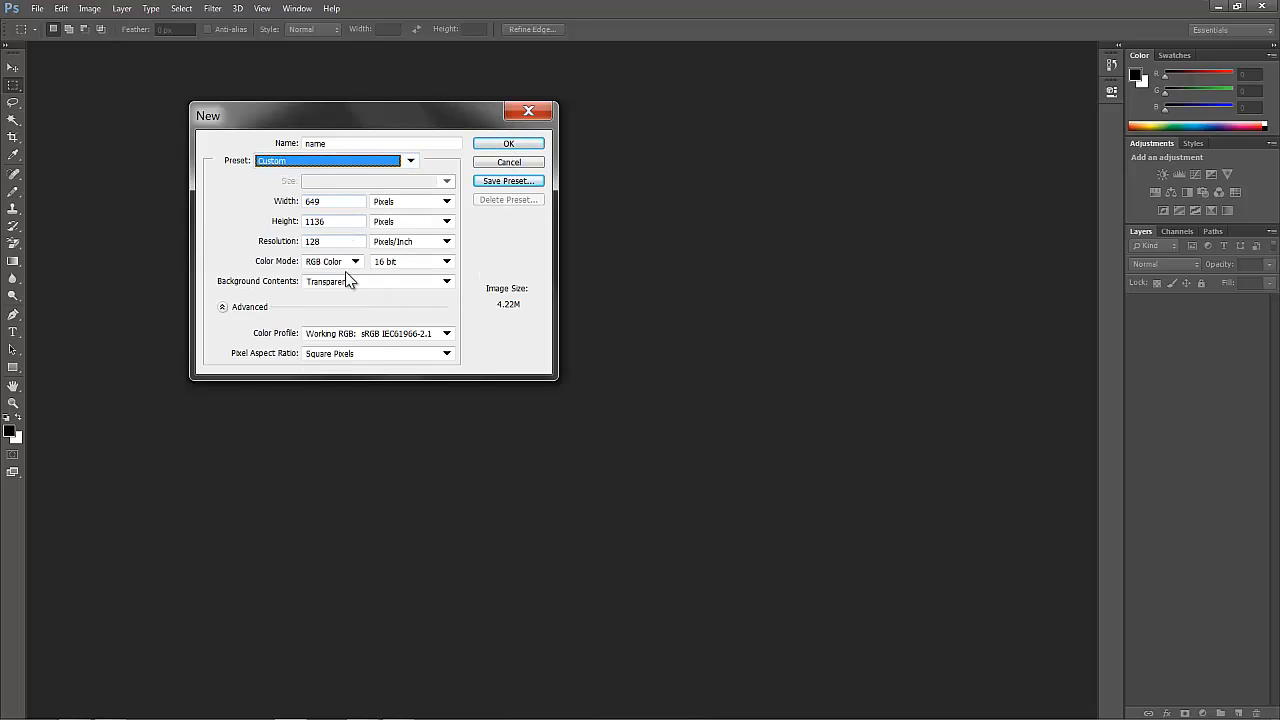
click(508, 144)
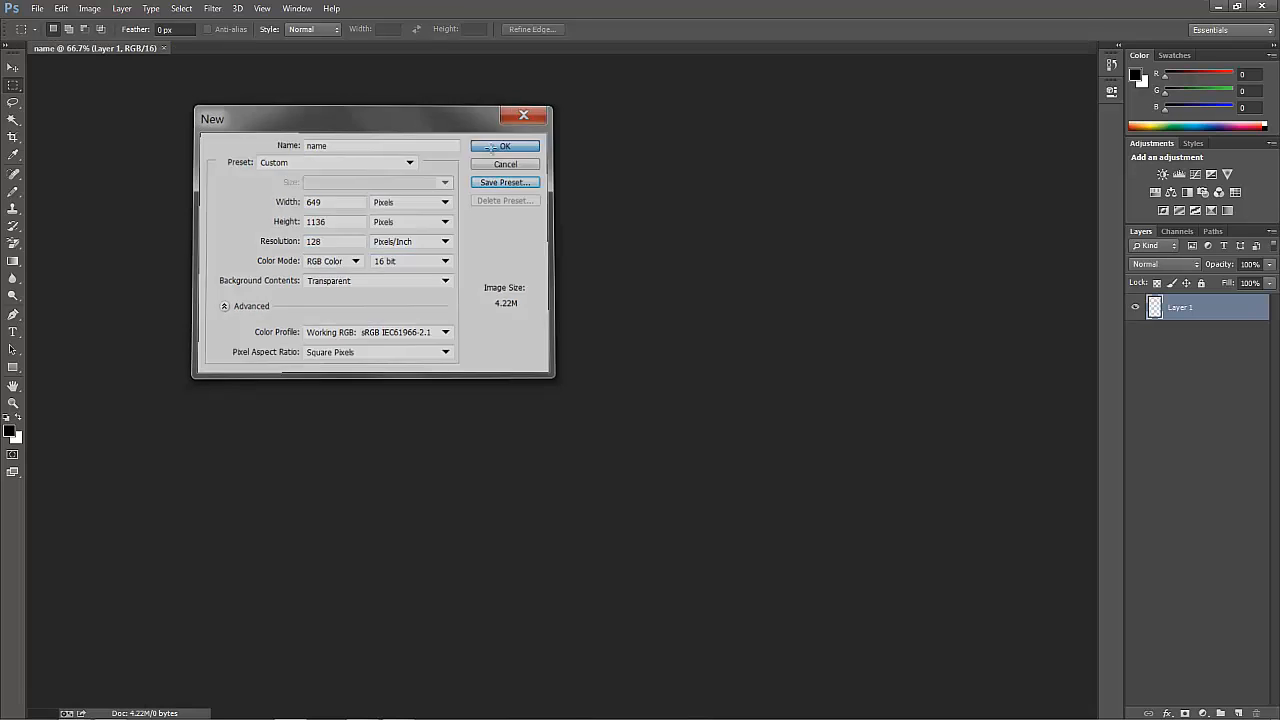
click(504, 144)
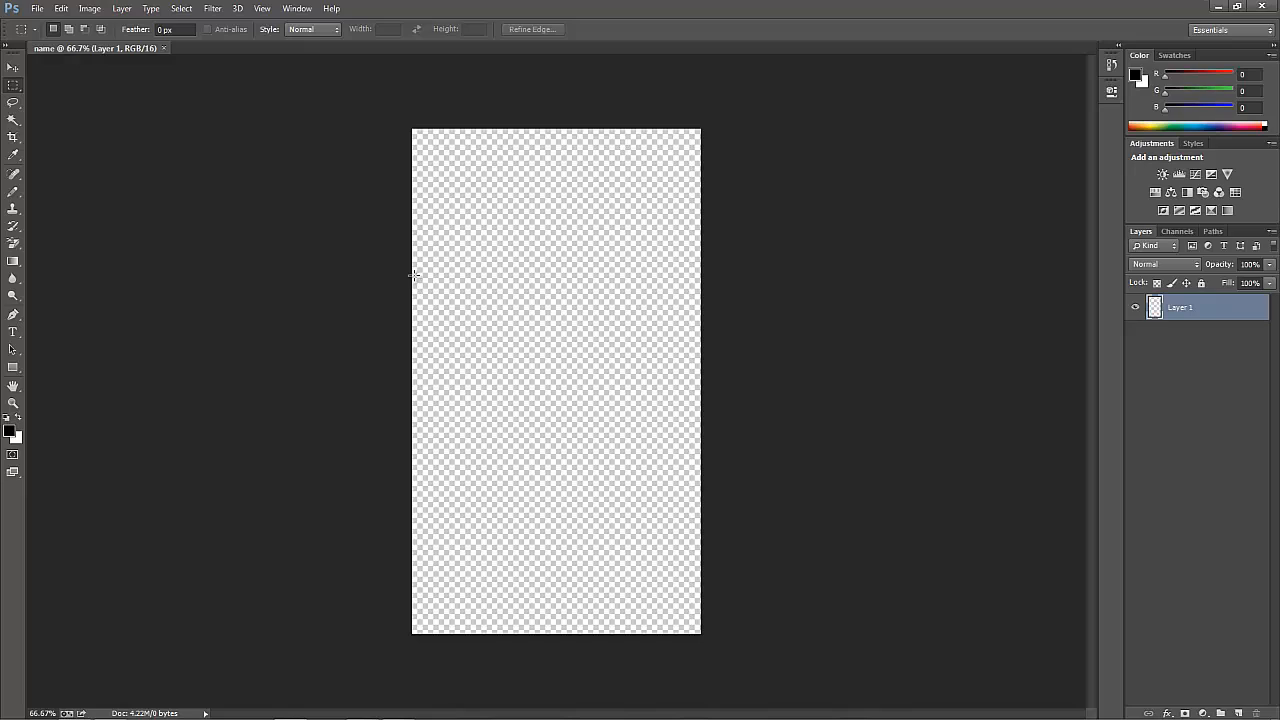
mouse_move(368, 274)
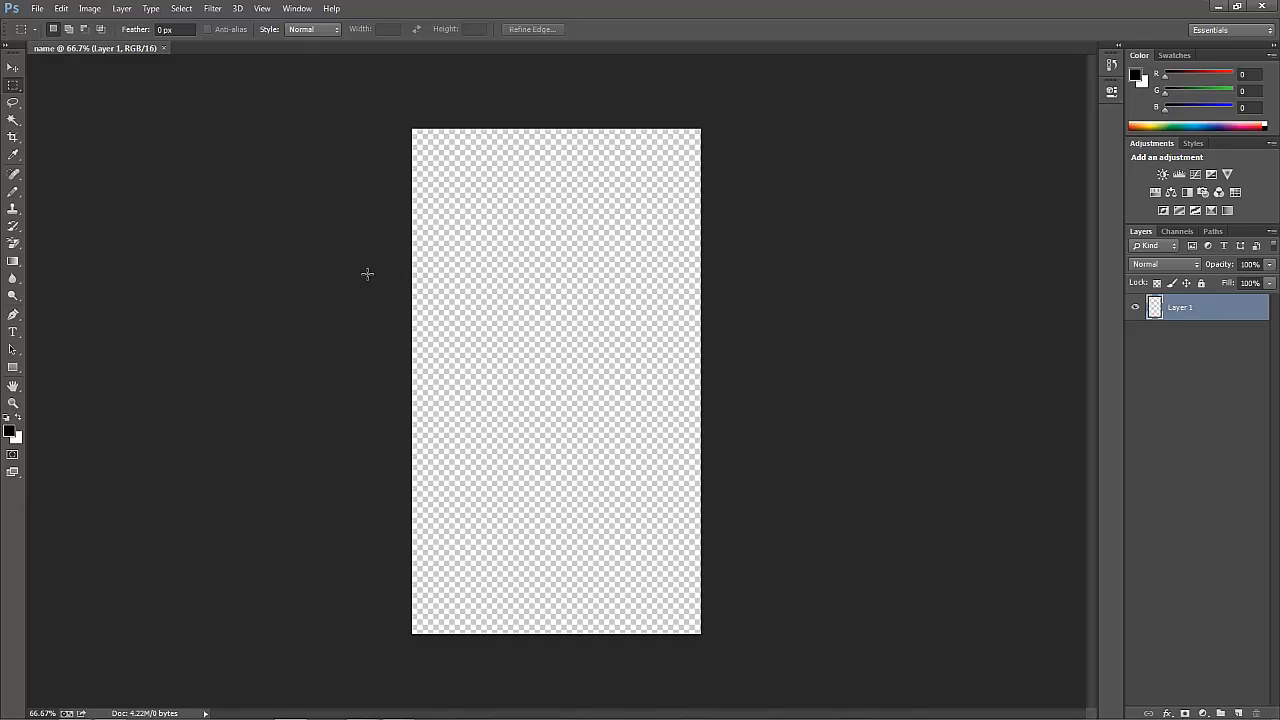
mouse_move(338, 374)
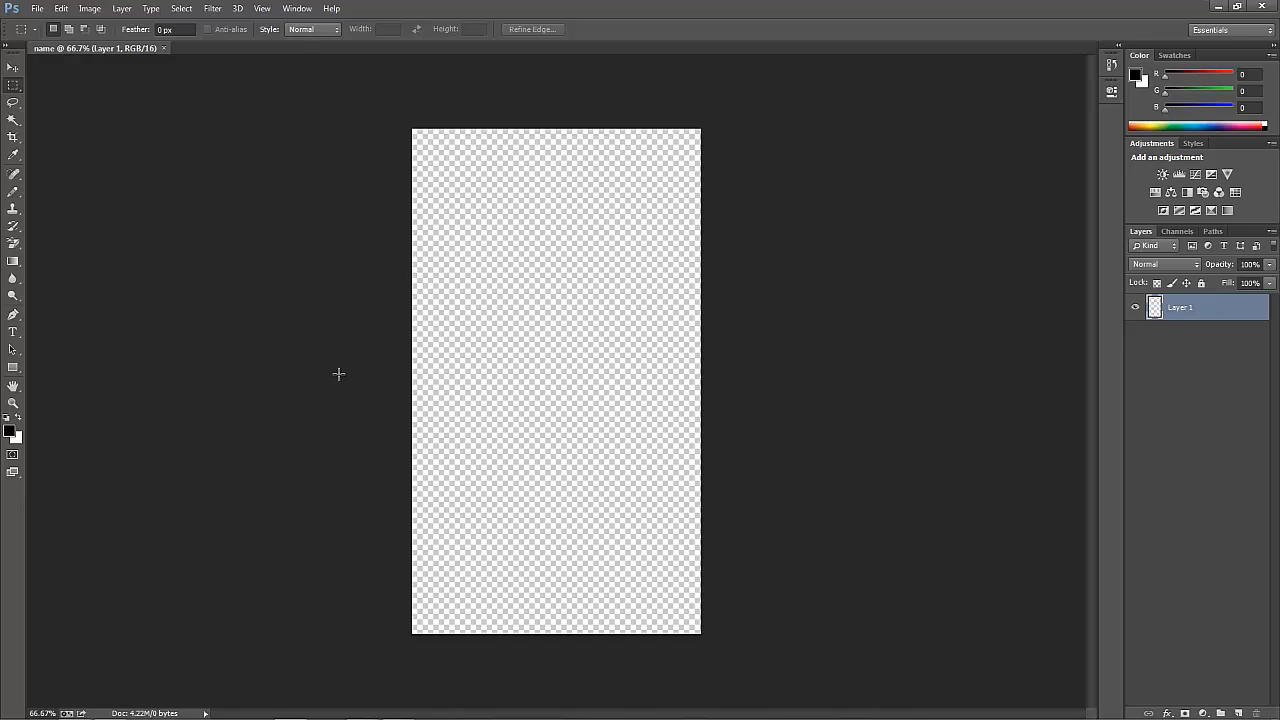